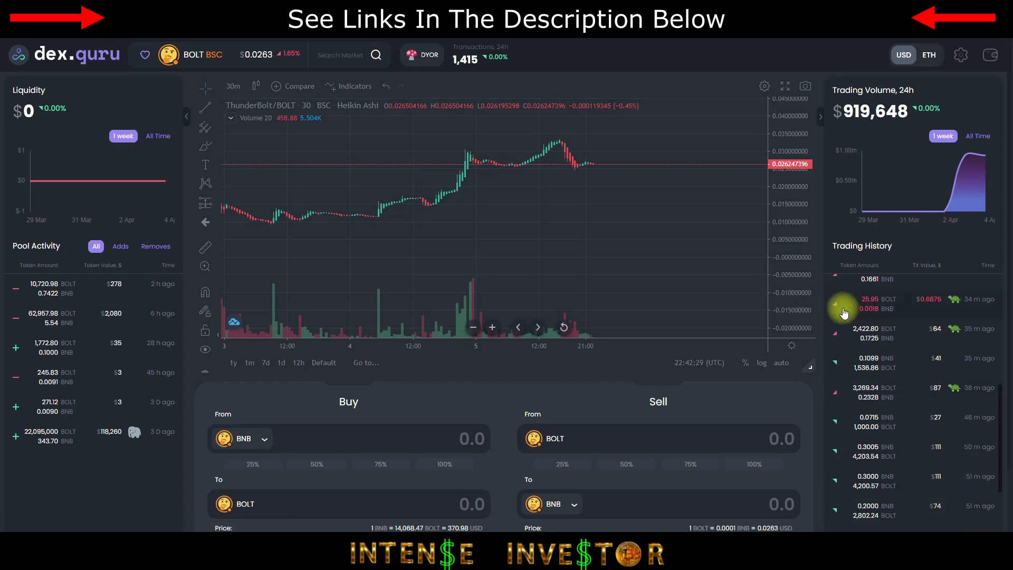
mouse_move(843, 308)
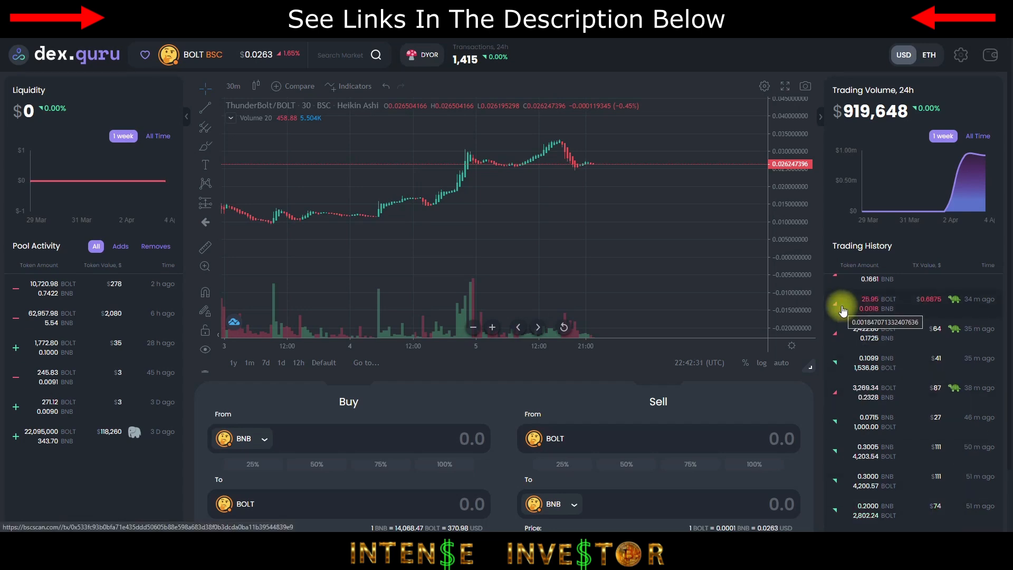
mouse_move(898, 282)
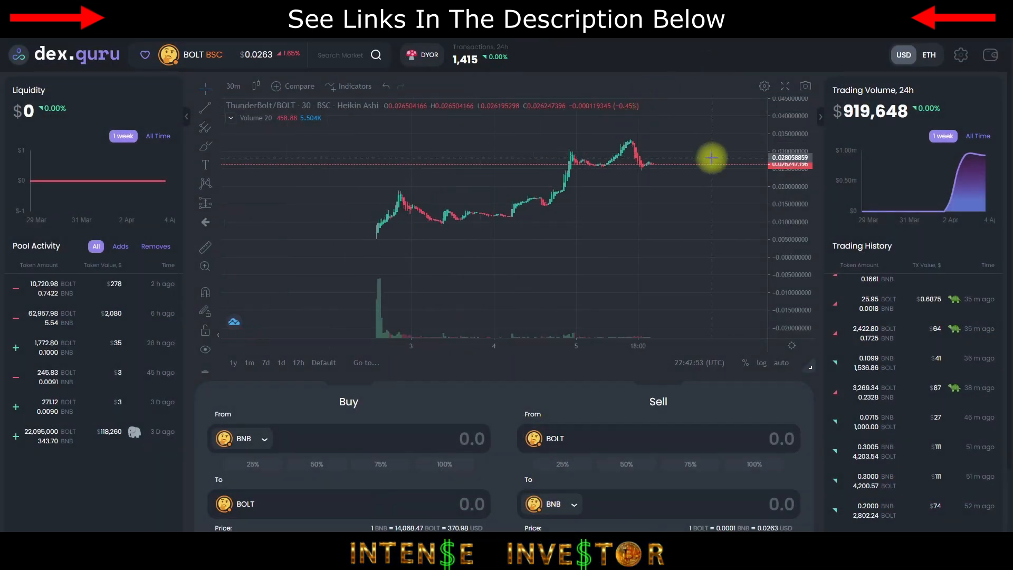
mouse_move(683, 181)
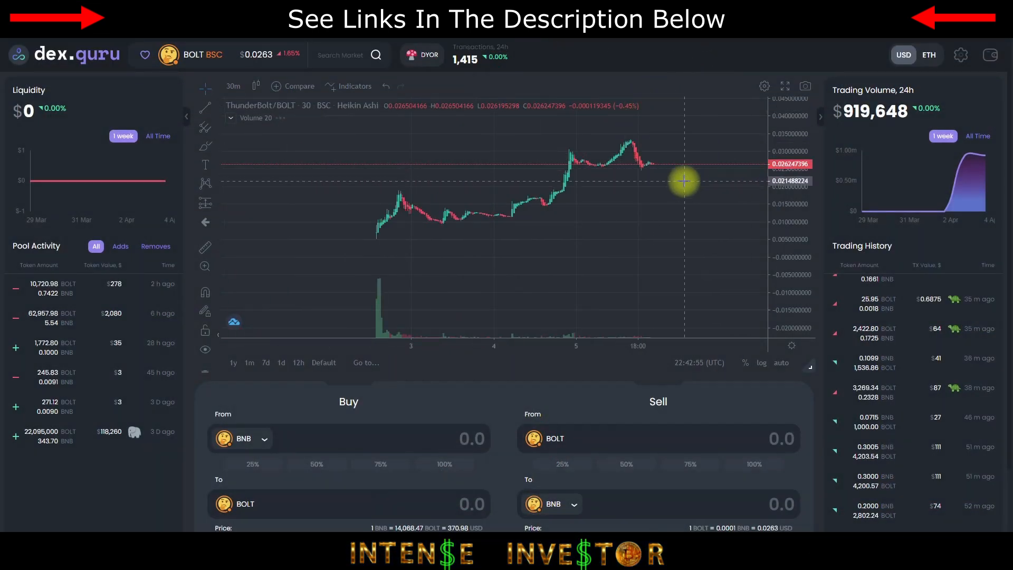
mouse_move(617, 196)
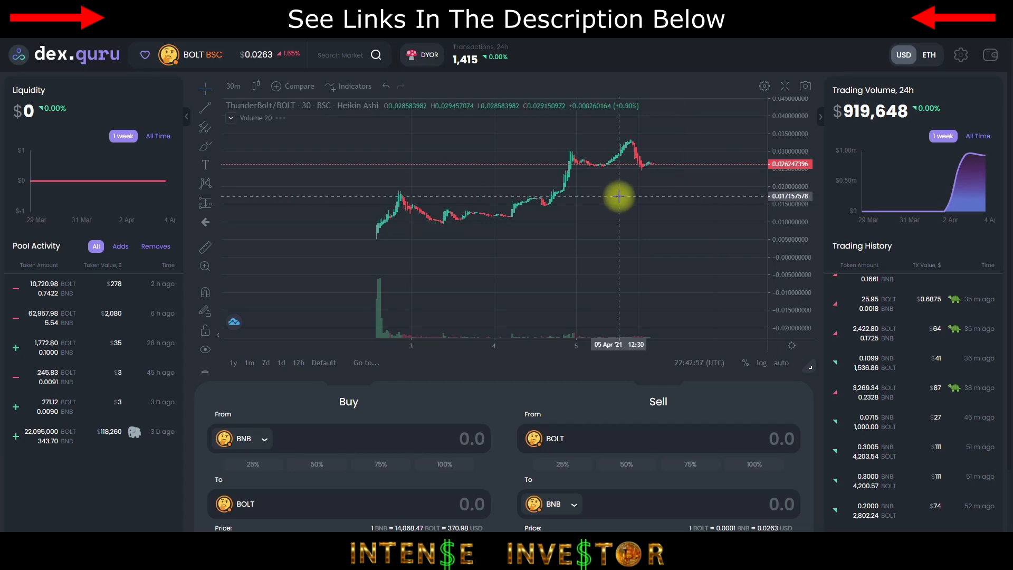
mouse_move(226, 200)
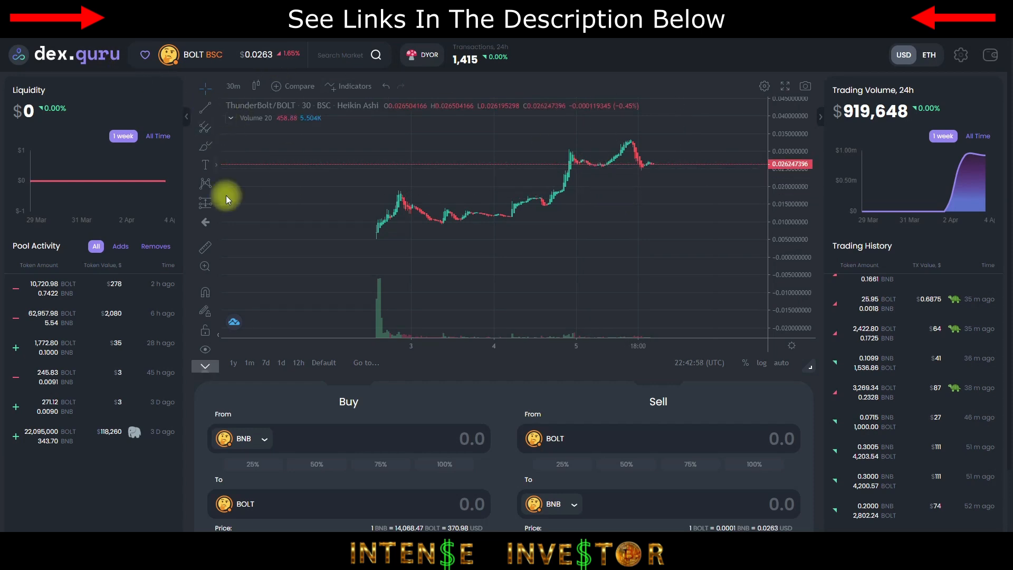
mouse_move(608, 279)
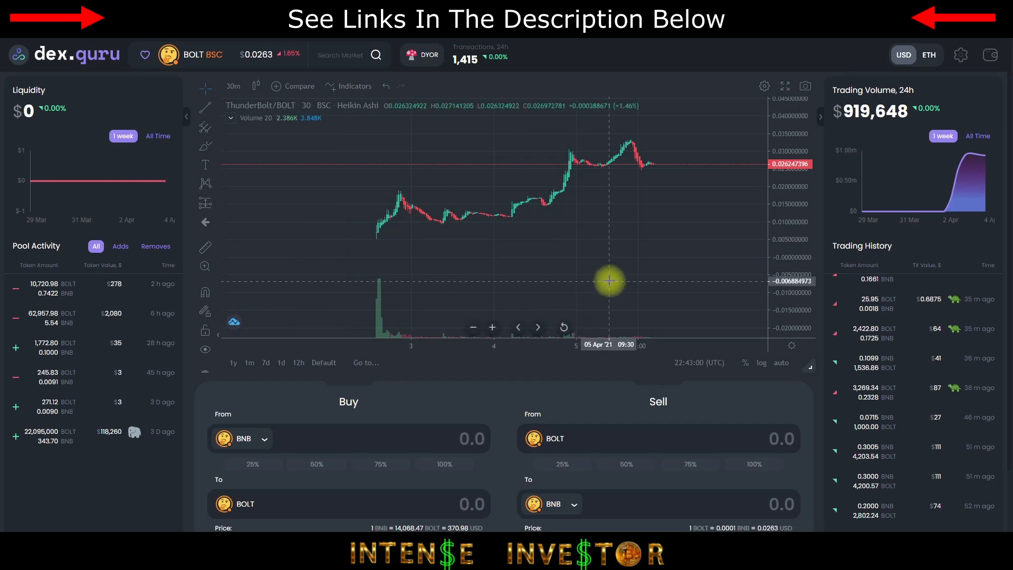
mouse_move(378, 236)
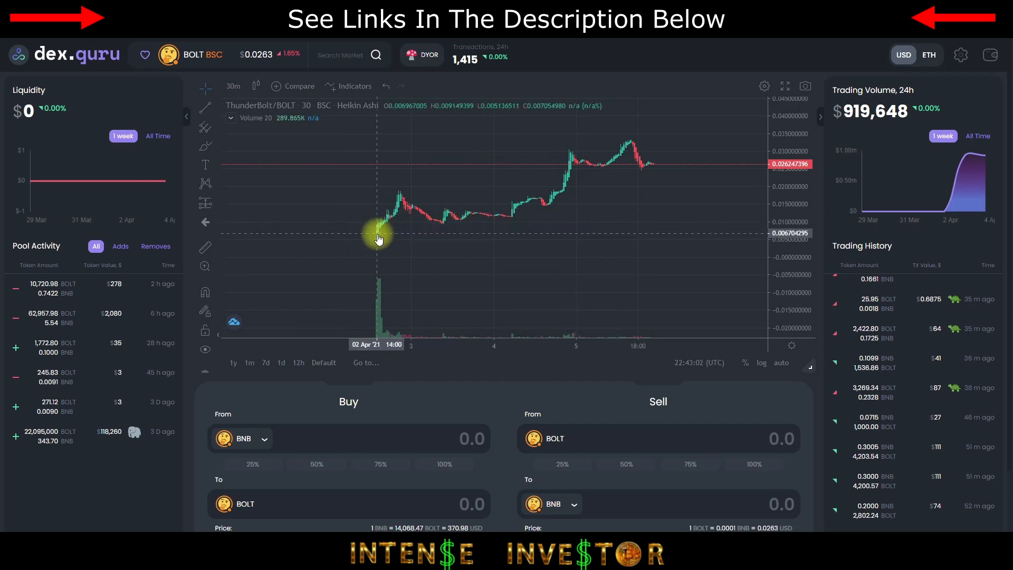
mouse_move(376, 241)
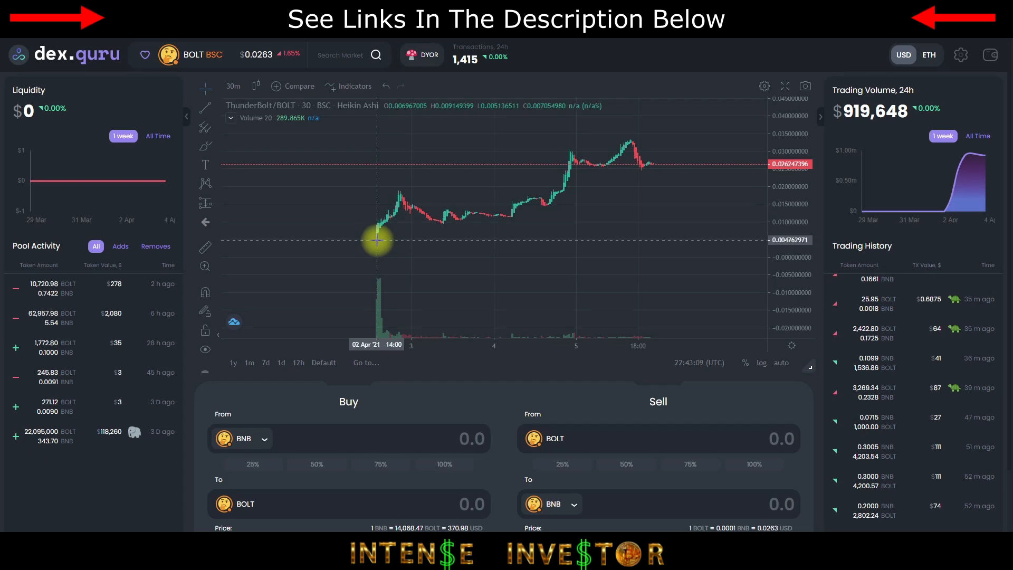
mouse_move(472, 216)
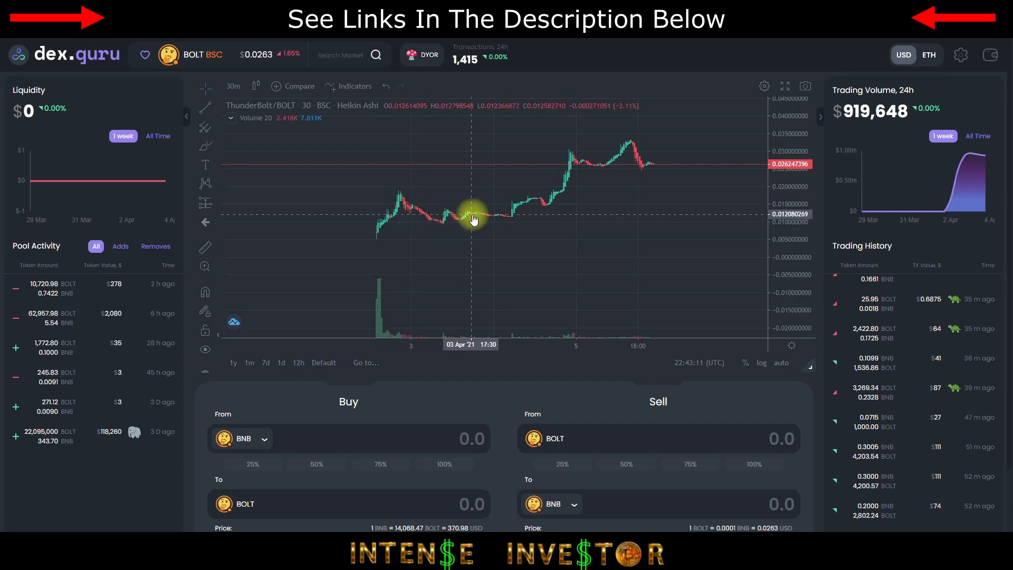
mouse_move(433, 226)
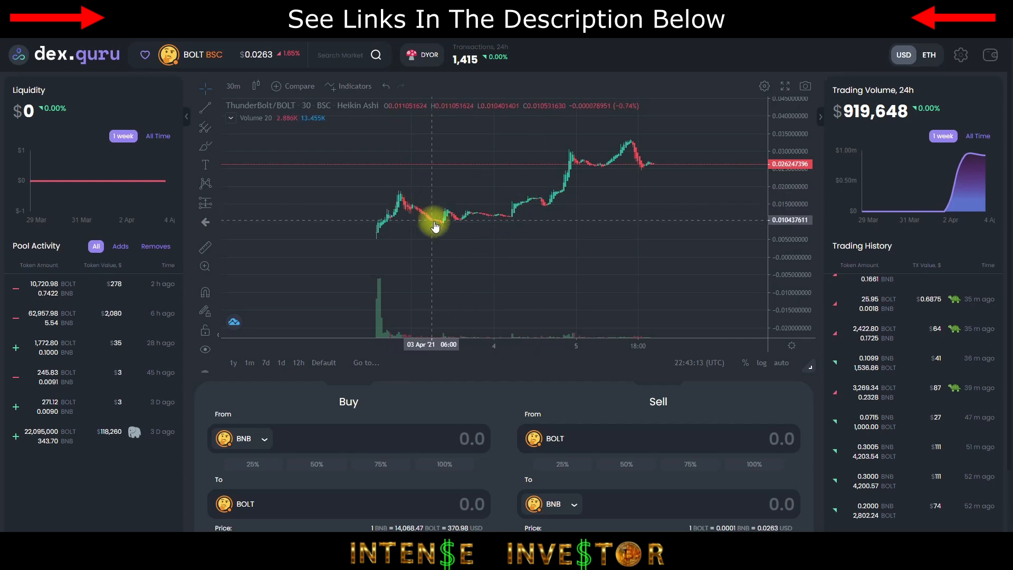
mouse_move(590, 159)
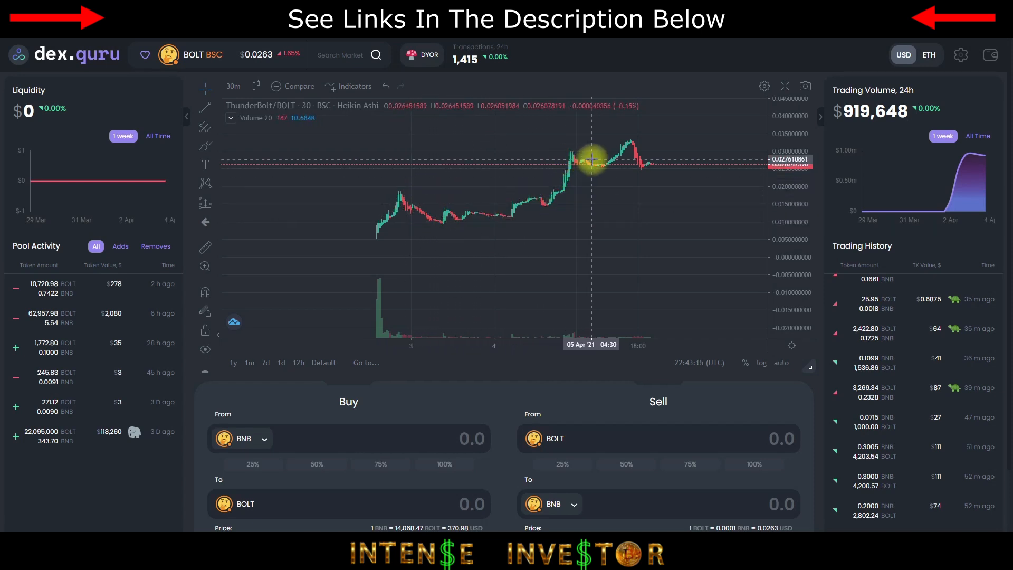
mouse_move(637, 143)
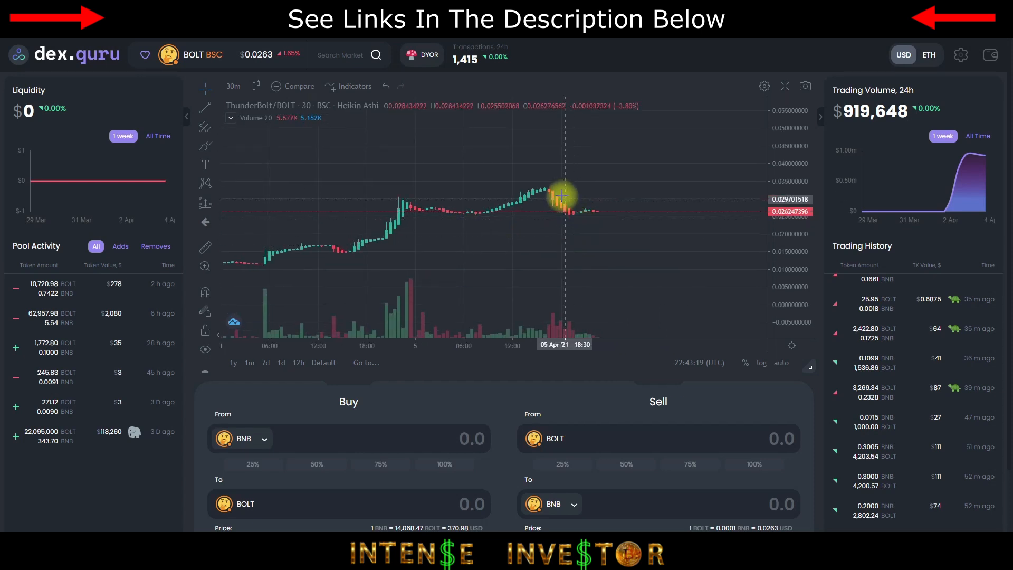
mouse_move(587, 216)
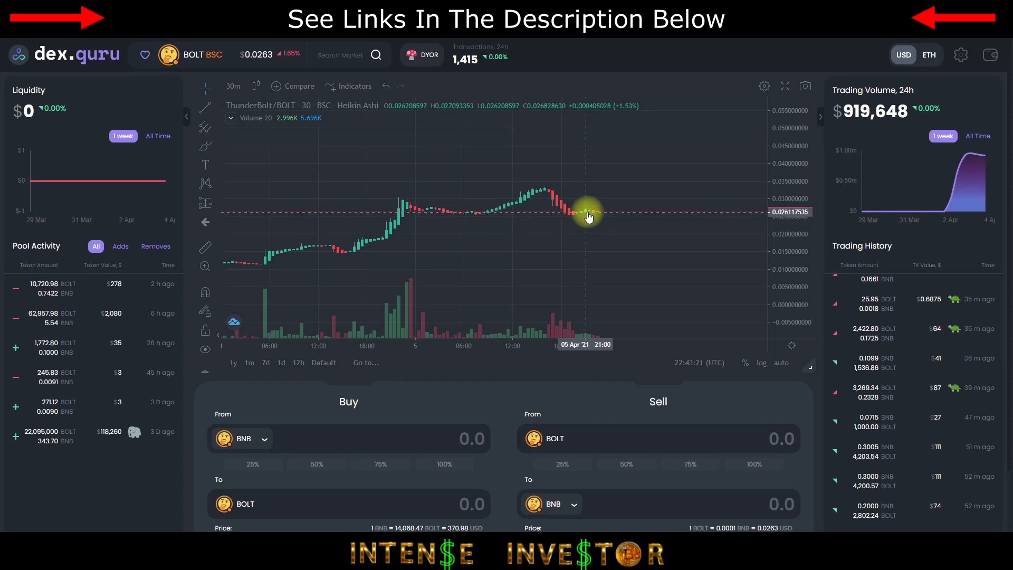
mouse_move(588, 217)
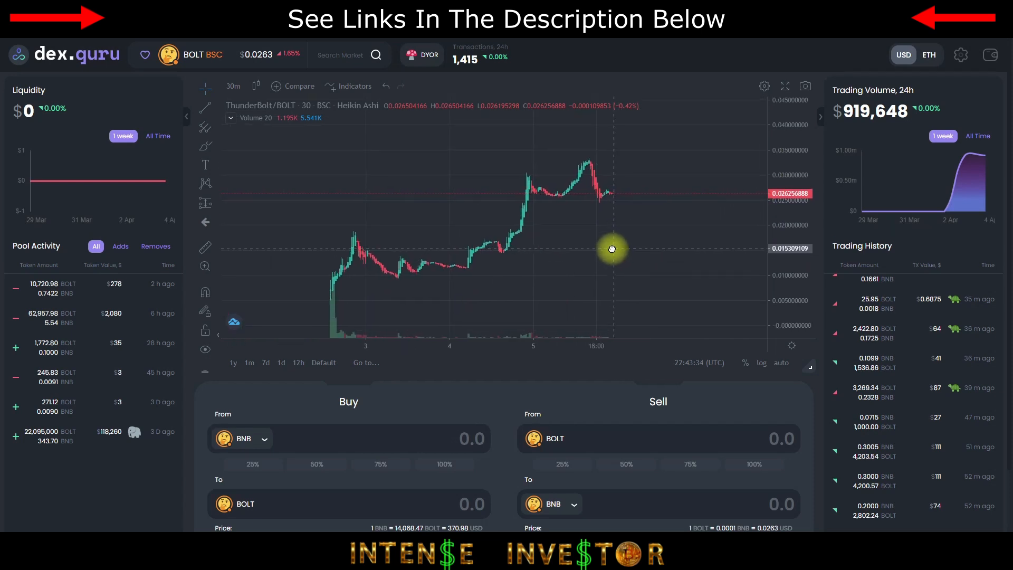
mouse_move(671, 249)
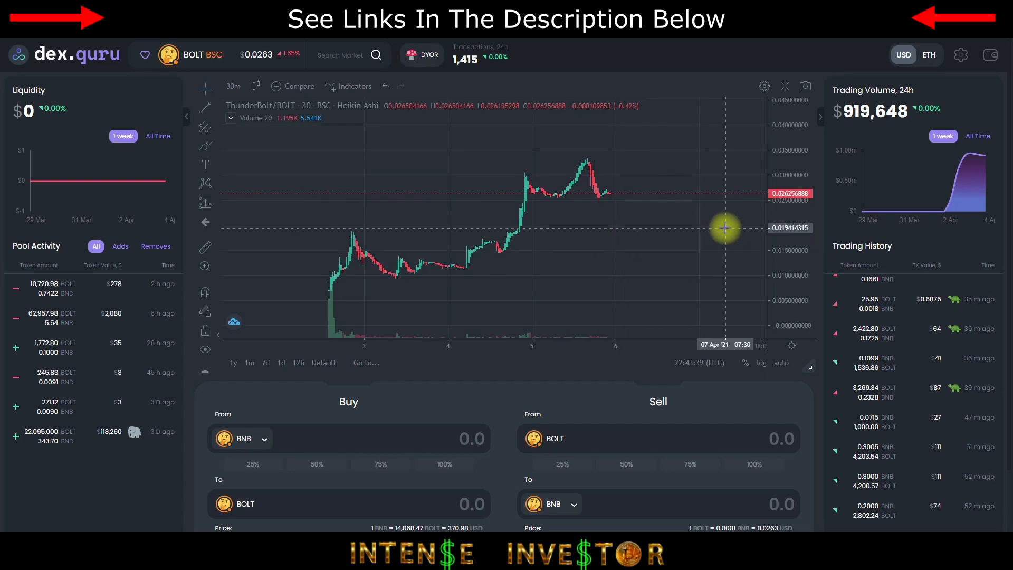
mouse_move(790, 267)
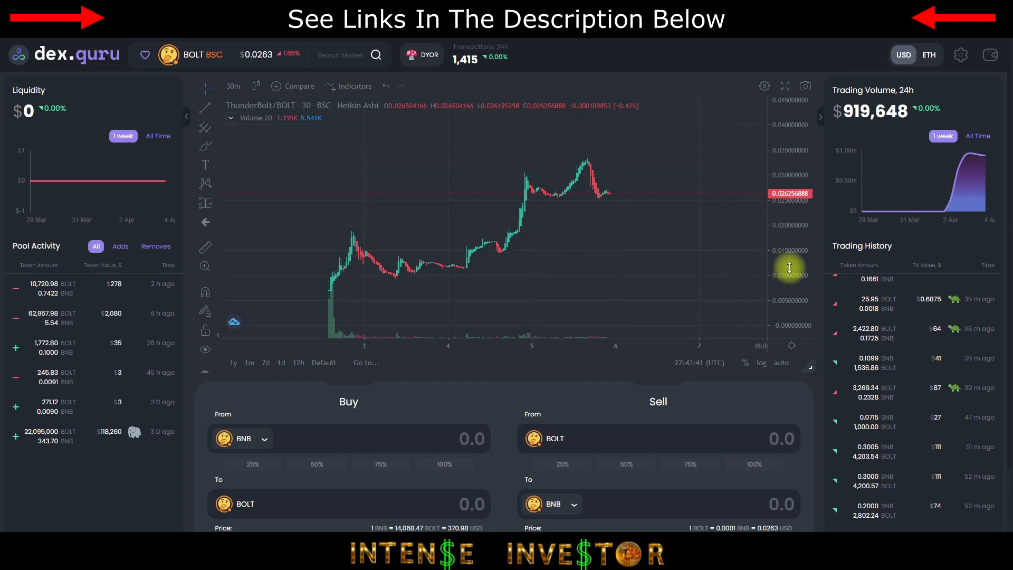
mouse_move(963, 39)
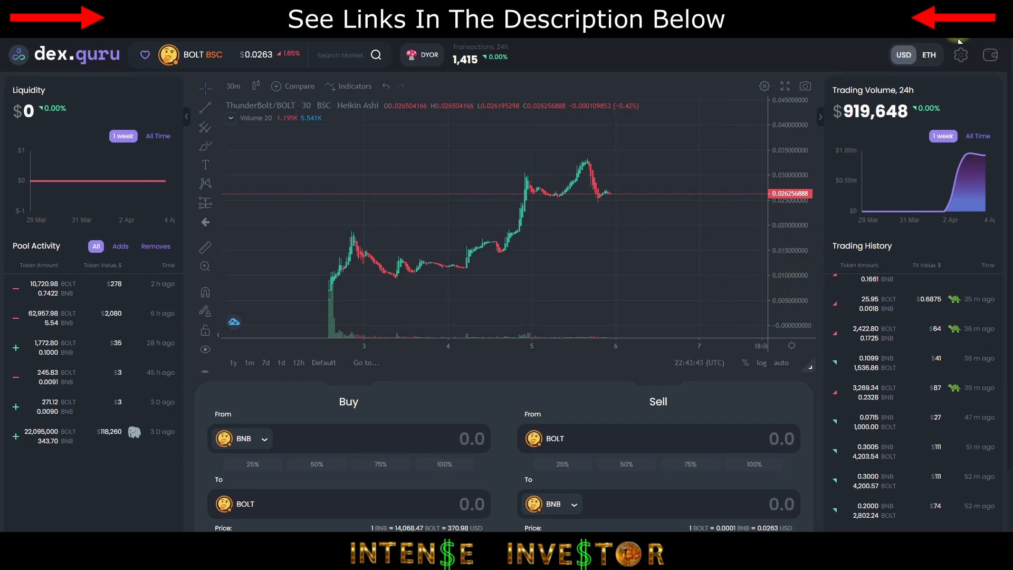
mouse_move(794, 206)
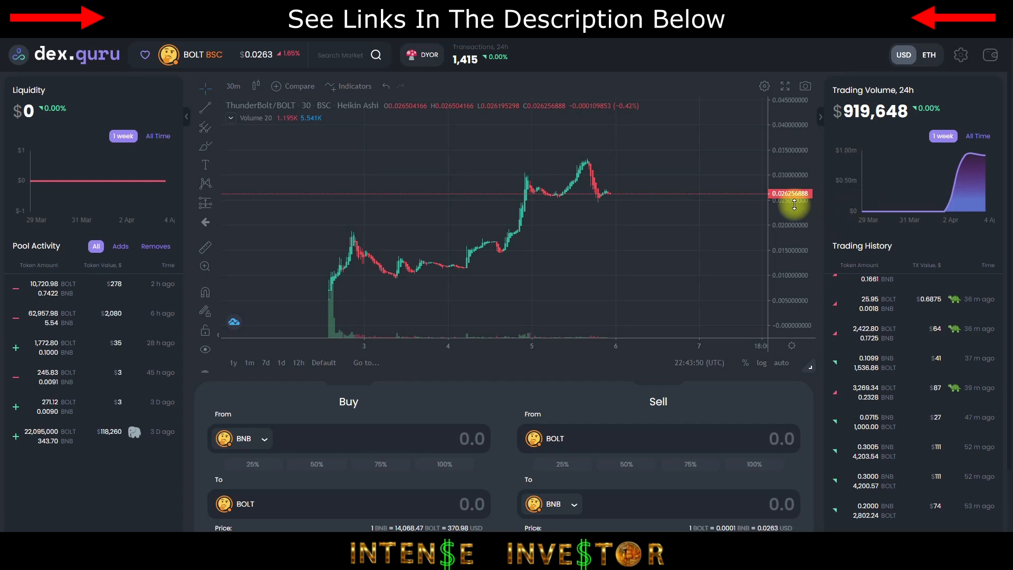
mouse_move(719, 204)
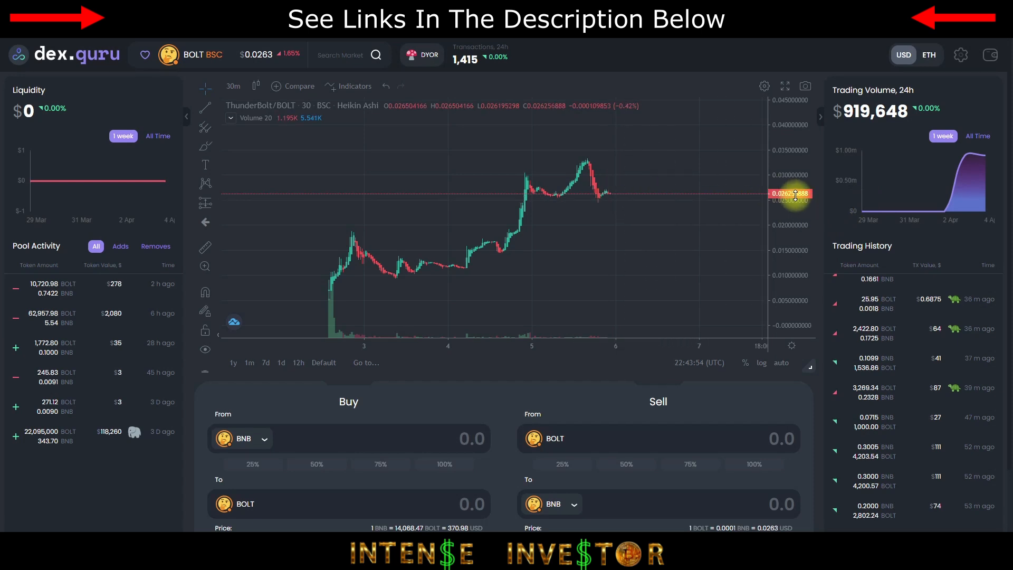
mouse_move(587, 233)
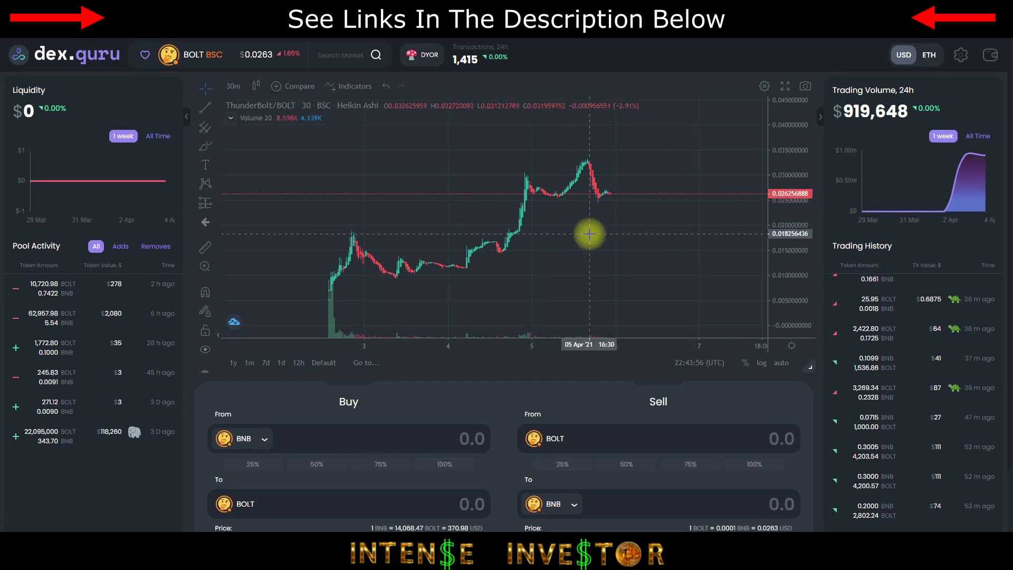
mouse_move(742, 251)
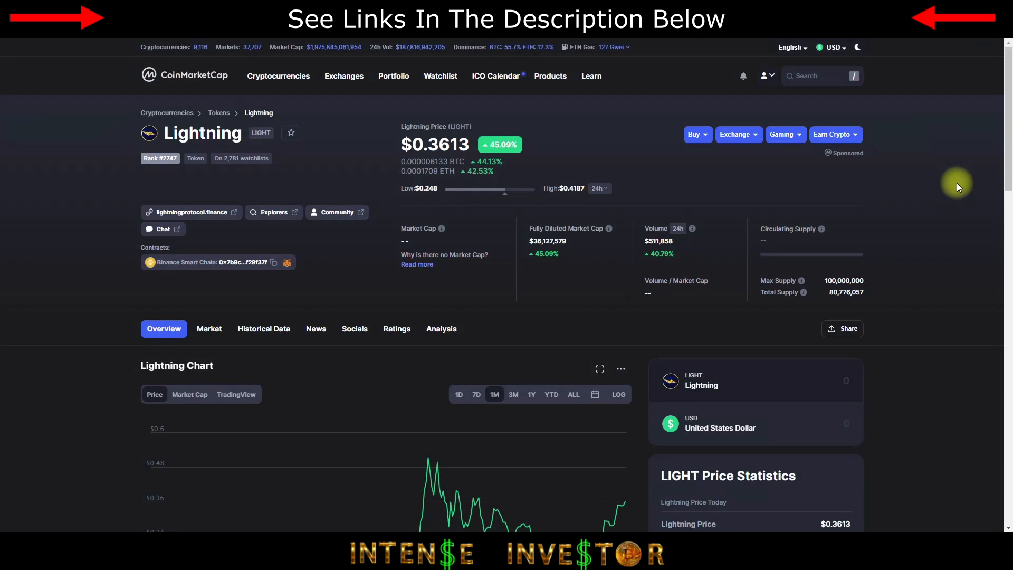
mouse_move(932, 226)
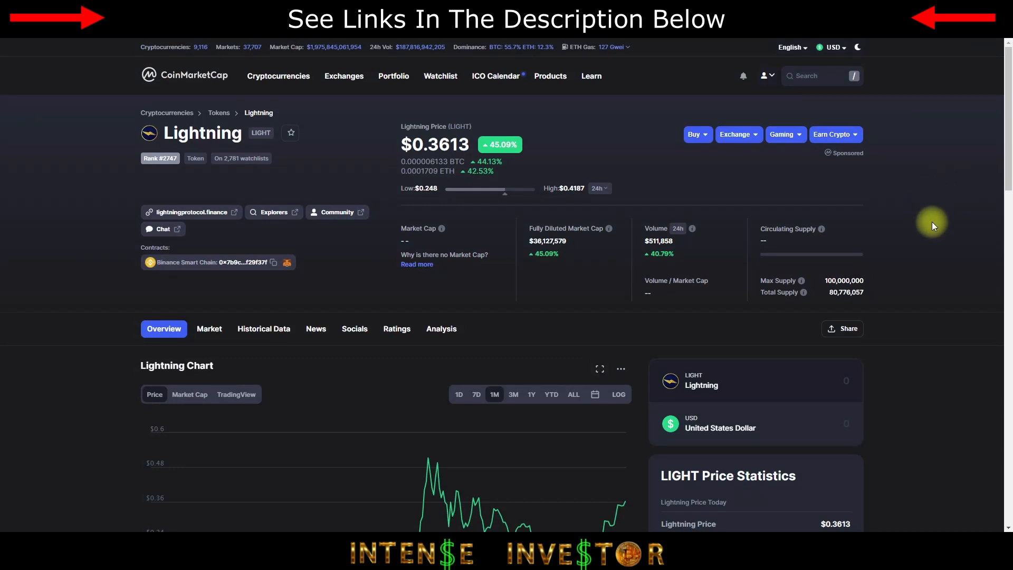
mouse_move(291, 162)
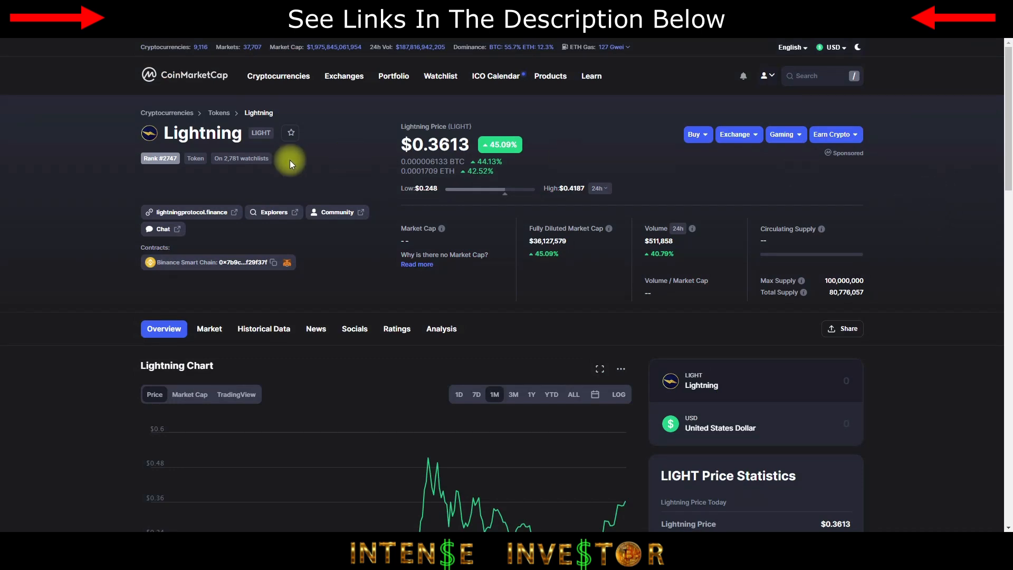
mouse_move(826, 191)
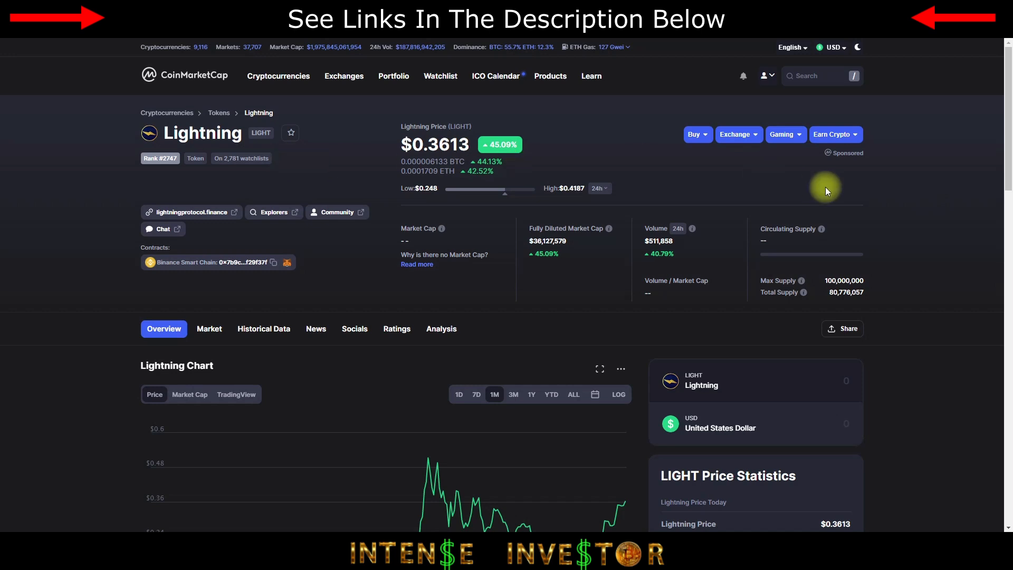
scroll(down, 3)
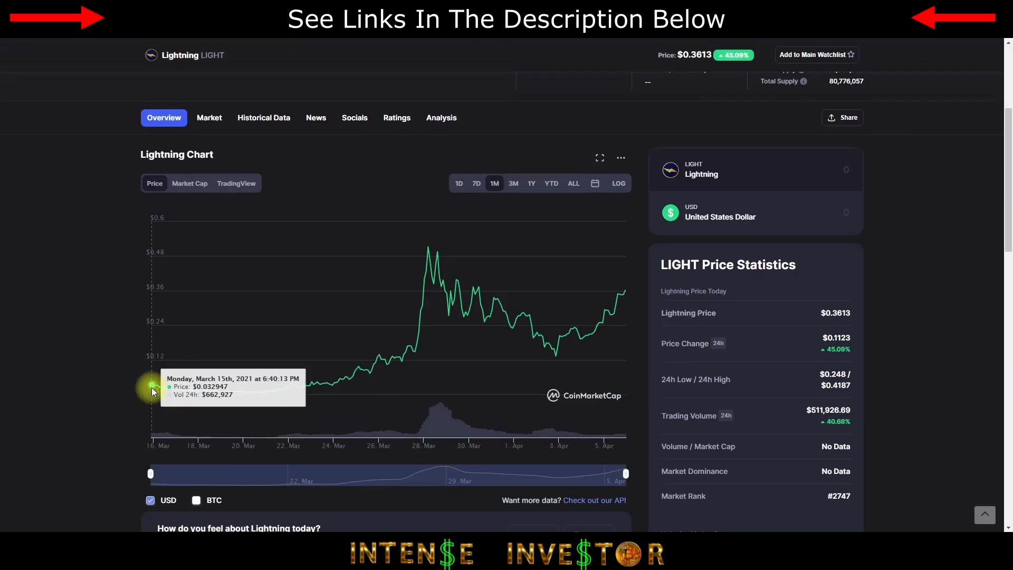
mouse_move(155, 391)
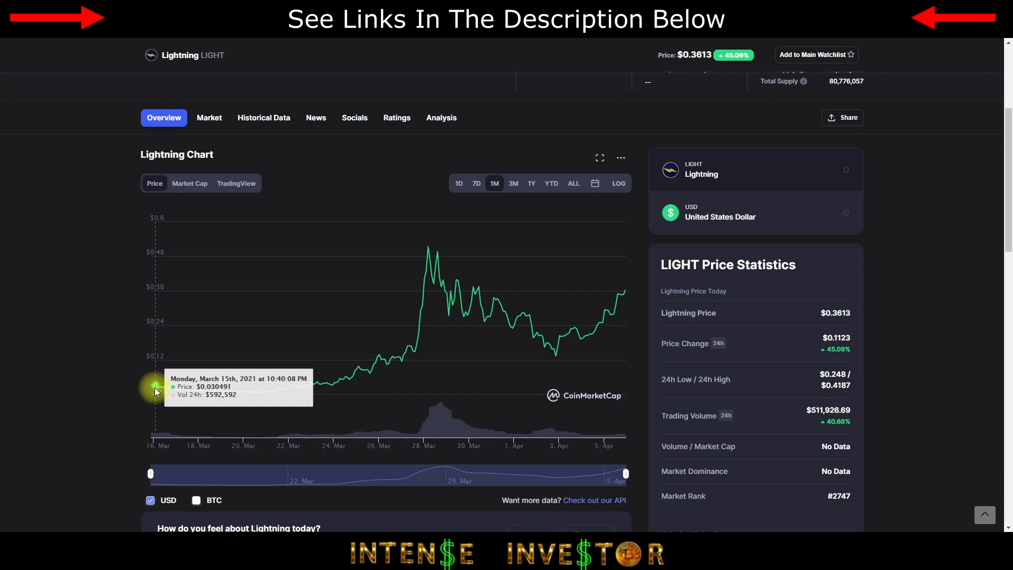
mouse_move(220, 375)
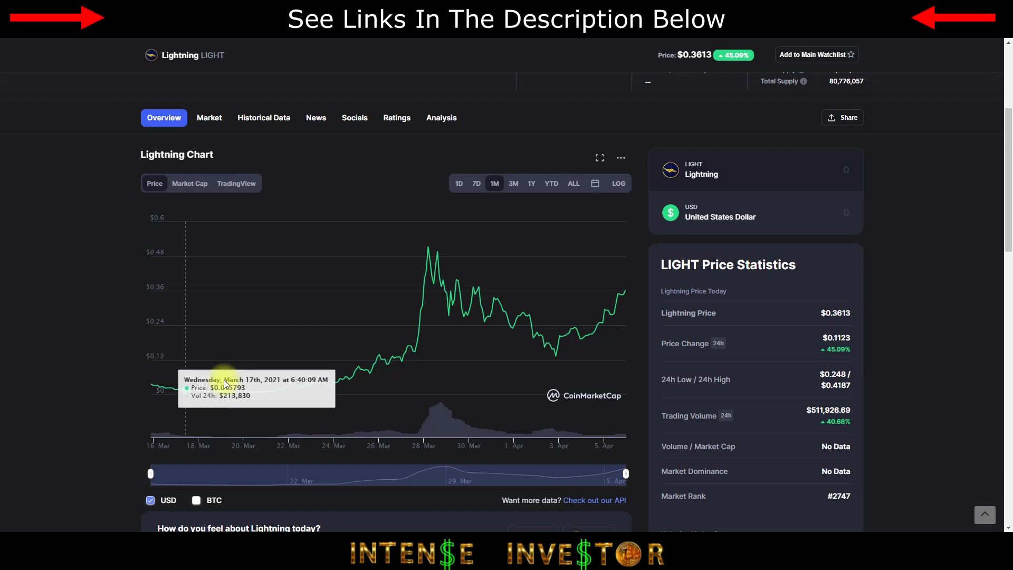
mouse_move(155, 384)
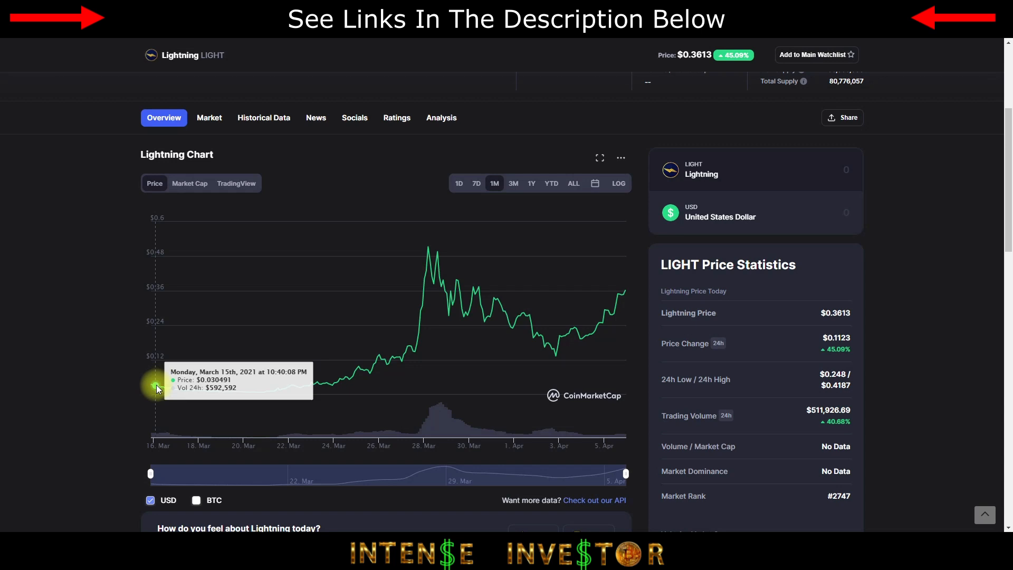
mouse_move(179, 388)
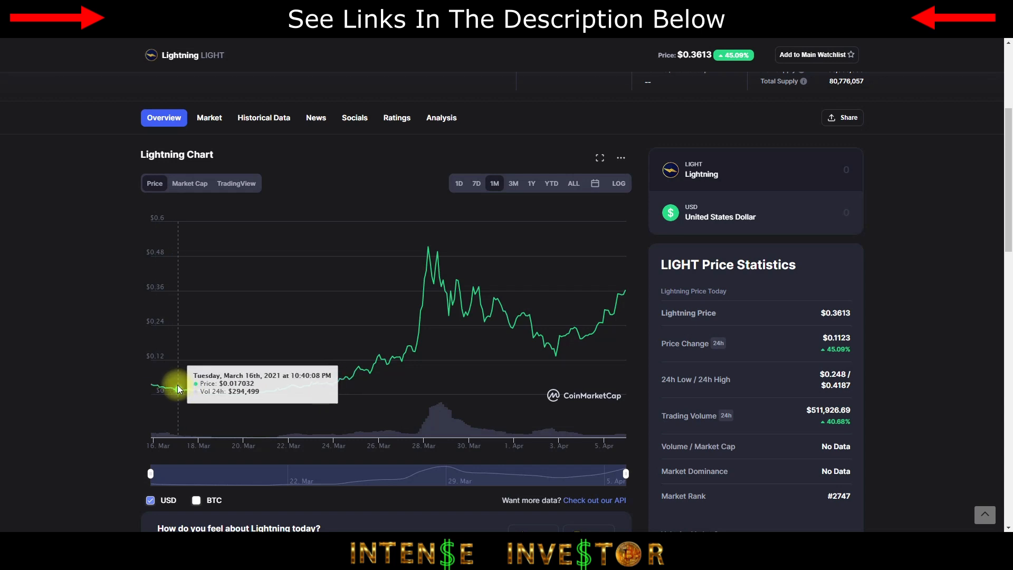
mouse_move(265, 389)
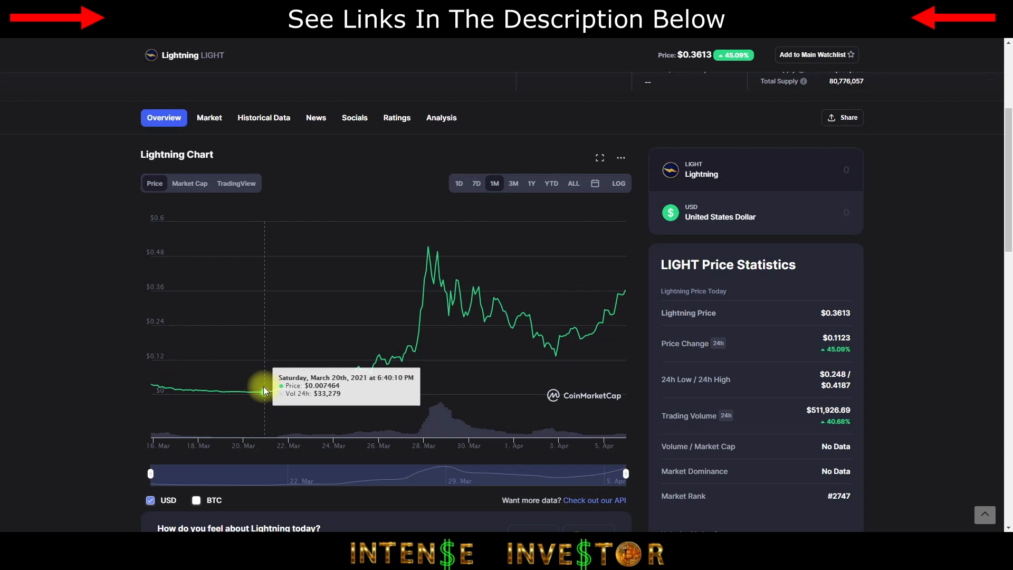
mouse_move(359, 387)
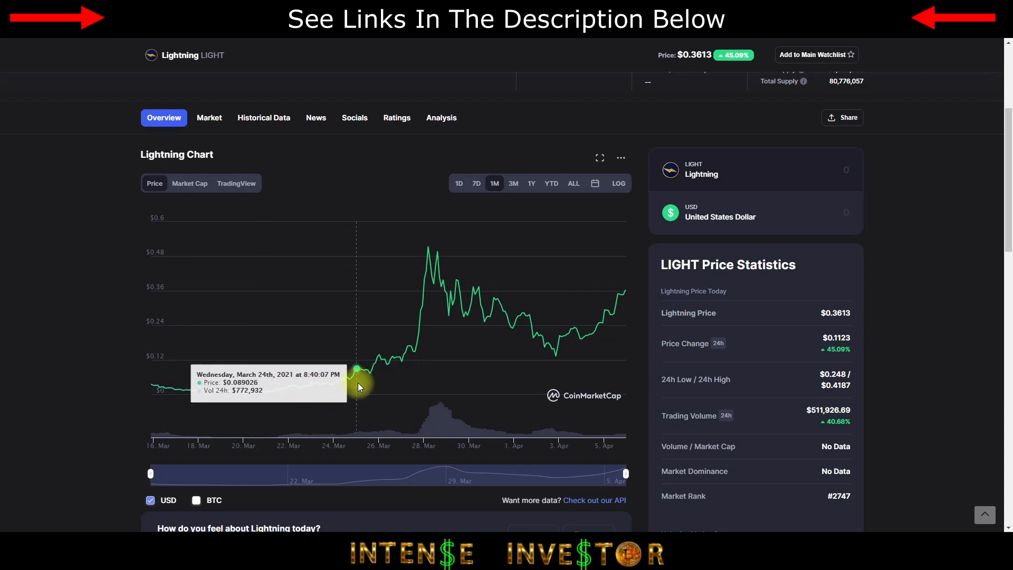
mouse_move(430, 255)
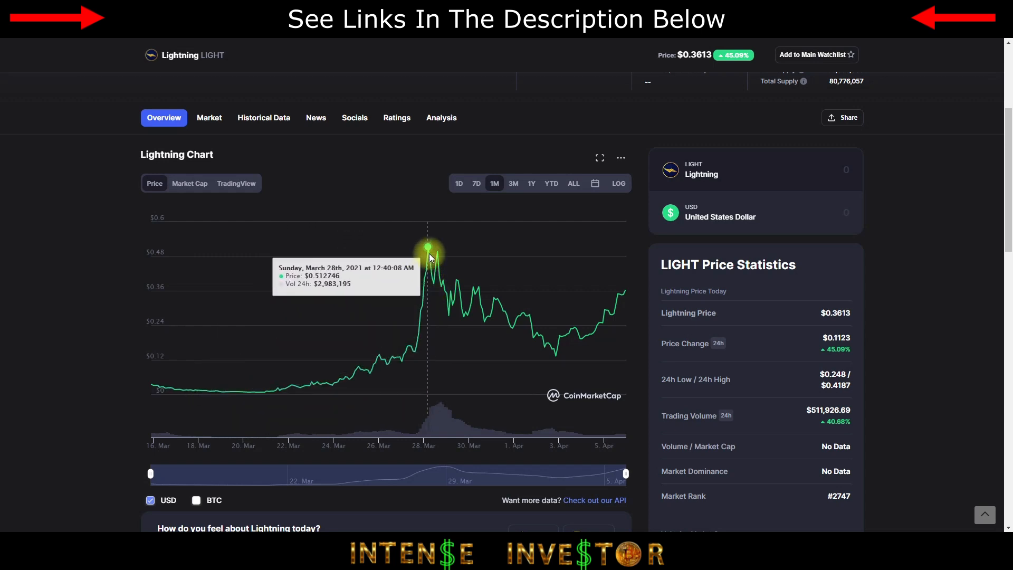
mouse_move(429, 247)
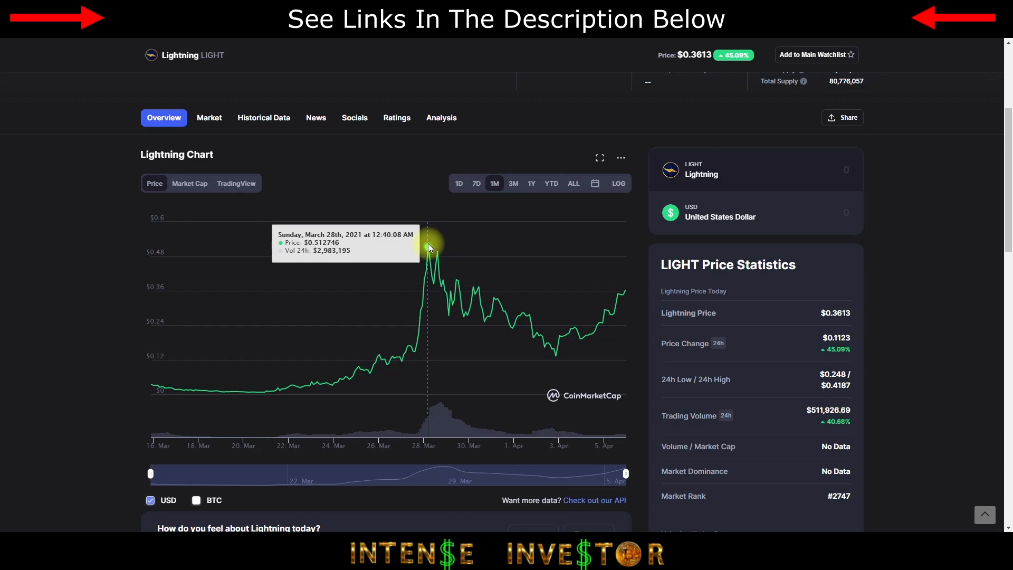
mouse_move(438, 258)
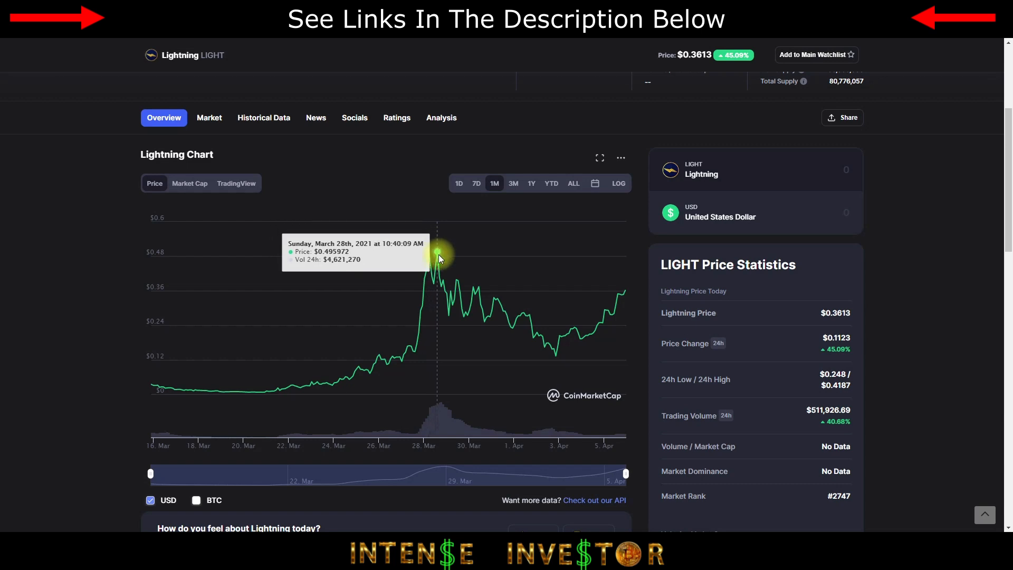
mouse_move(529, 337)
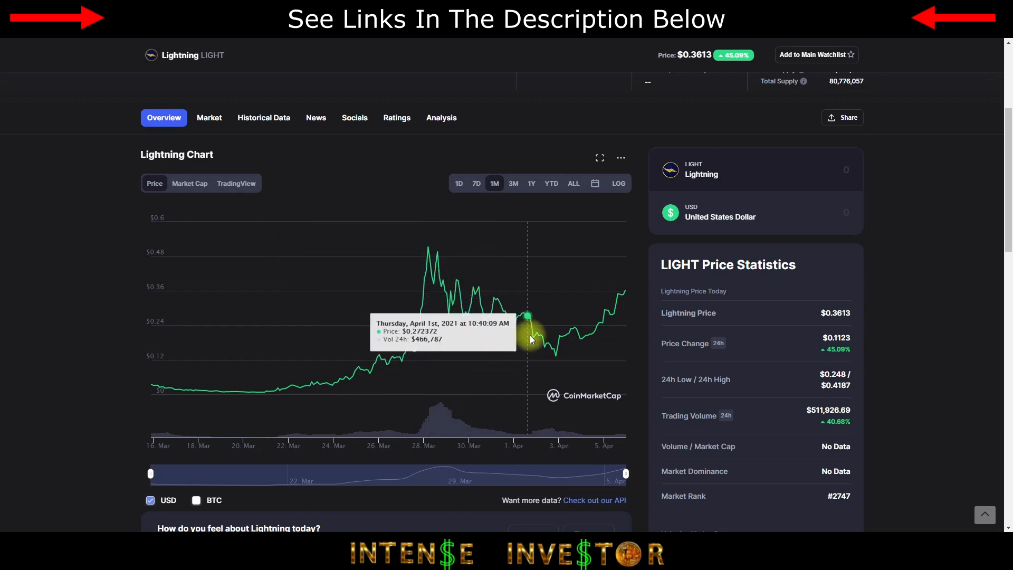
mouse_move(626, 310)
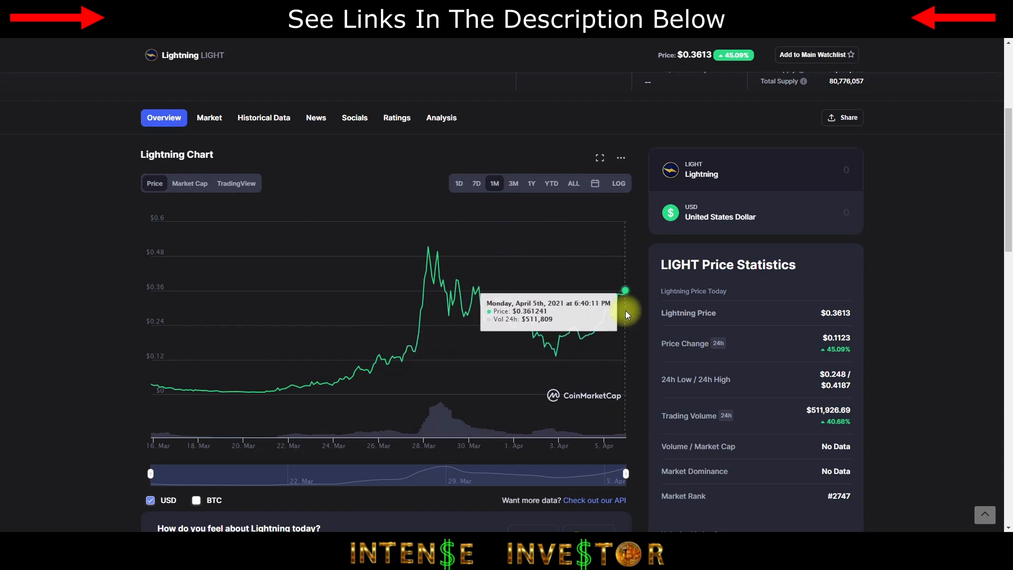
mouse_move(877, 323)
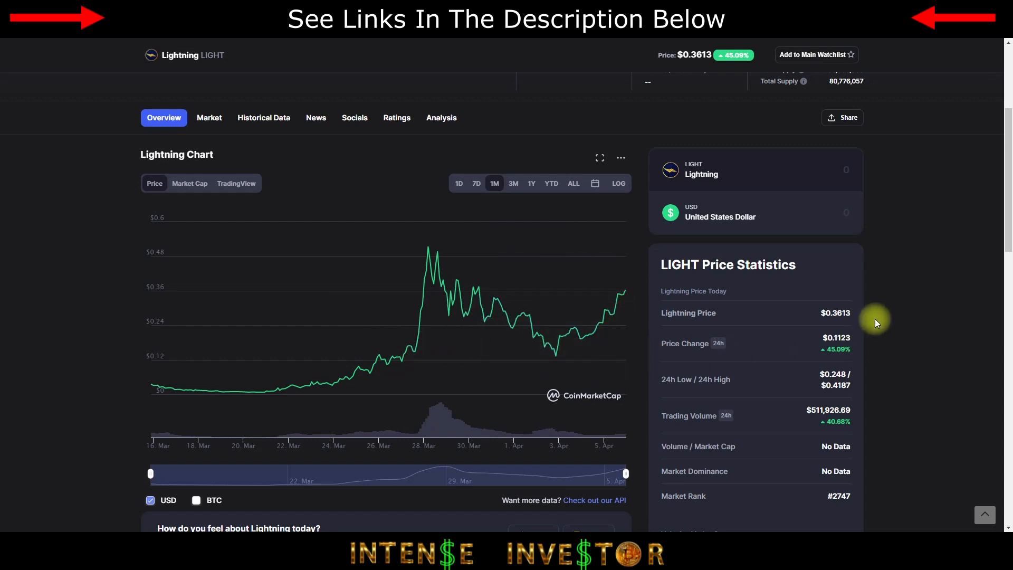
mouse_move(941, 283)
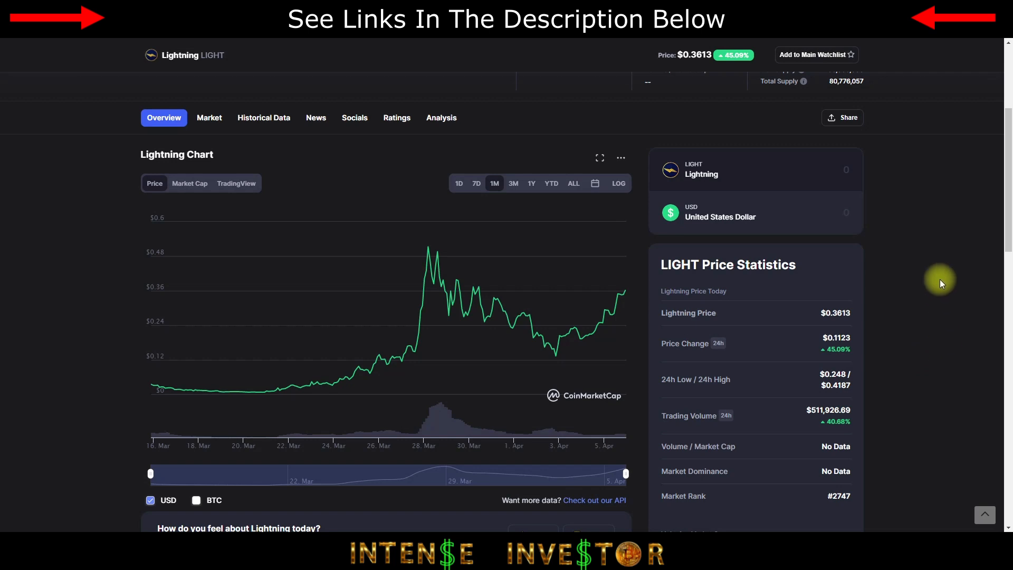
mouse_move(958, 277)
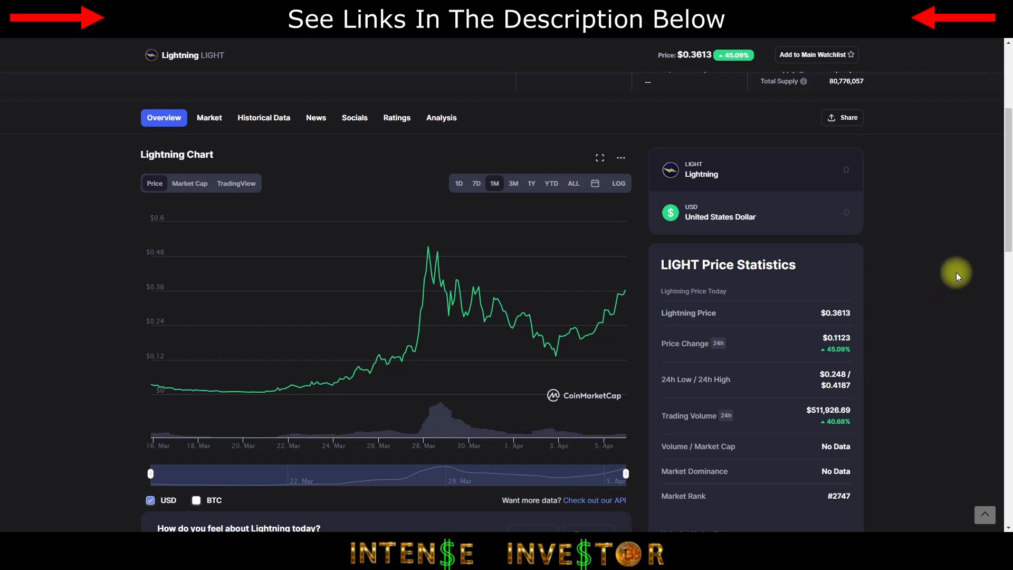
Bring the Lightning header back into view: $0.3613 price, up 45.09%, $36,127,579 fully diluted cap
scroll(up, 3)
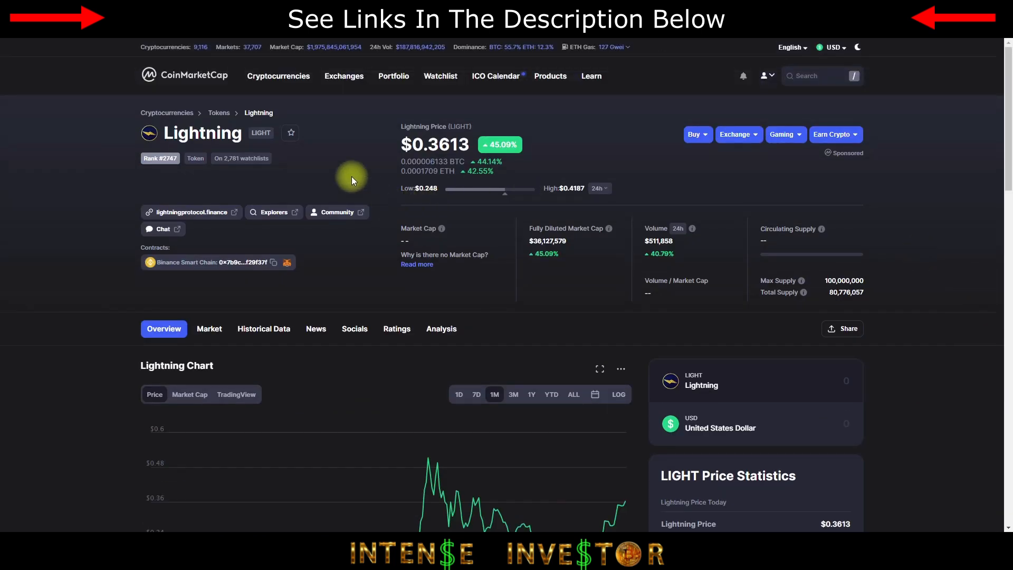
mouse_move(802, 257)
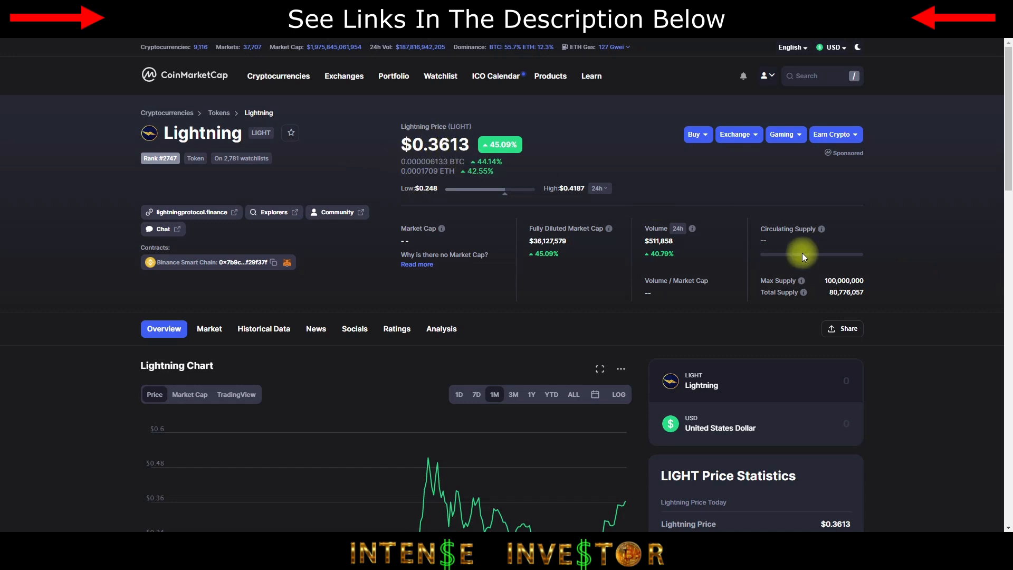
mouse_move(935, 347)
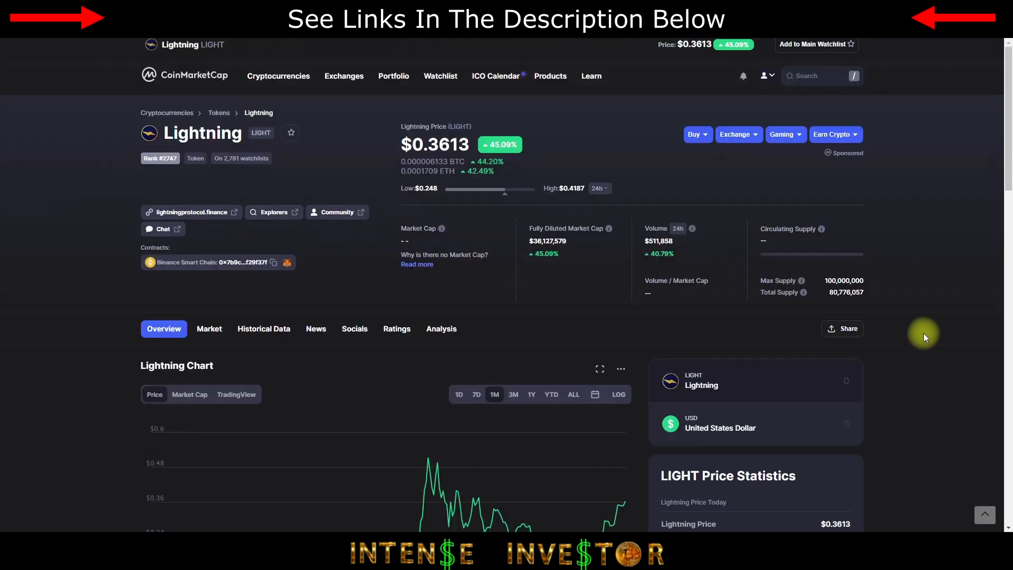
mouse_move(429, 459)
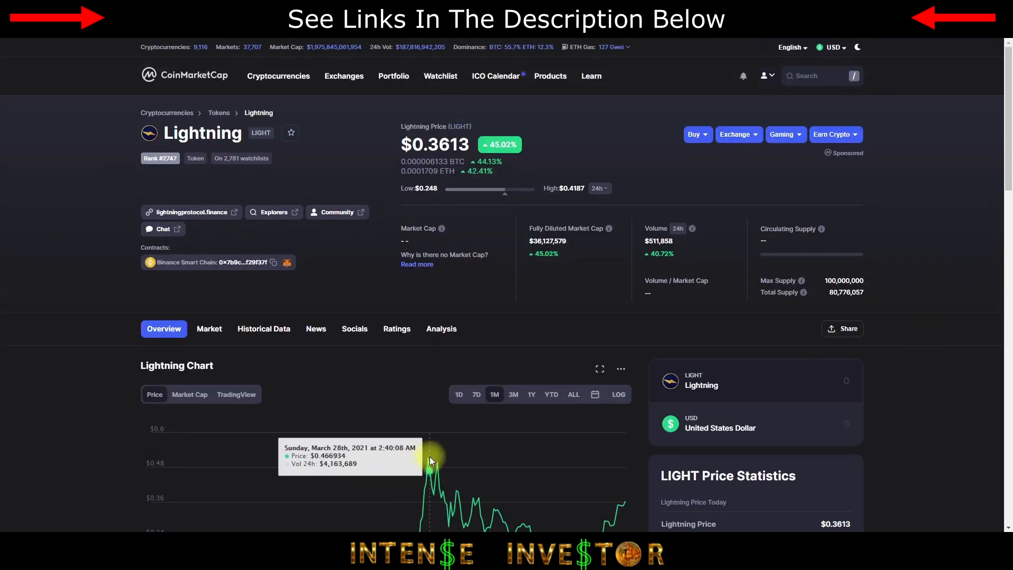
mouse_move(880, 266)
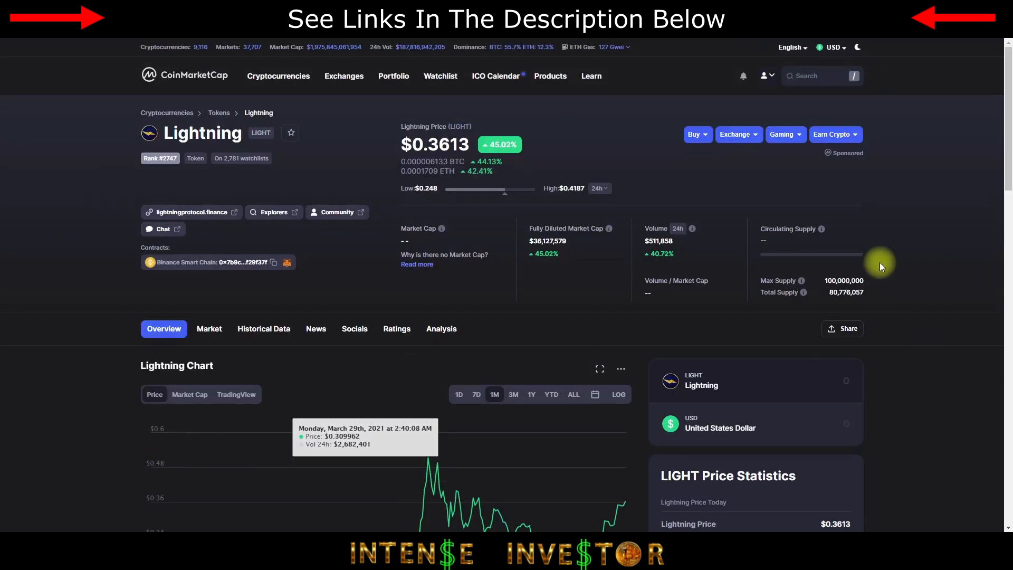
mouse_move(895, 153)
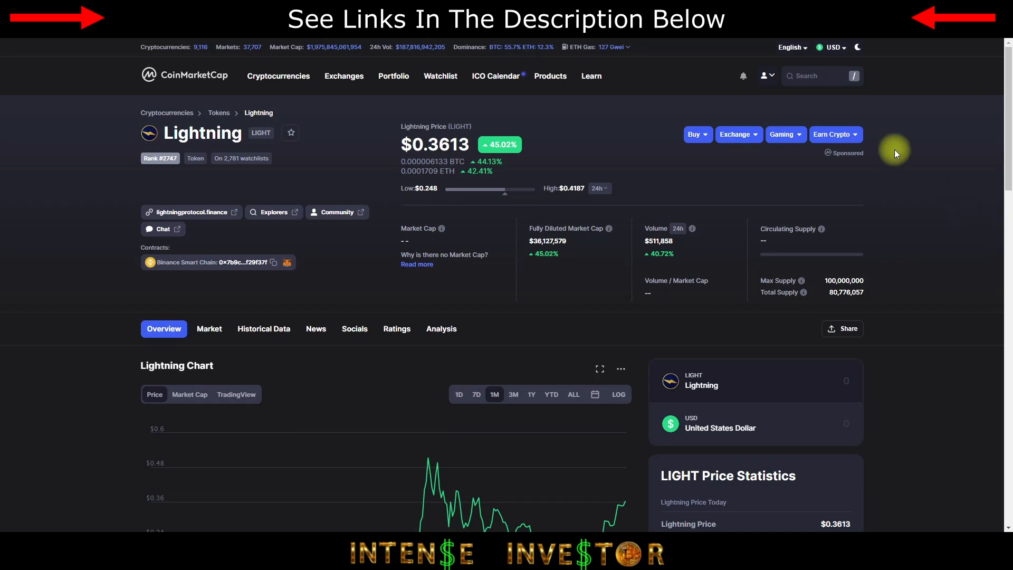
Examine the one-month chart's 18 March 2021 point at $0.010856 price and $108,285 volume
scroll(down, 3)
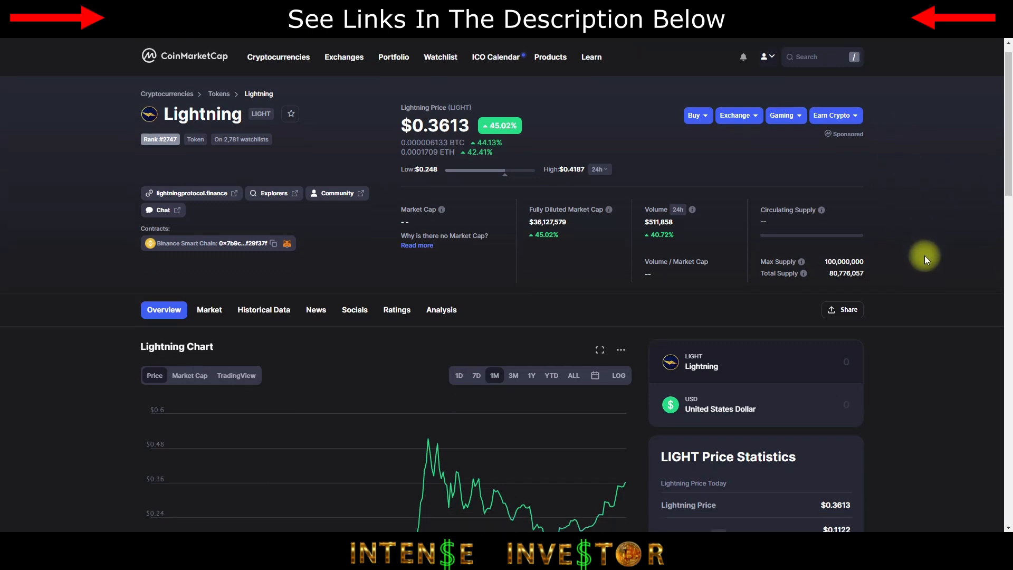
scroll(up, 3)
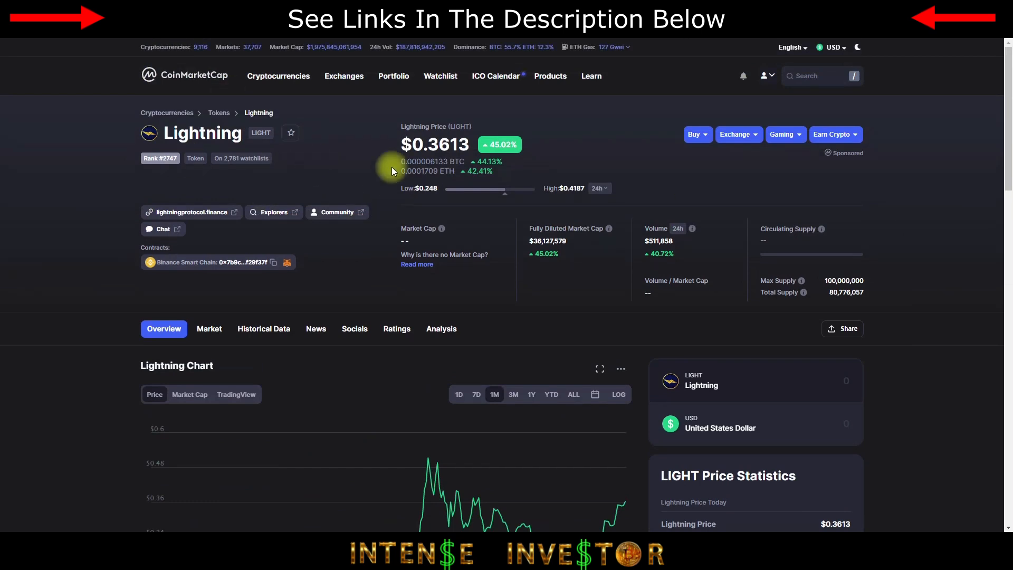
mouse_move(664, 160)
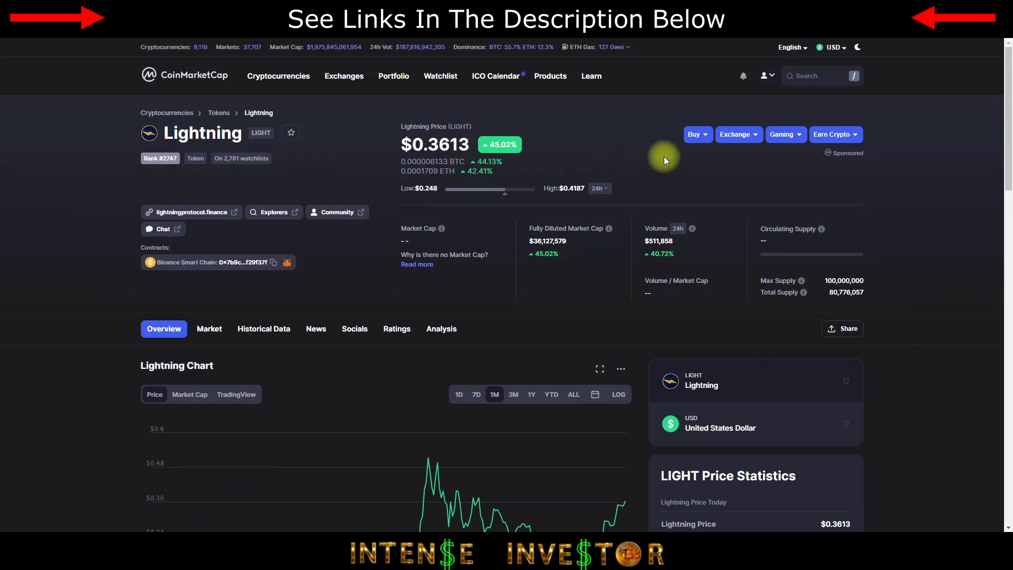
mouse_move(729, 198)
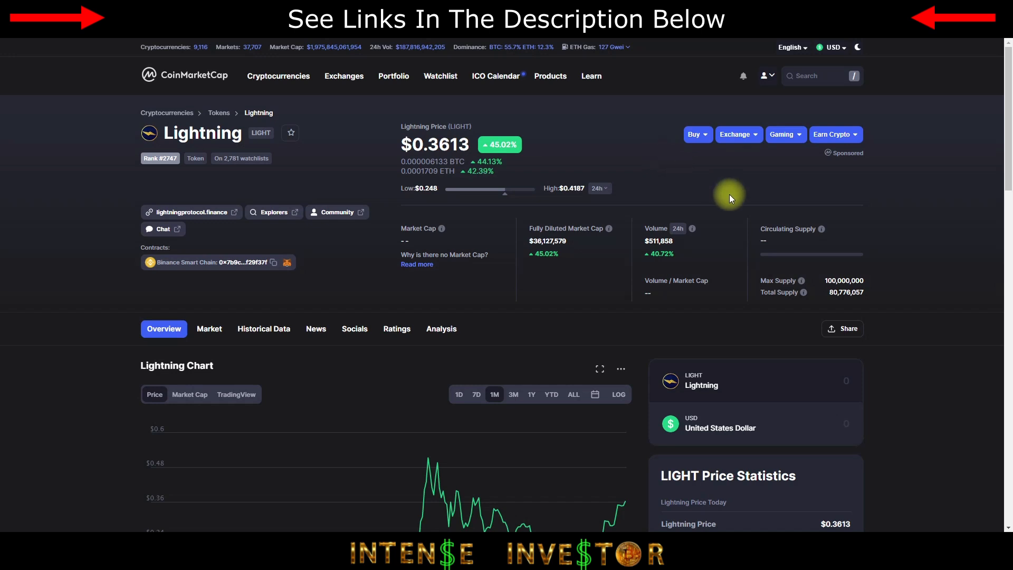
scroll(down, 3)
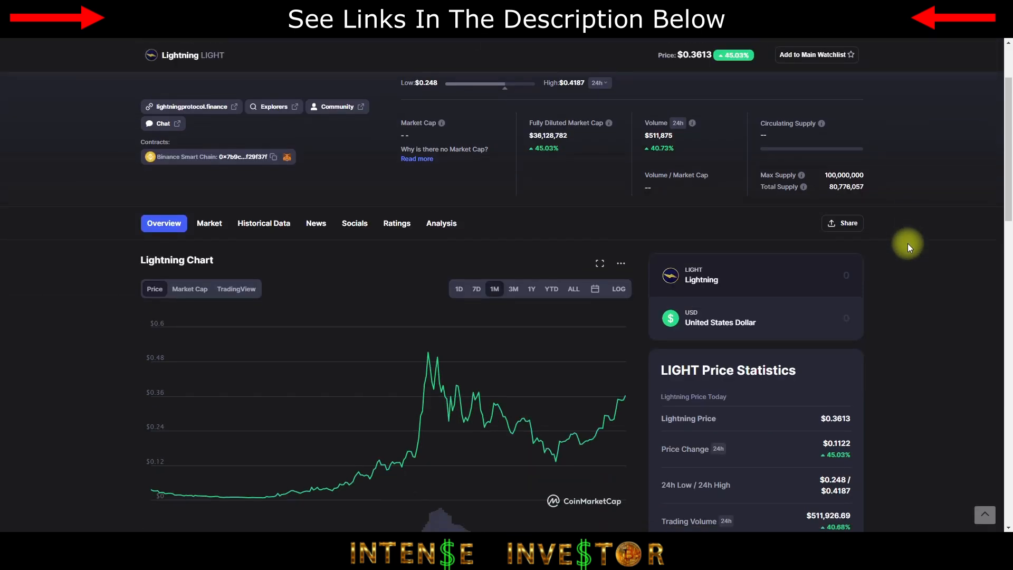
mouse_move(194, 510)
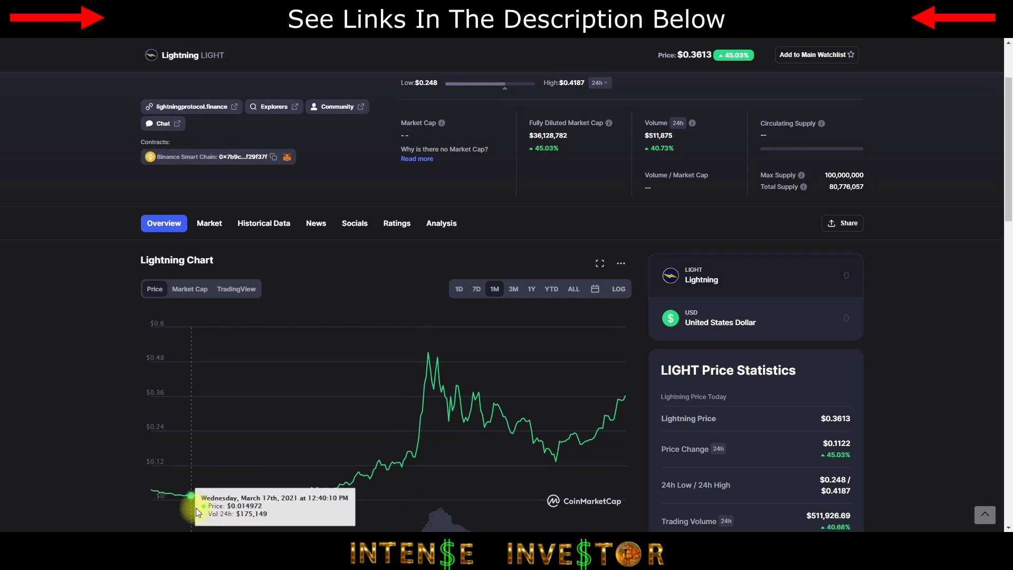
scroll(down, 3)
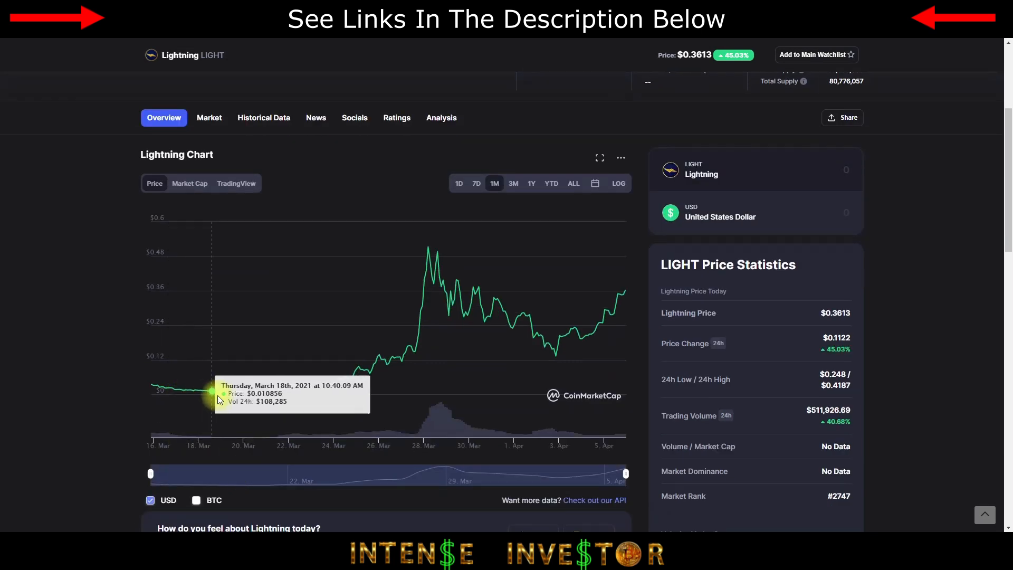
mouse_move(434, 262)
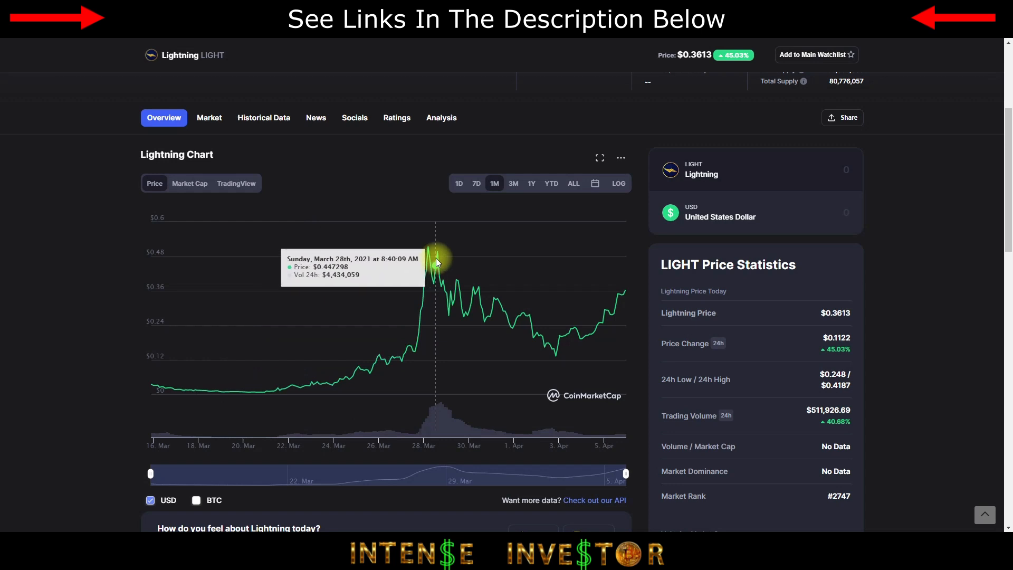
mouse_move(977, 42)
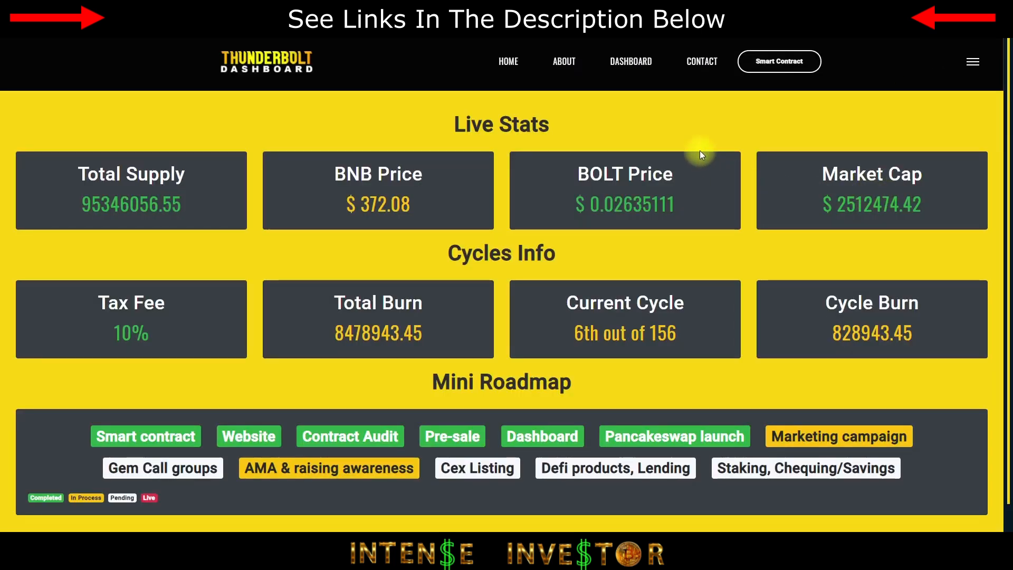
mouse_move(350, 123)
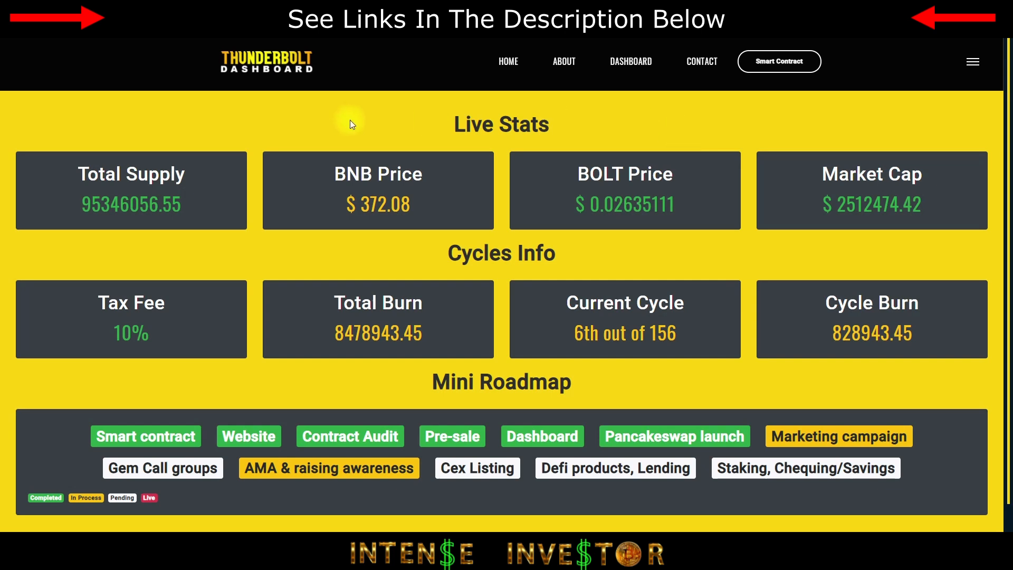
mouse_move(439, 122)
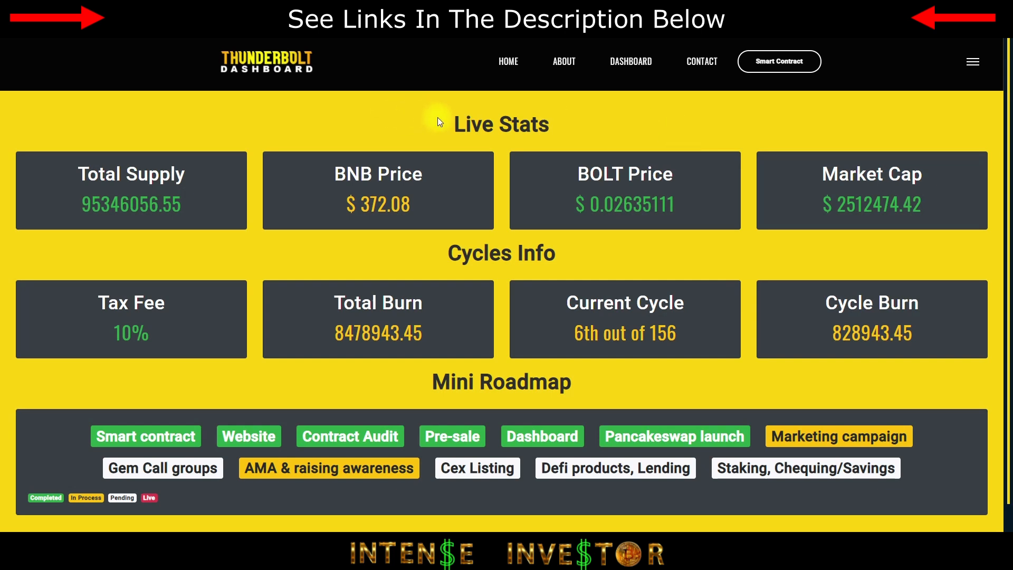
mouse_move(551, 143)
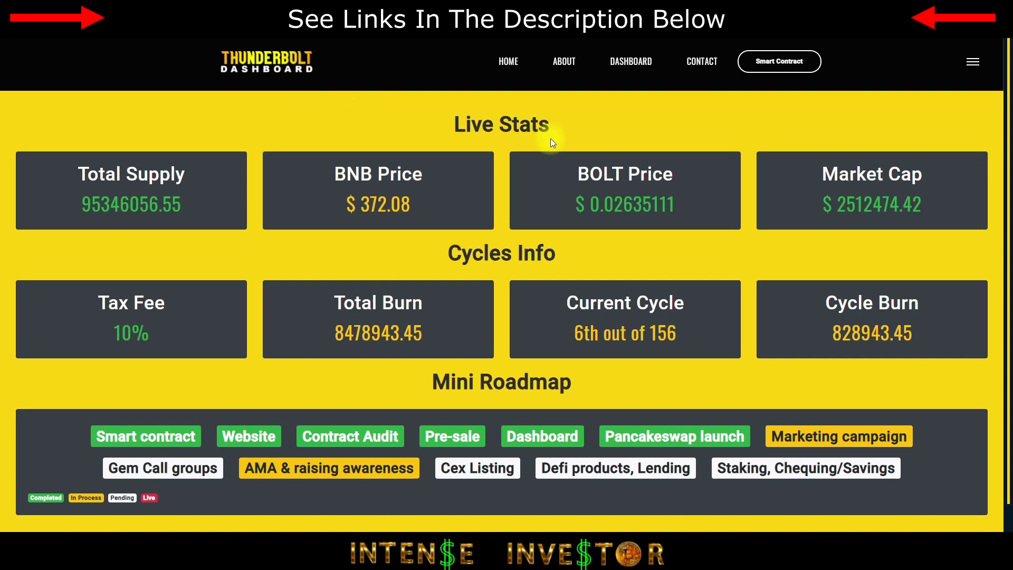
mouse_move(271, 124)
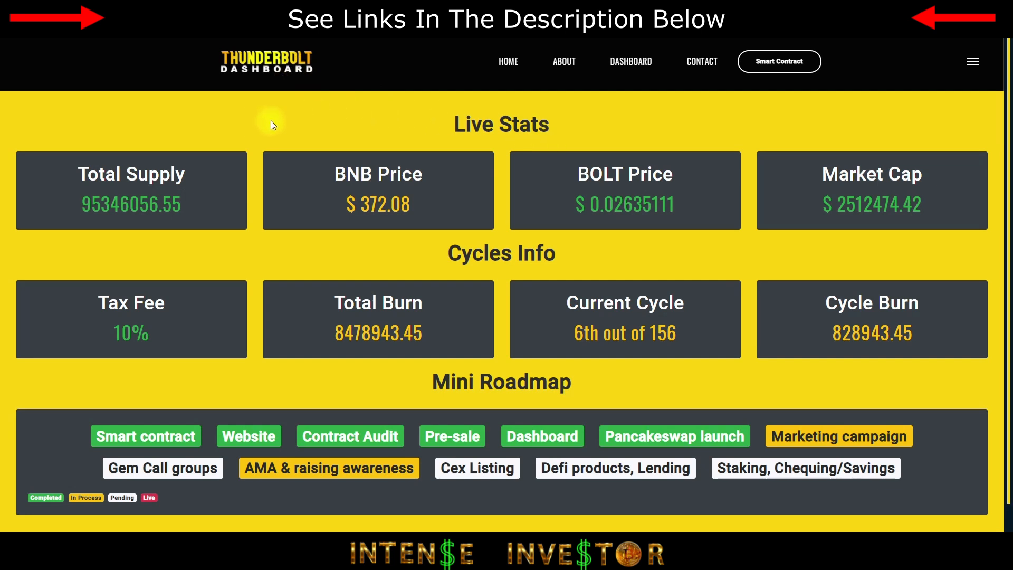
mouse_move(141, 235)
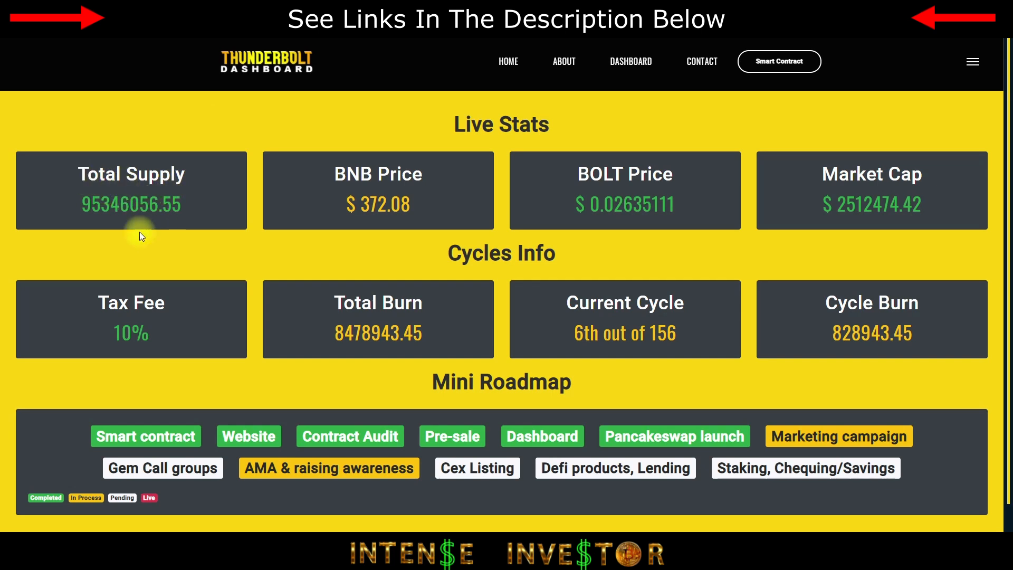
mouse_move(313, 286)
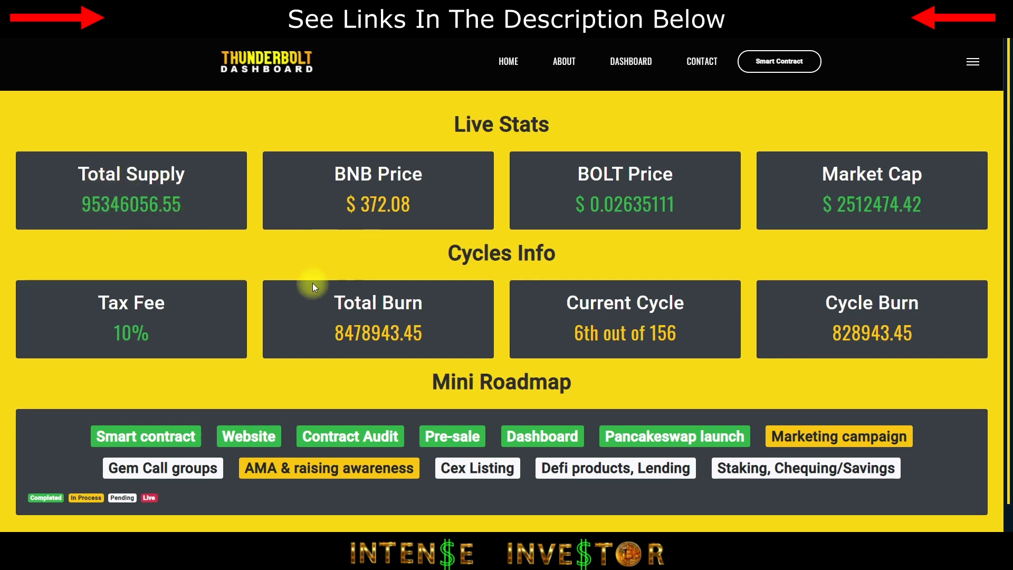
mouse_move(251, 343)
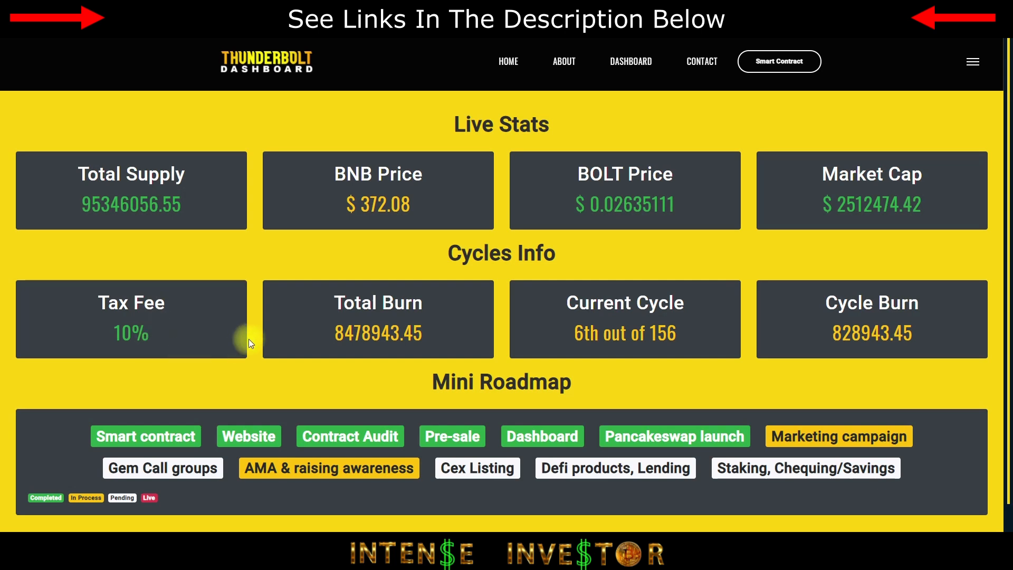
mouse_move(390, 321)
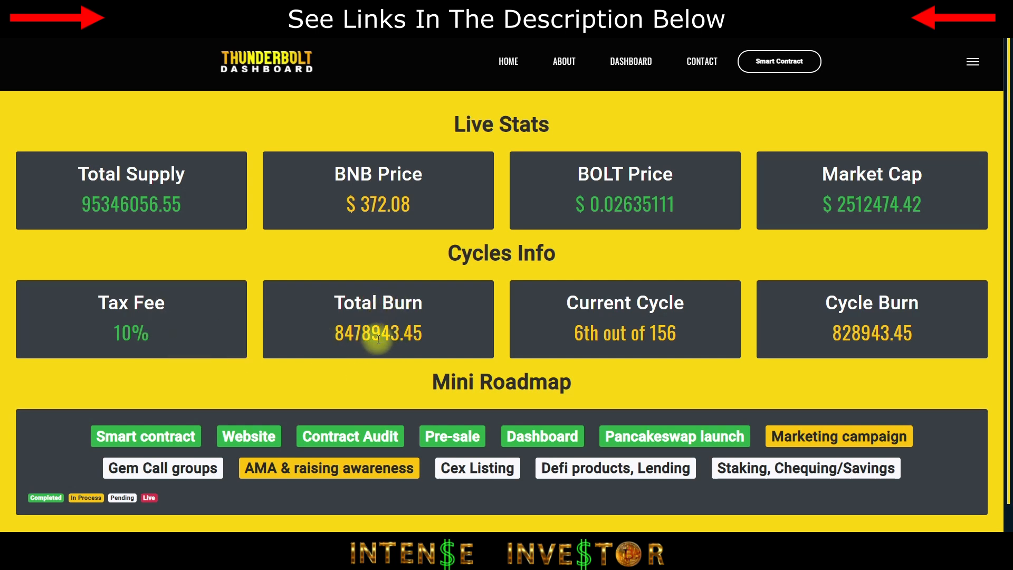
mouse_move(658, 334)
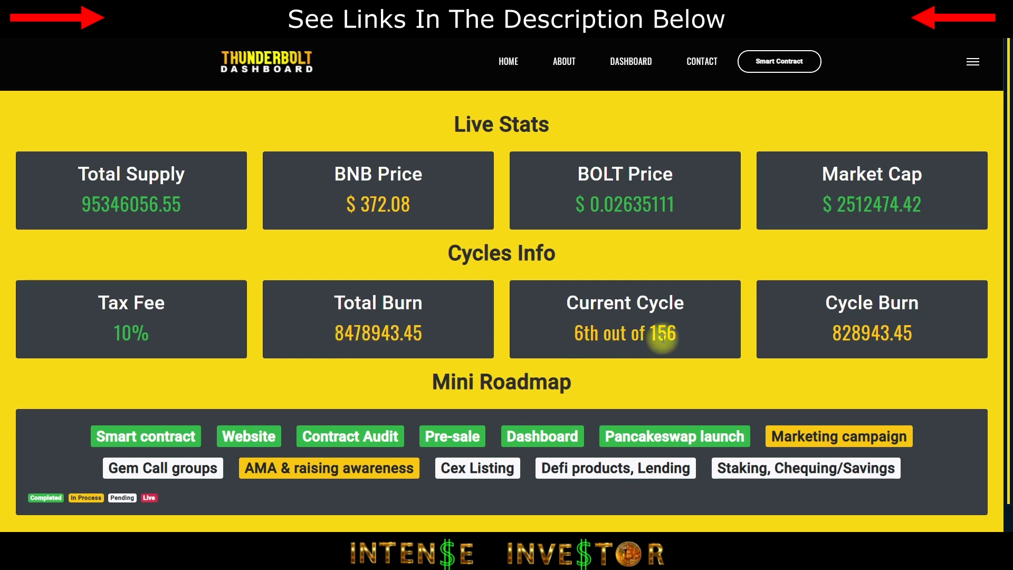
mouse_move(623, 321)
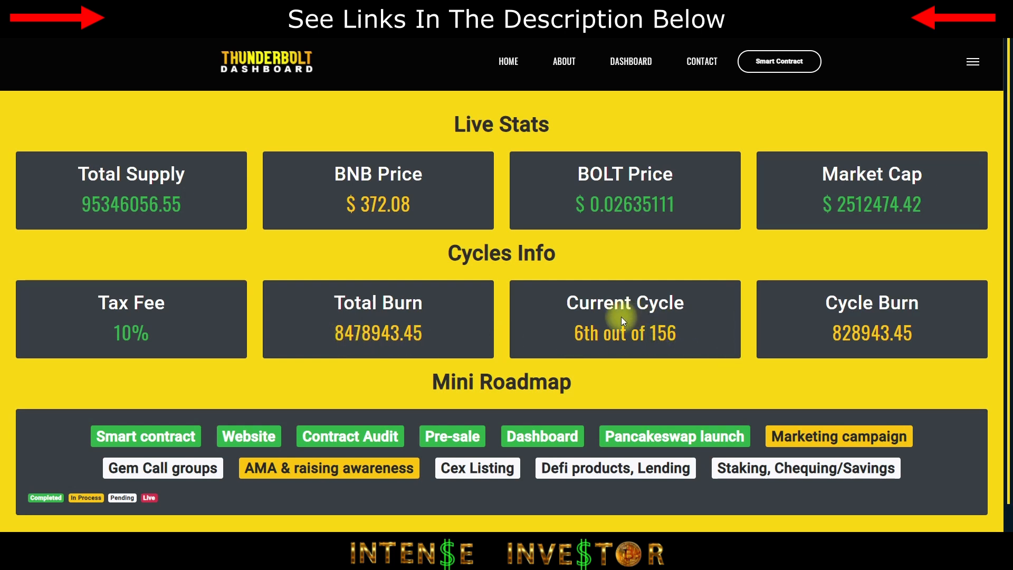
mouse_move(843, 350)
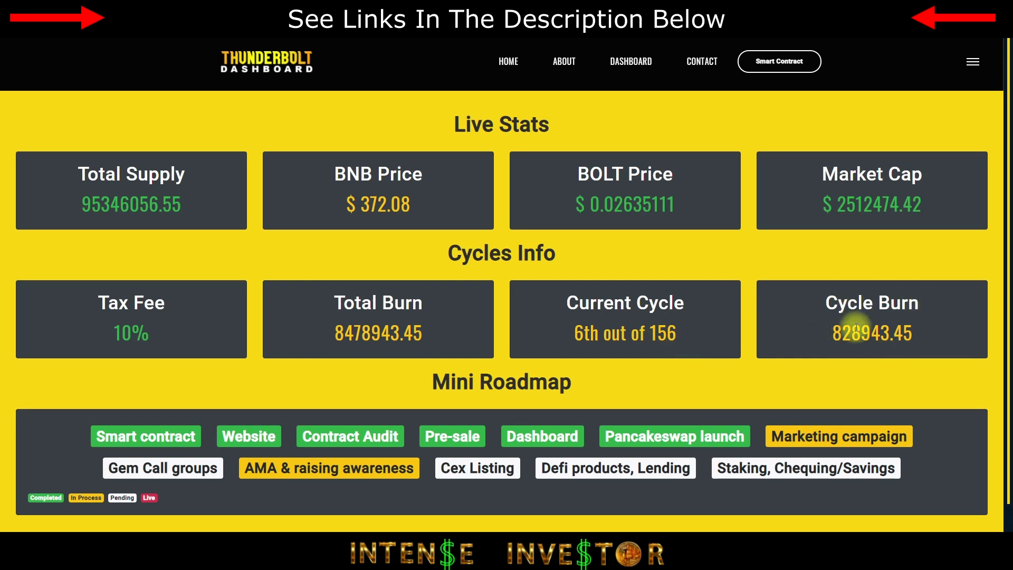
mouse_move(944, 275)
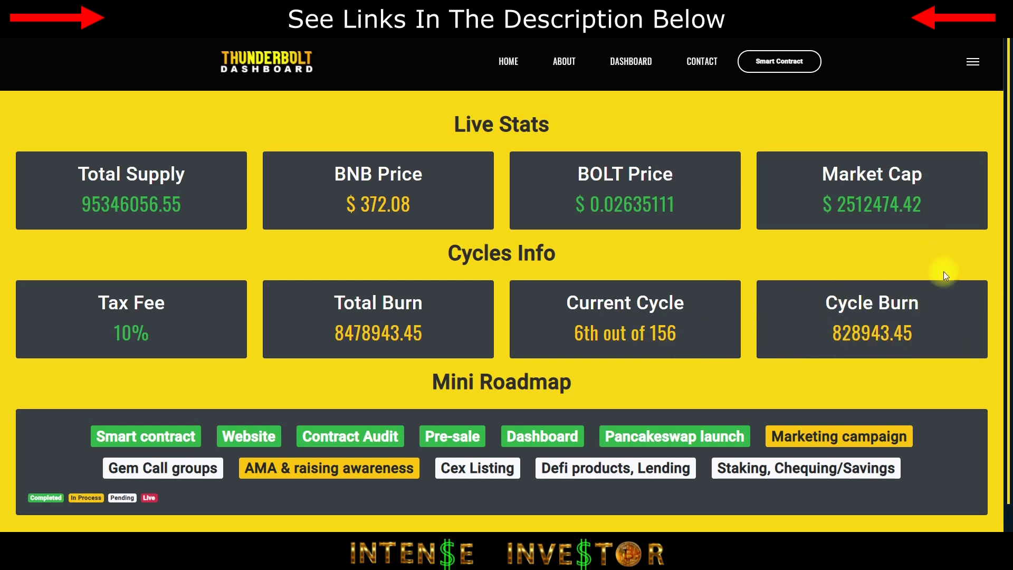
mouse_move(869, 206)
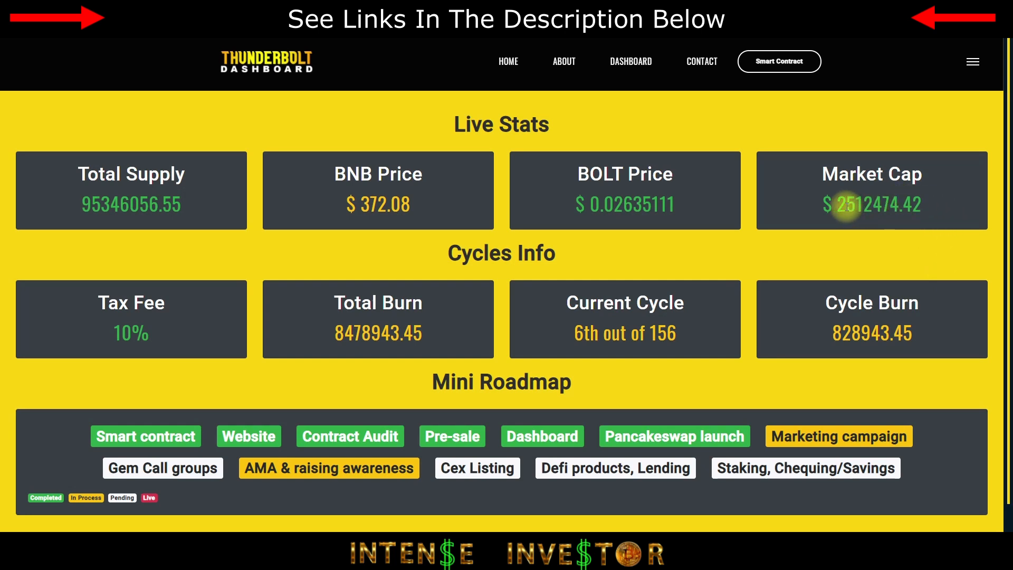
mouse_move(924, 250)
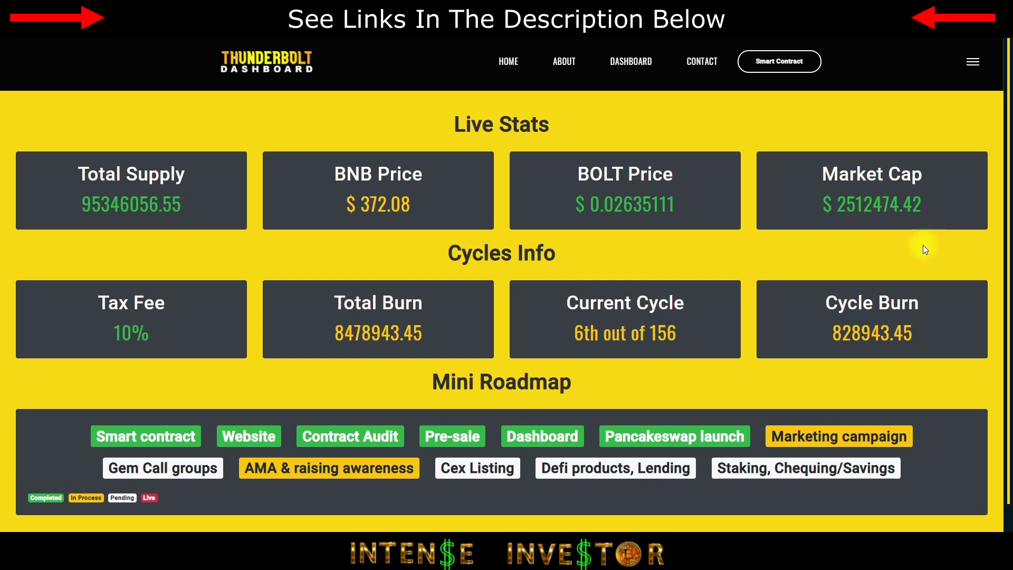
mouse_move(603, 108)
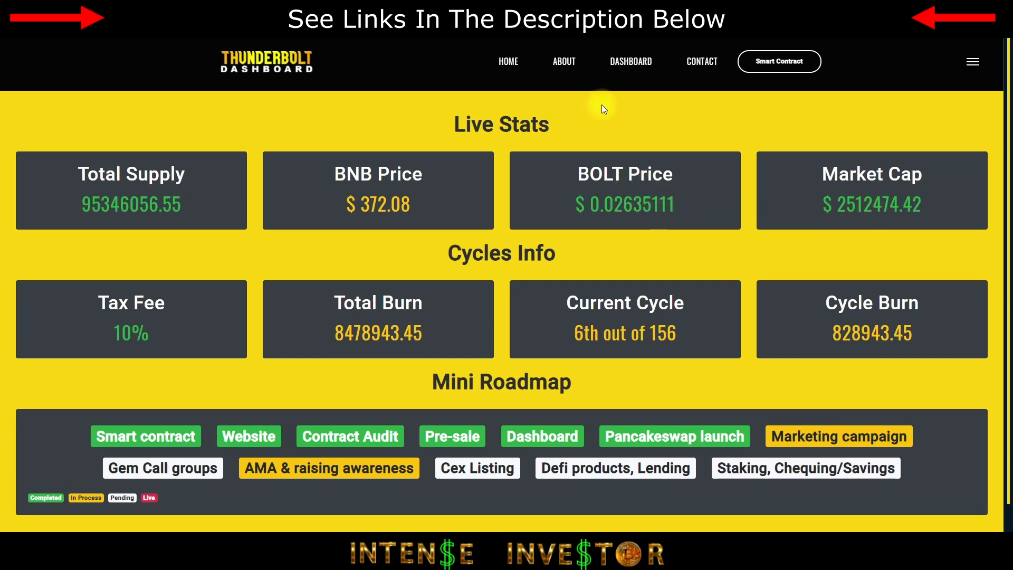
mouse_move(666, 170)
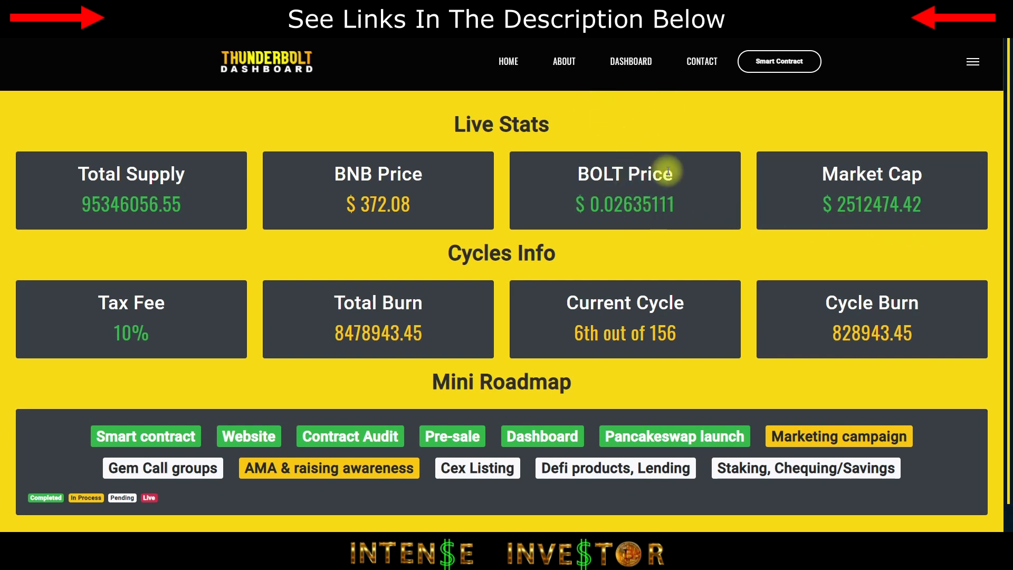
mouse_move(745, 260)
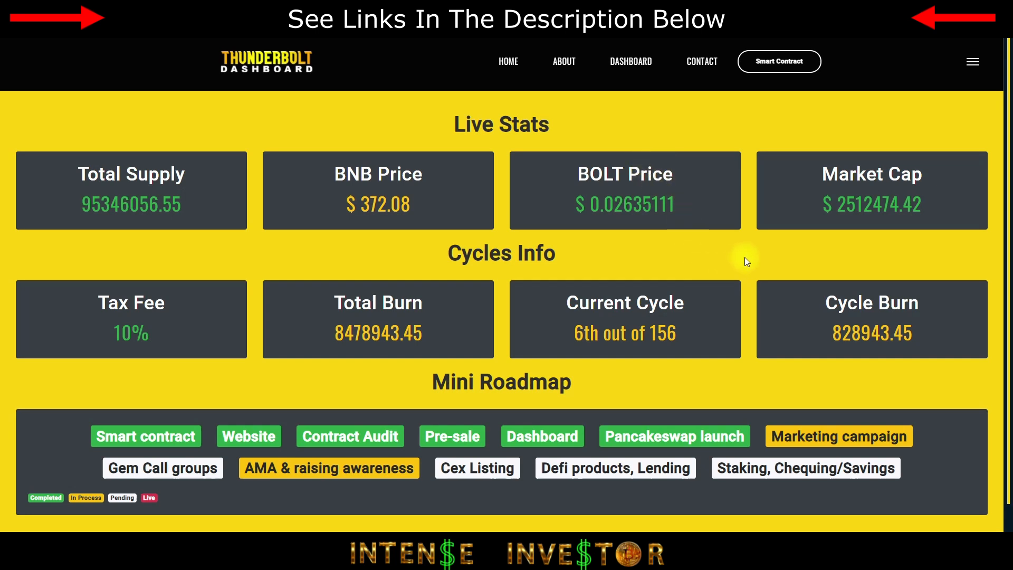
mouse_move(767, 256)
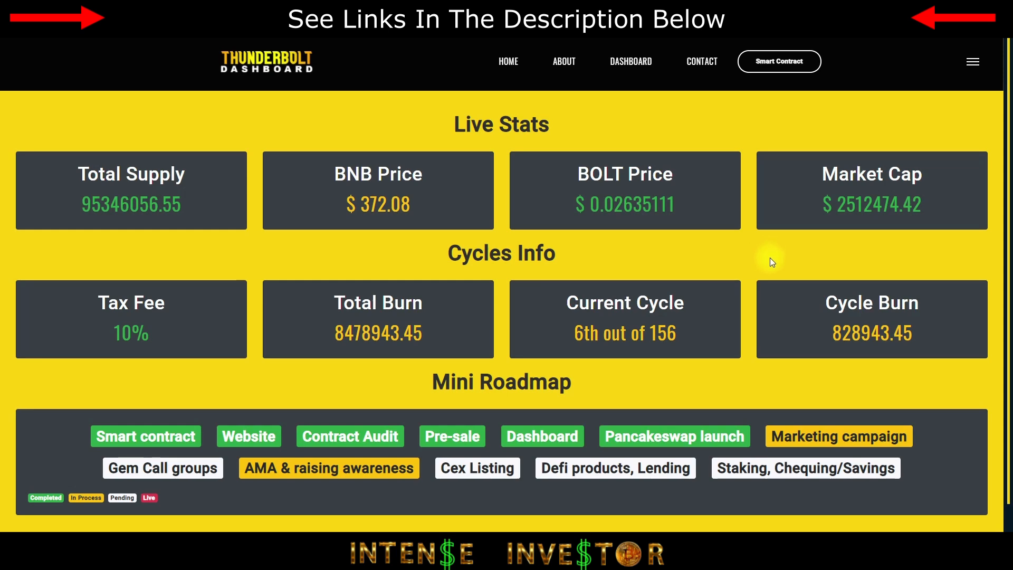
scroll(up, 3)
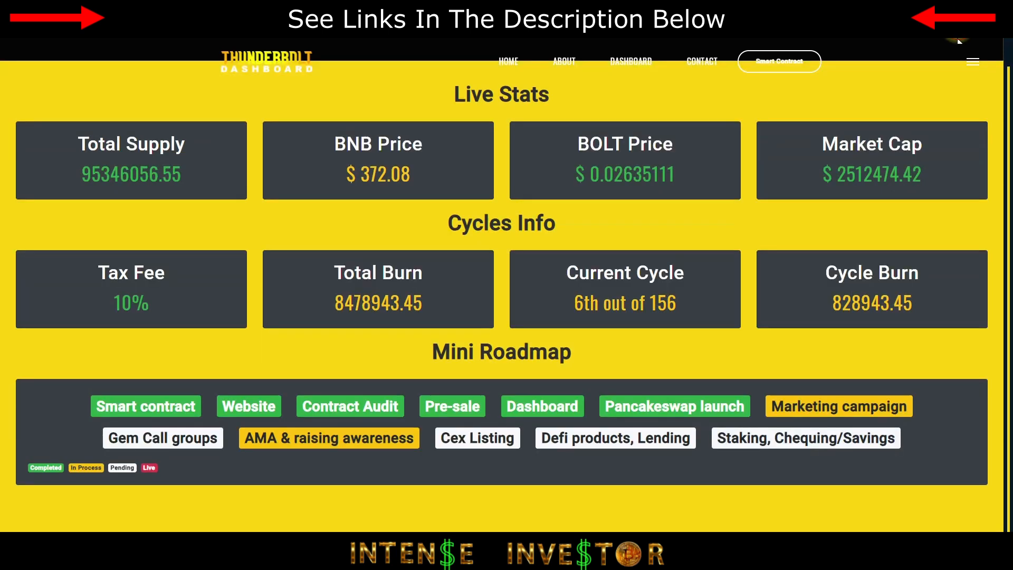
mouse_move(717, 347)
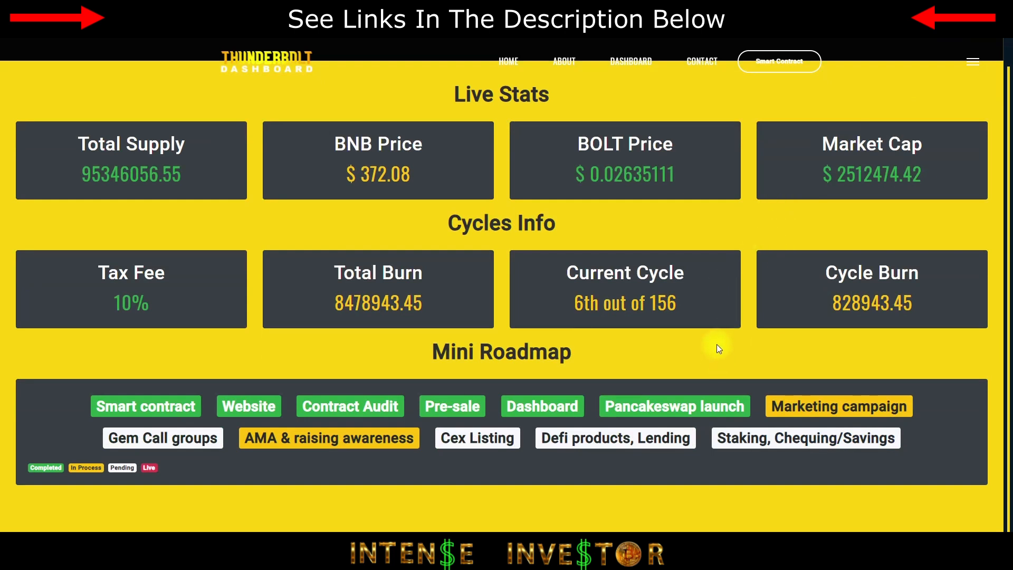
mouse_move(718, 327)
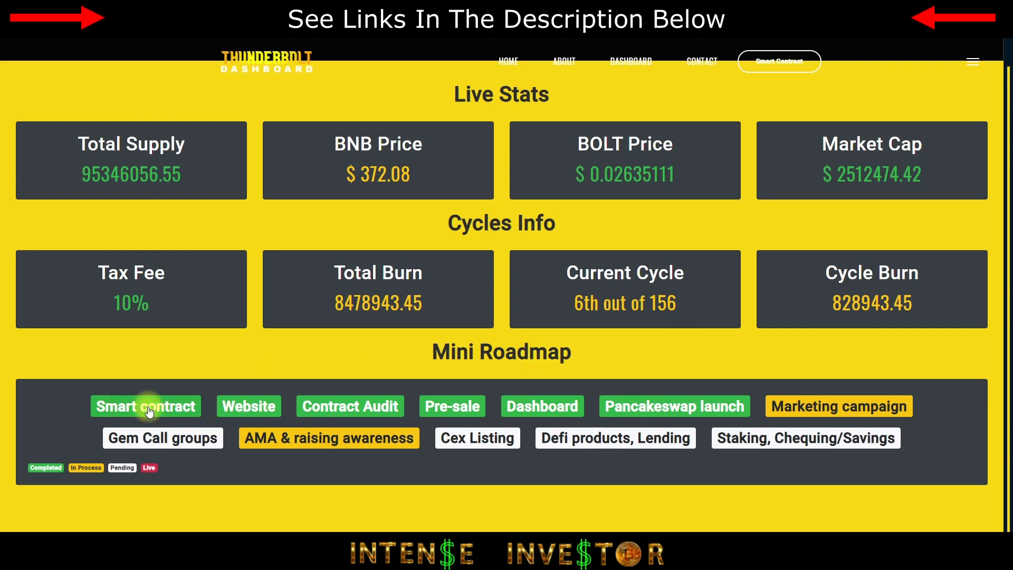
mouse_move(674, 406)
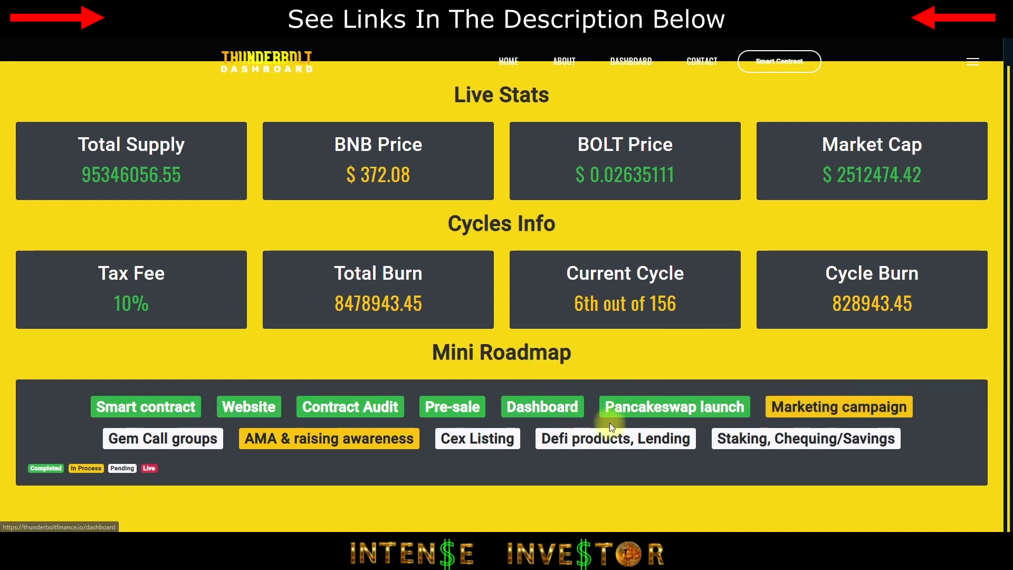
scroll(up, 3)
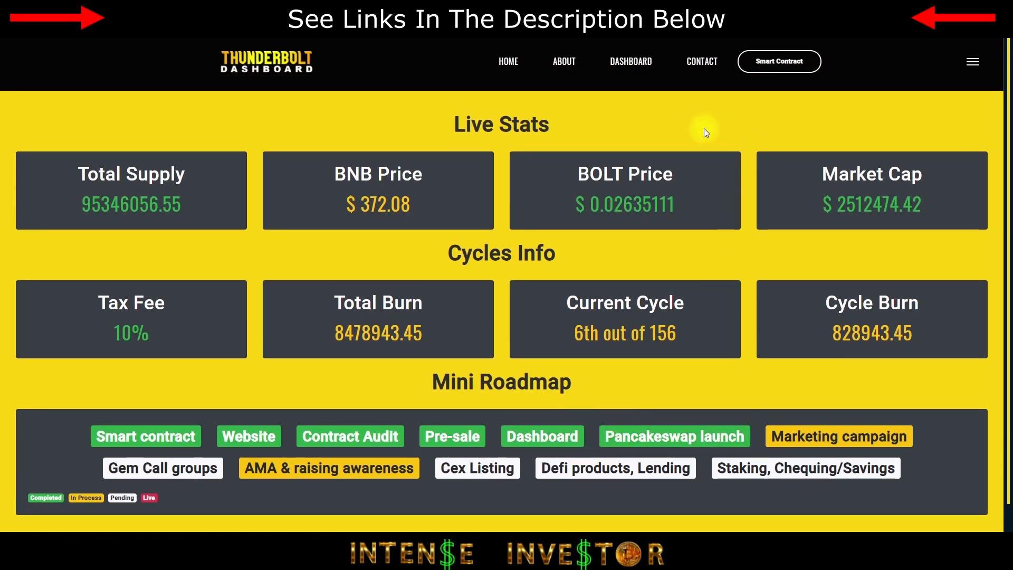
mouse_move(643, 116)
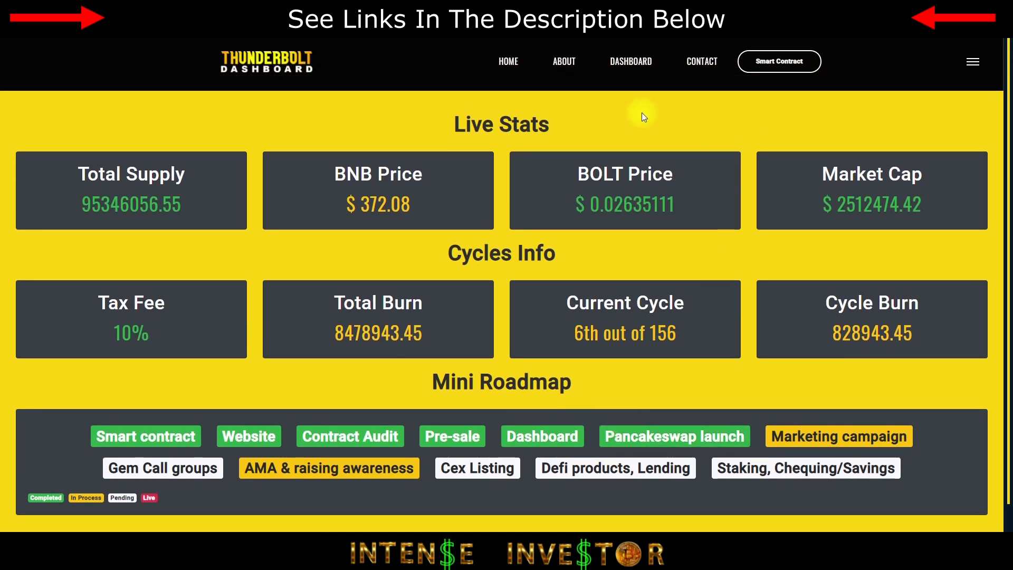
mouse_move(541, 73)
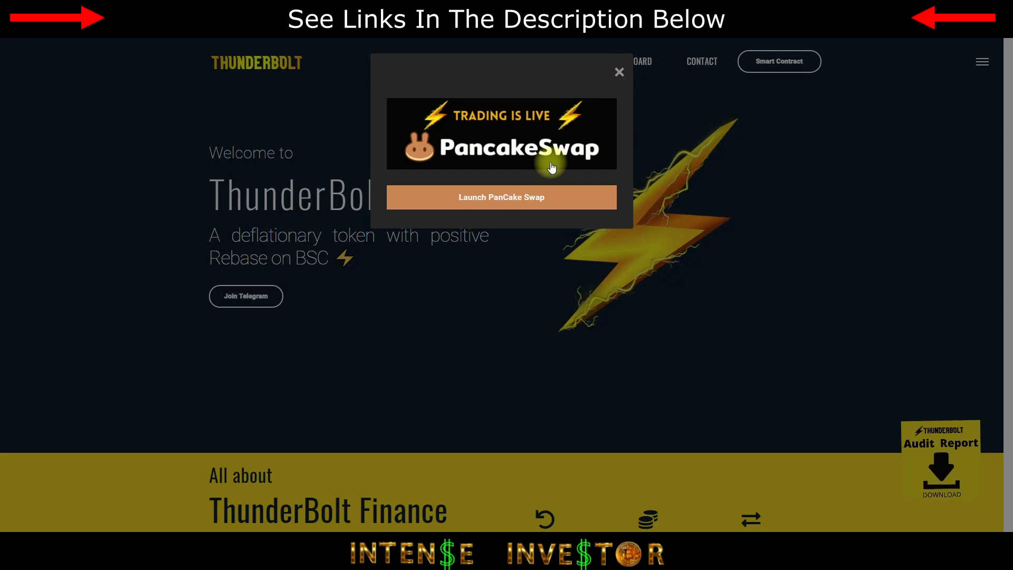
mouse_move(642, 68)
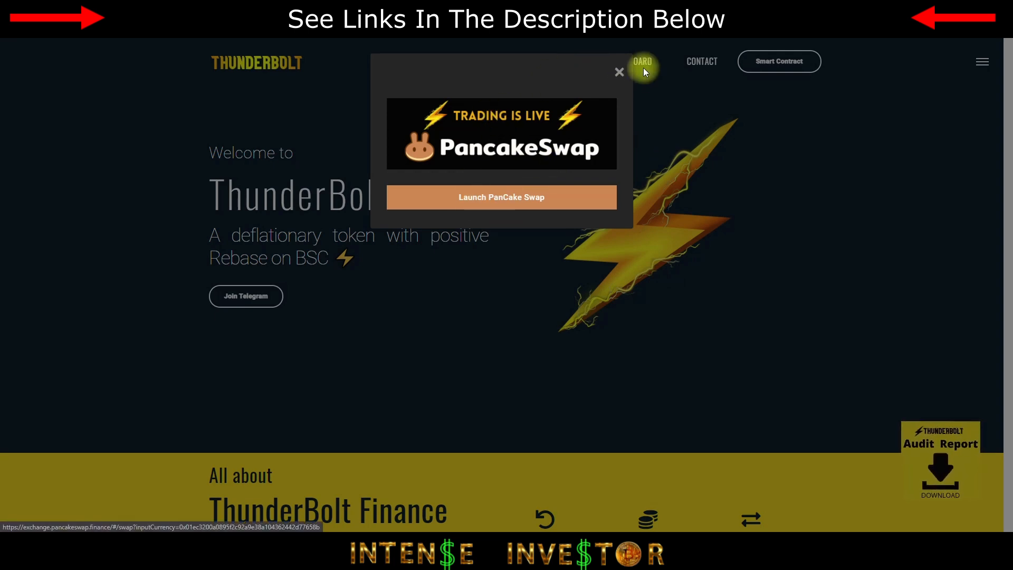
Close the 'Trading is live' PancakeSwap pop-up to reveal the ThunderBolt welcome banner
click(618, 72)
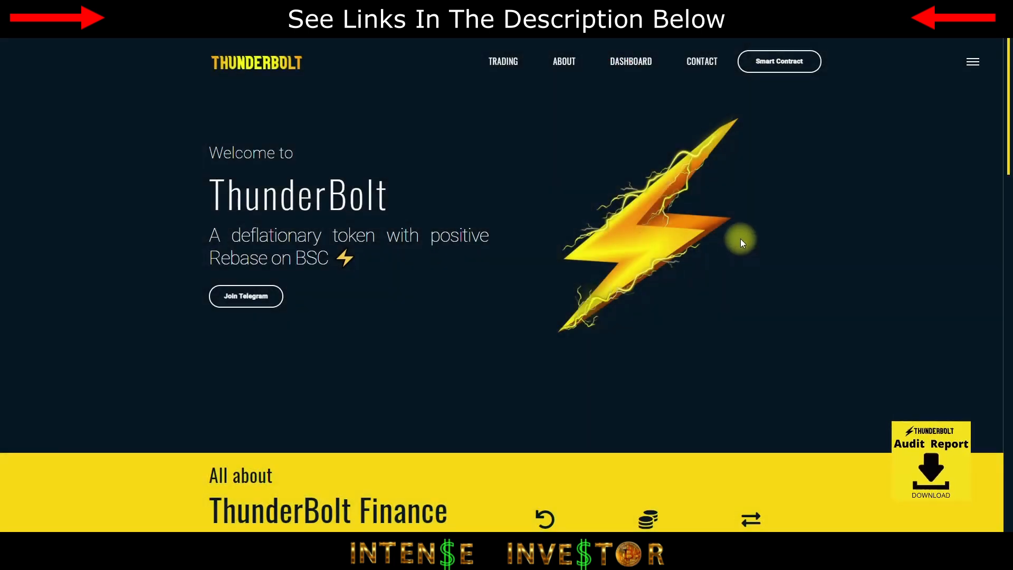
Review the 156 cycles, 1275000 burned, 637500 redistributed stats and reach How It Works
scroll(down, 3)
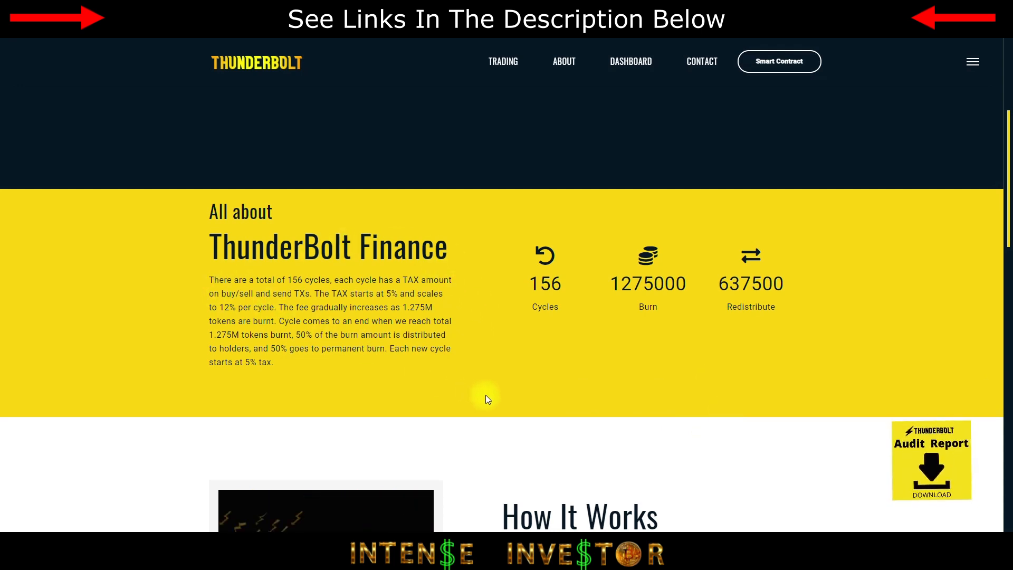
mouse_move(564, 172)
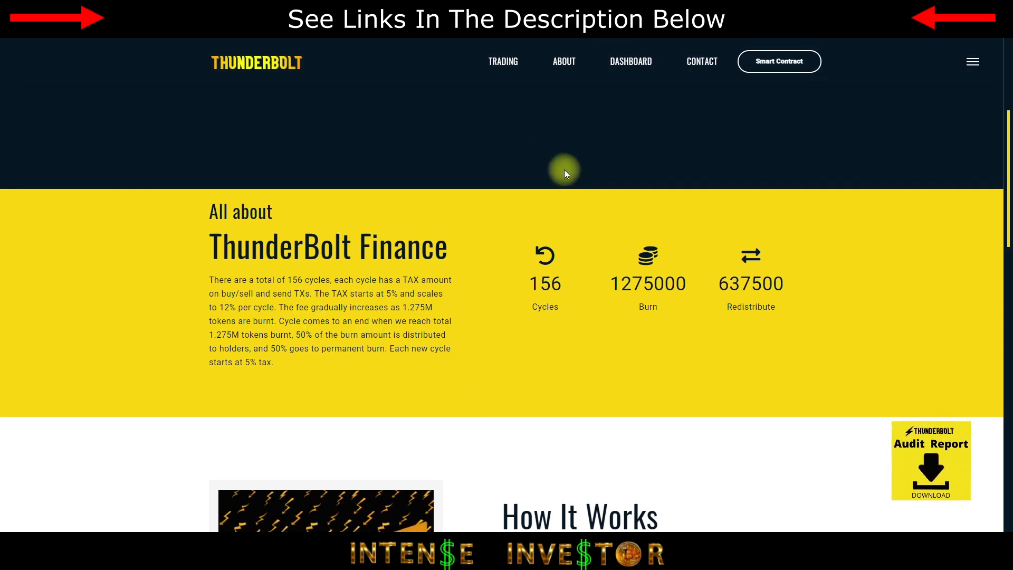
mouse_move(461, 349)
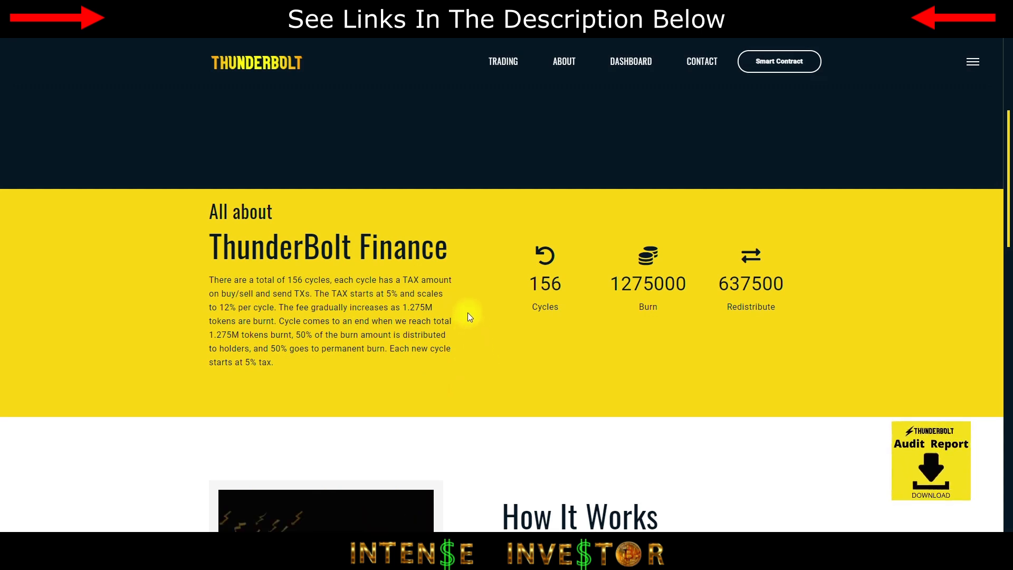
mouse_move(513, 342)
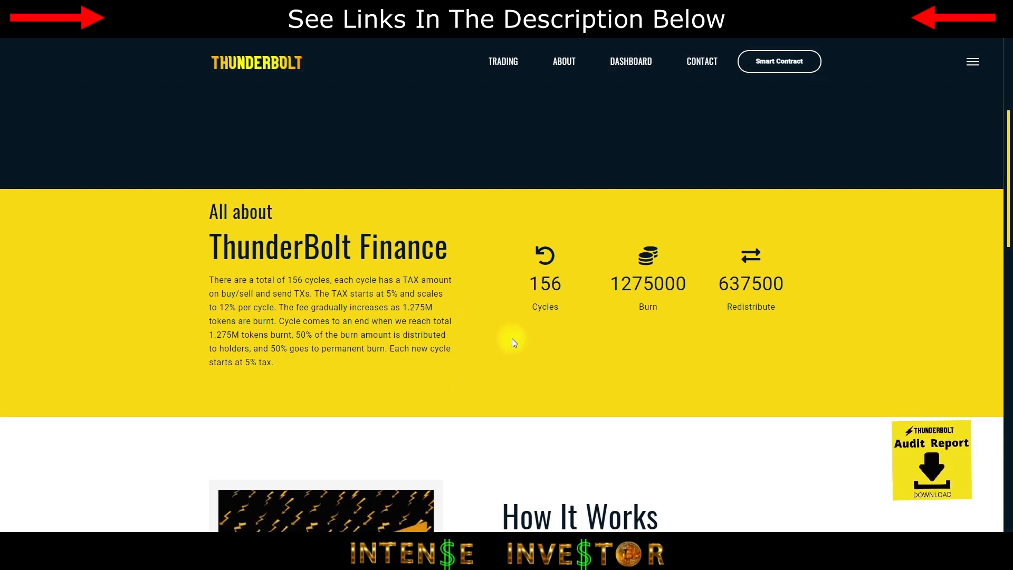
mouse_move(505, 341)
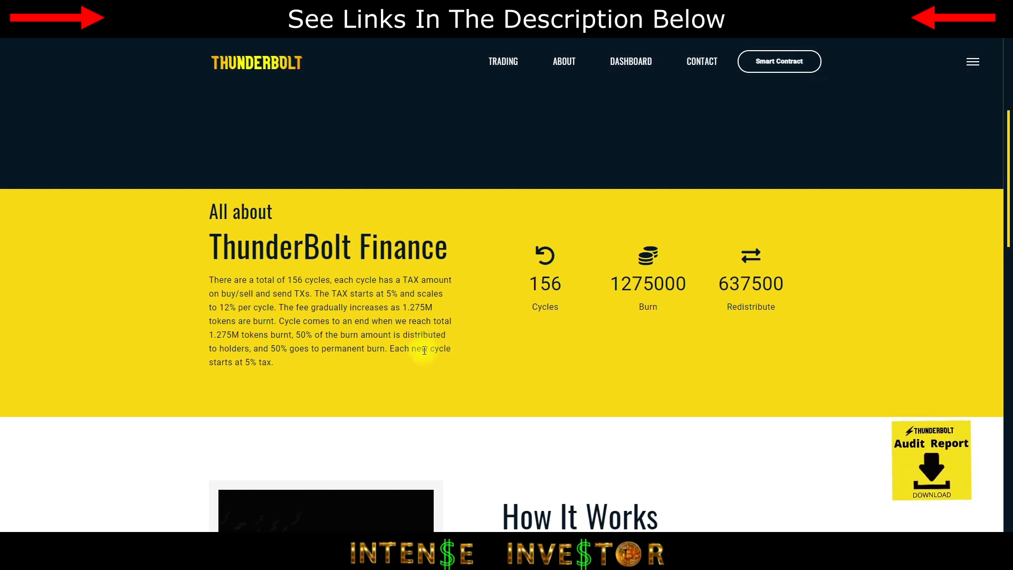
mouse_move(457, 365)
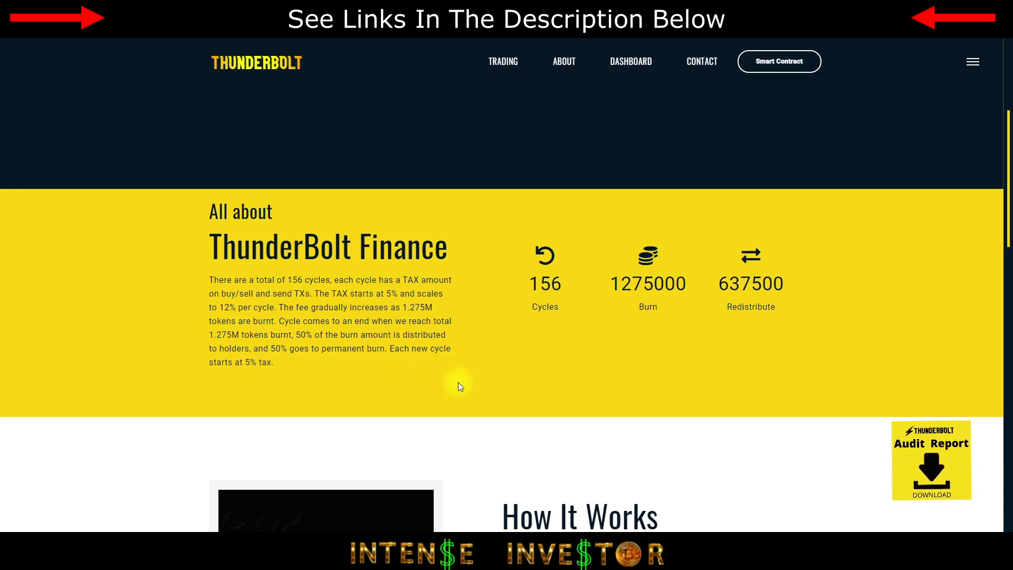
mouse_move(341, 390)
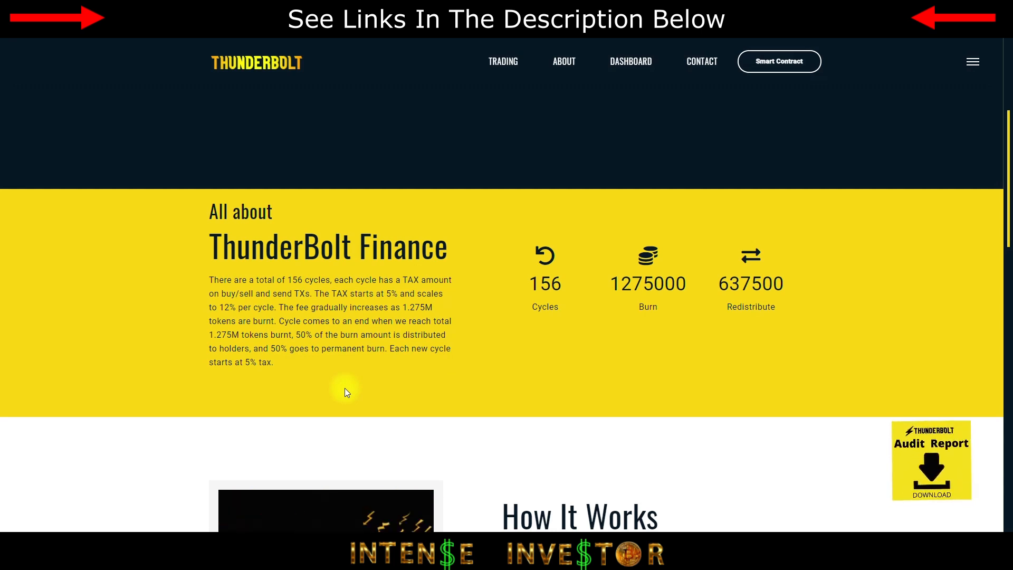
mouse_move(461, 425)
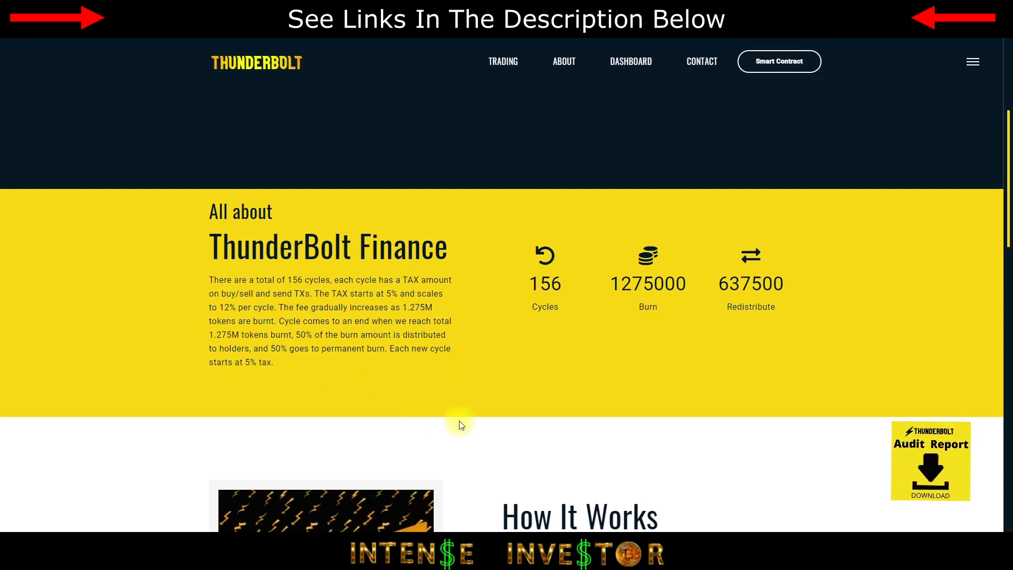
mouse_move(478, 399)
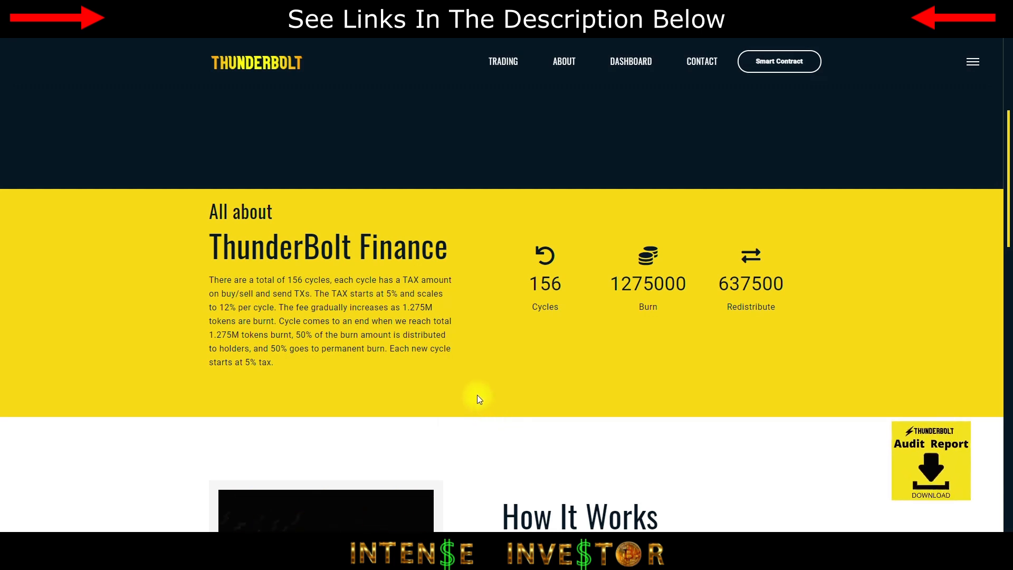
mouse_move(243, 362)
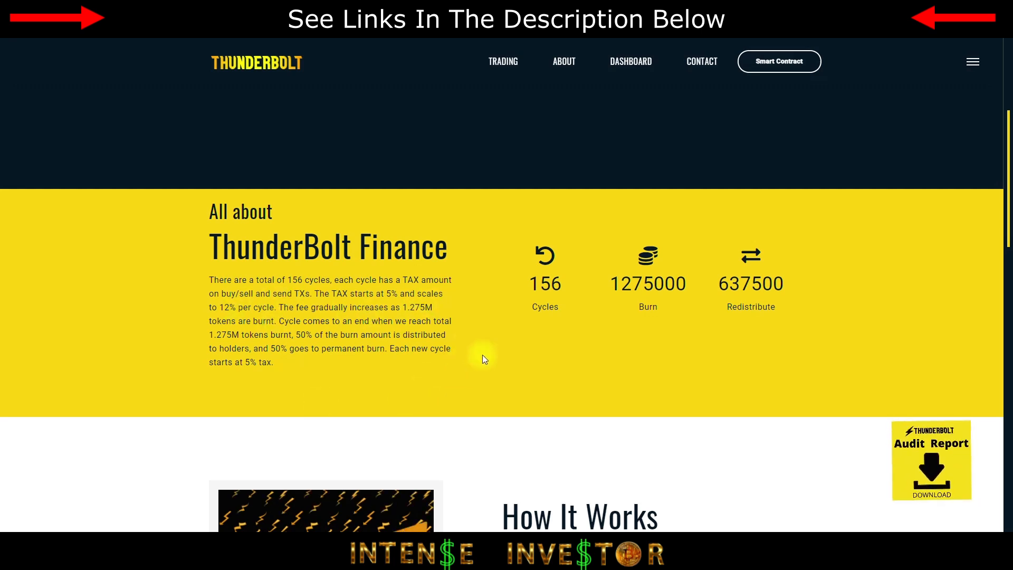
mouse_move(804, 336)
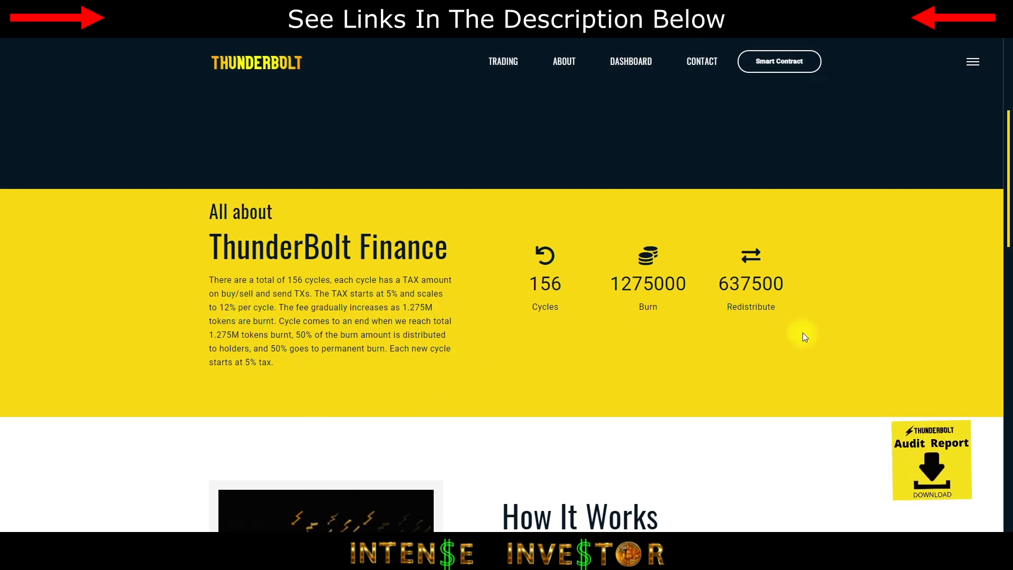
mouse_move(574, 305)
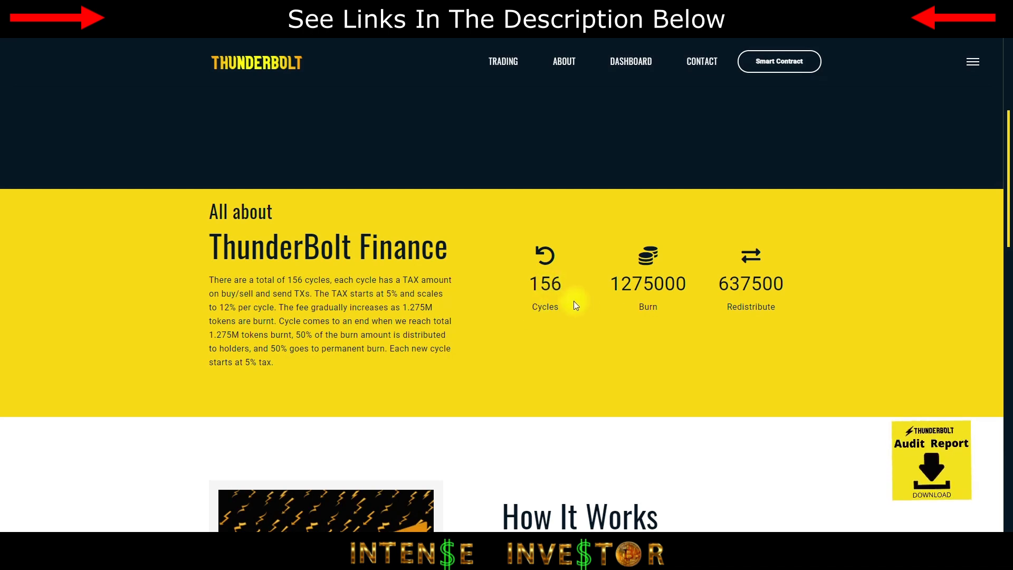
mouse_move(794, 297)
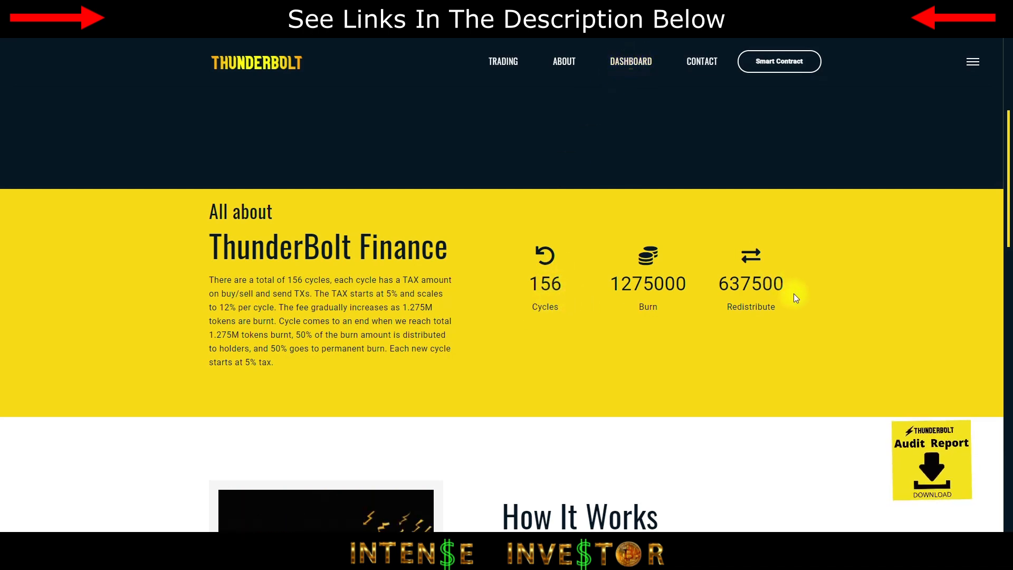
scroll(down, 3)
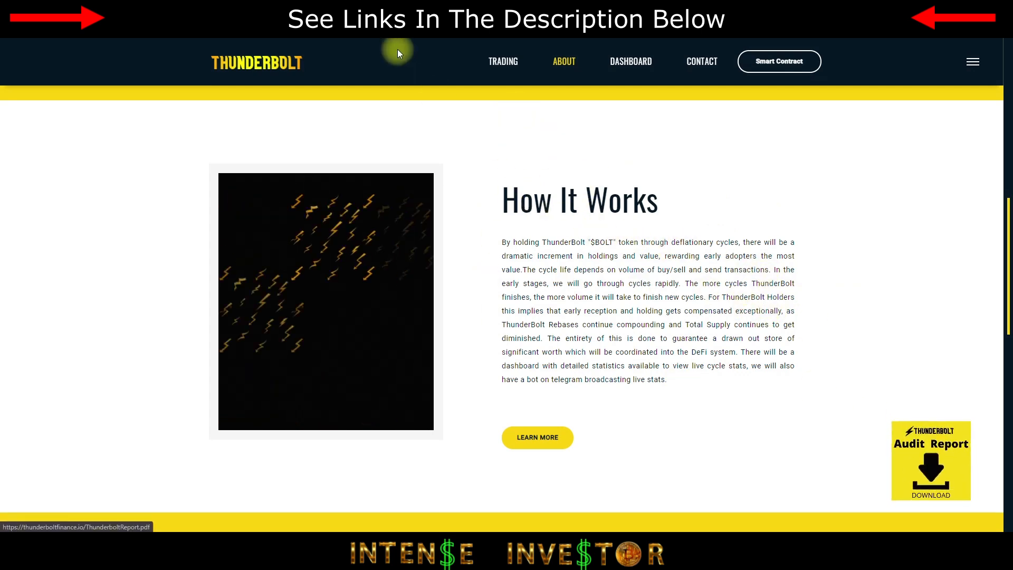
Load ThunderboltReport.pdf and read past its cover and Disclaimer to the page 3 overview
click(931, 461)
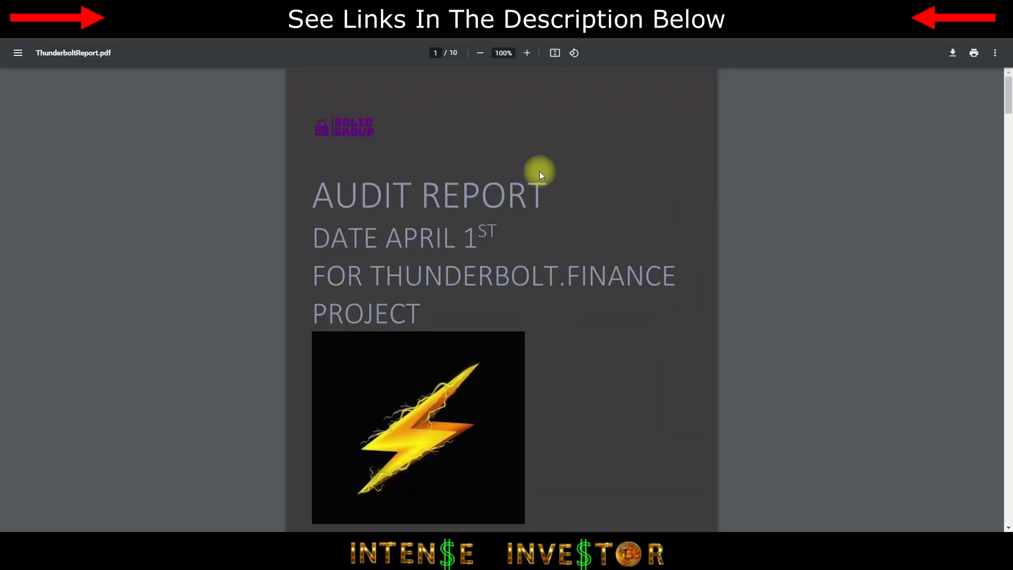
mouse_move(643, 180)
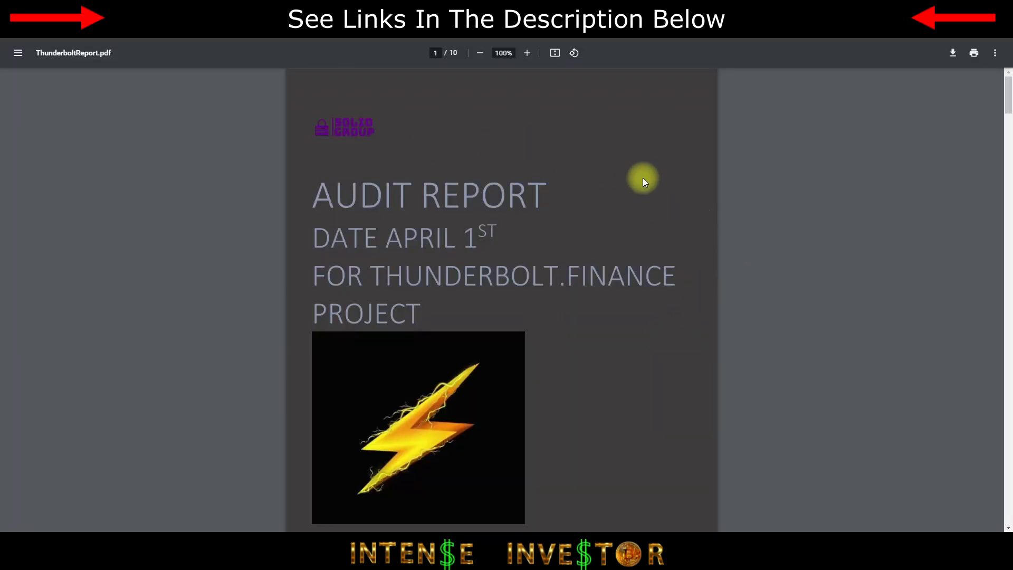
mouse_move(718, 270)
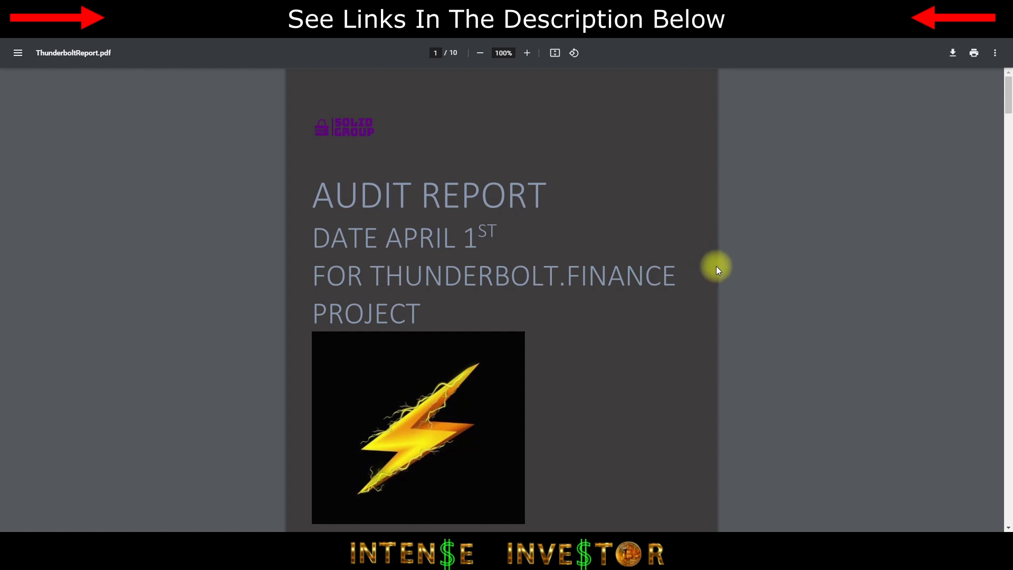
scroll(down, 3)
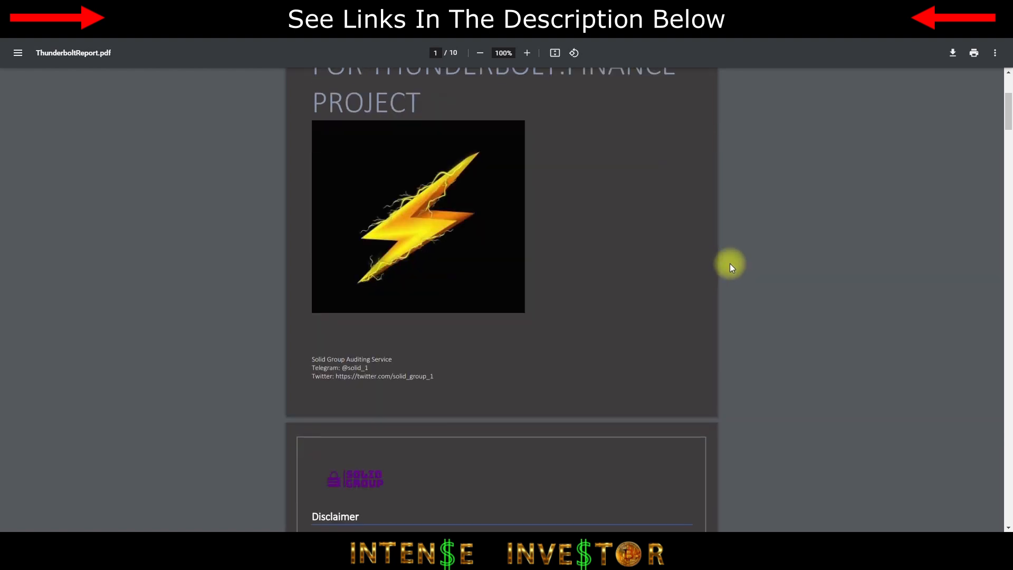
scroll(down, 3)
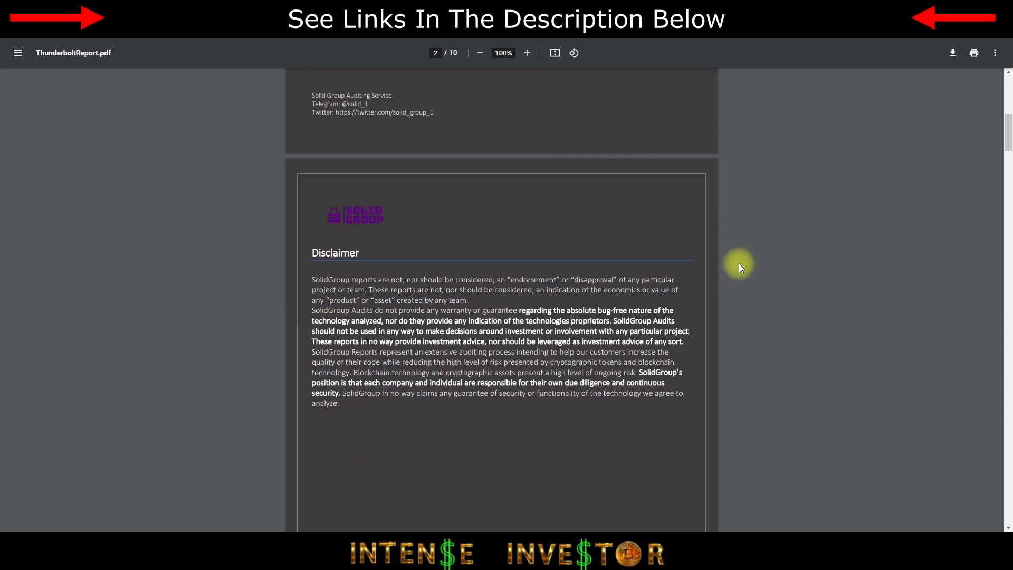
mouse_move(774, 306)
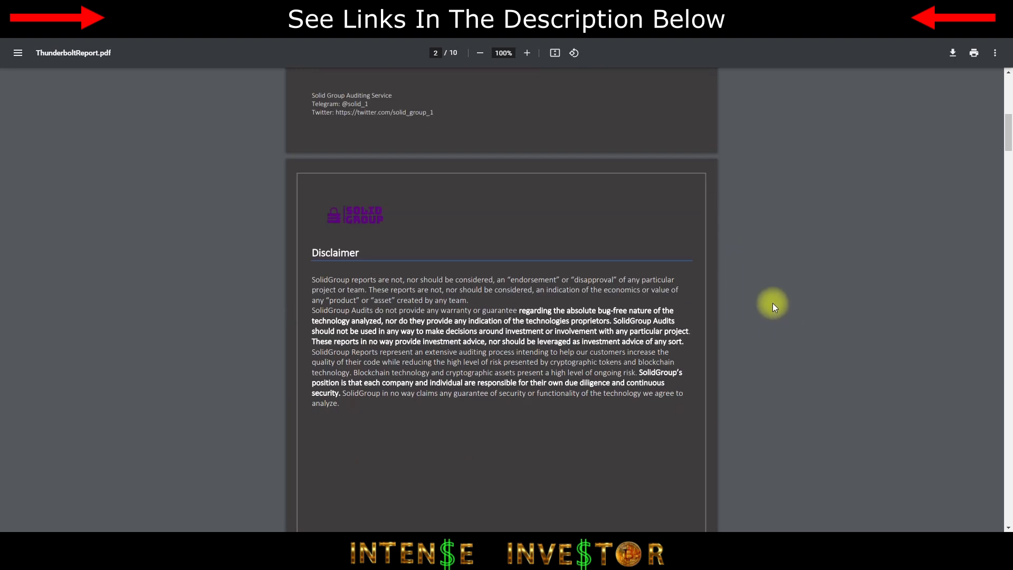
mouse_move(779, 306)
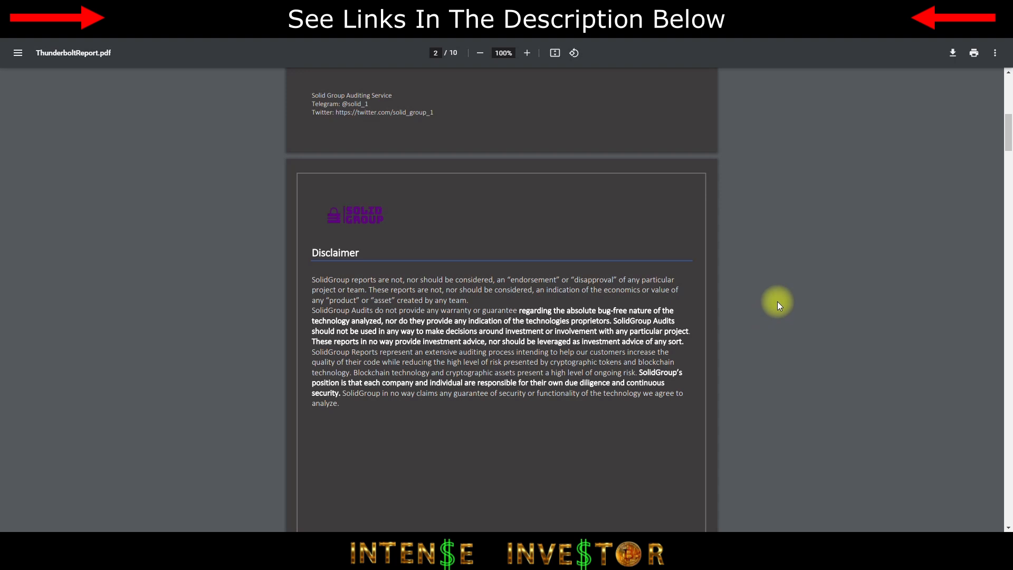
scroll(down, 3)
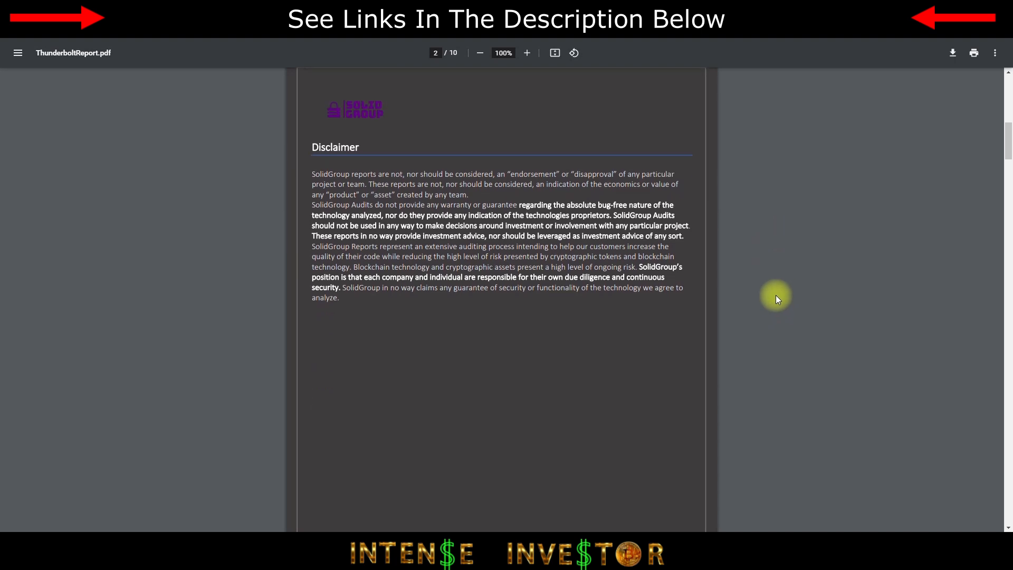
mouse_move(778, 292)
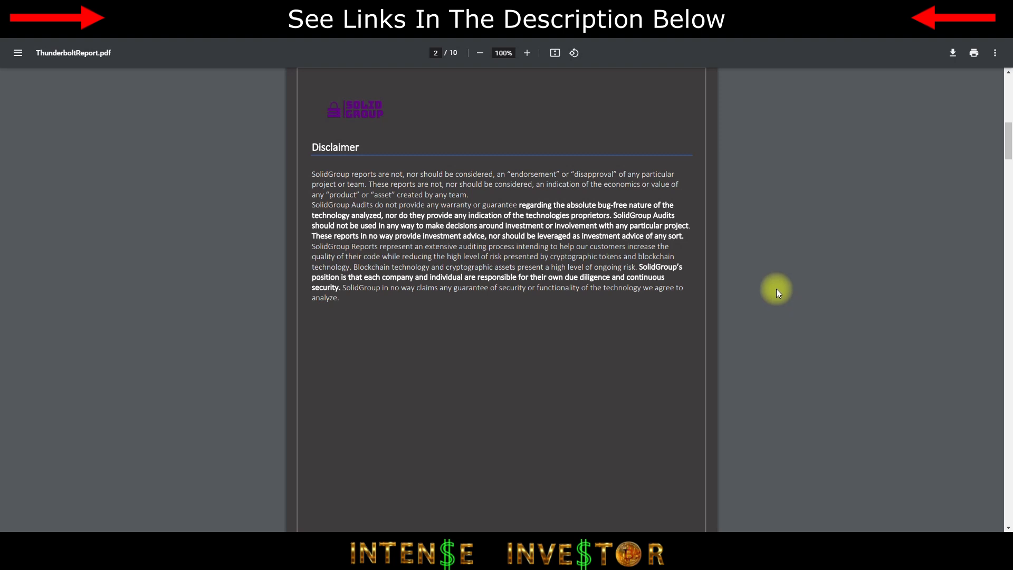
mouse_move(754, 299)
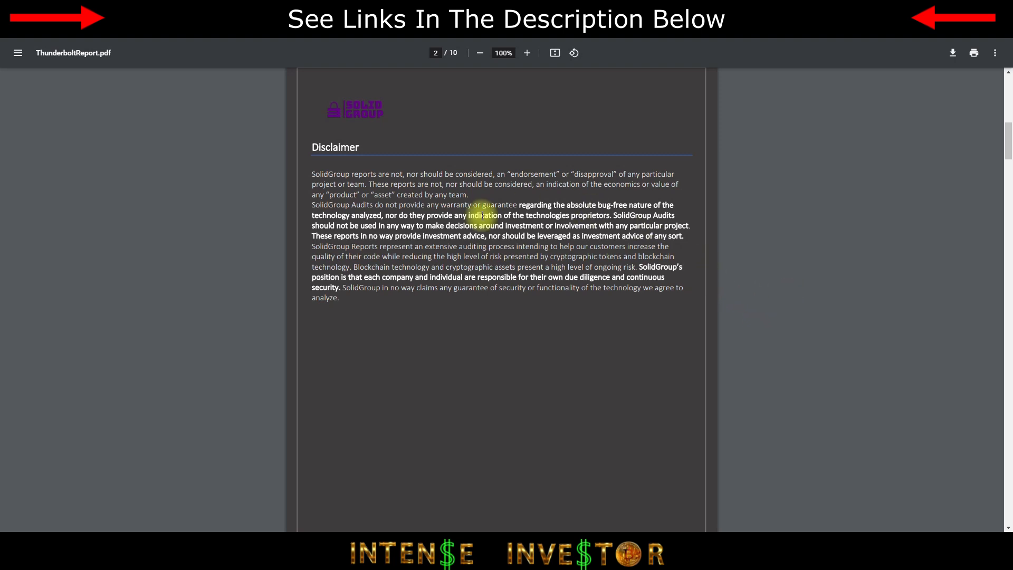
scroll(up, 3)
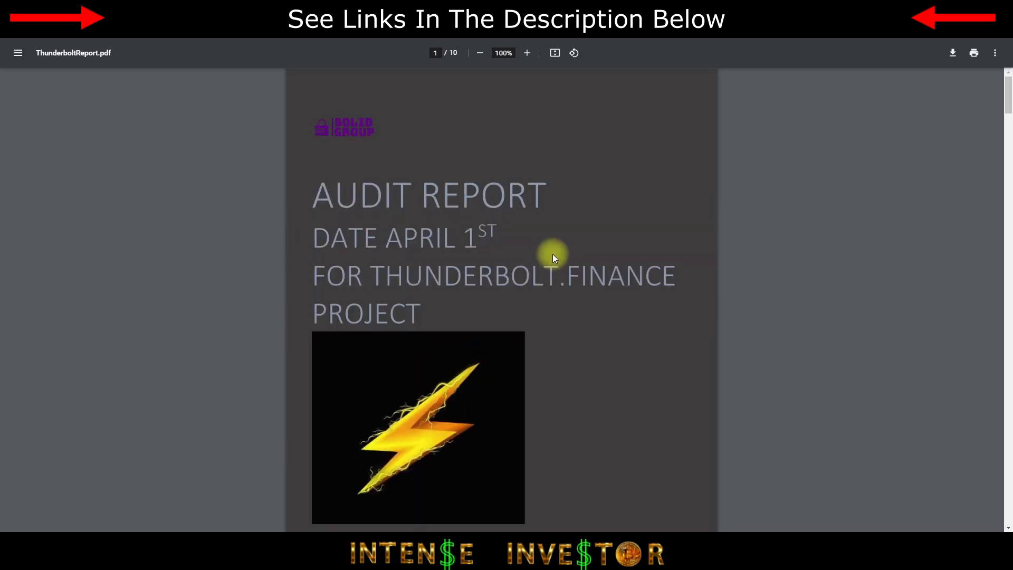
scroll(down, 3)
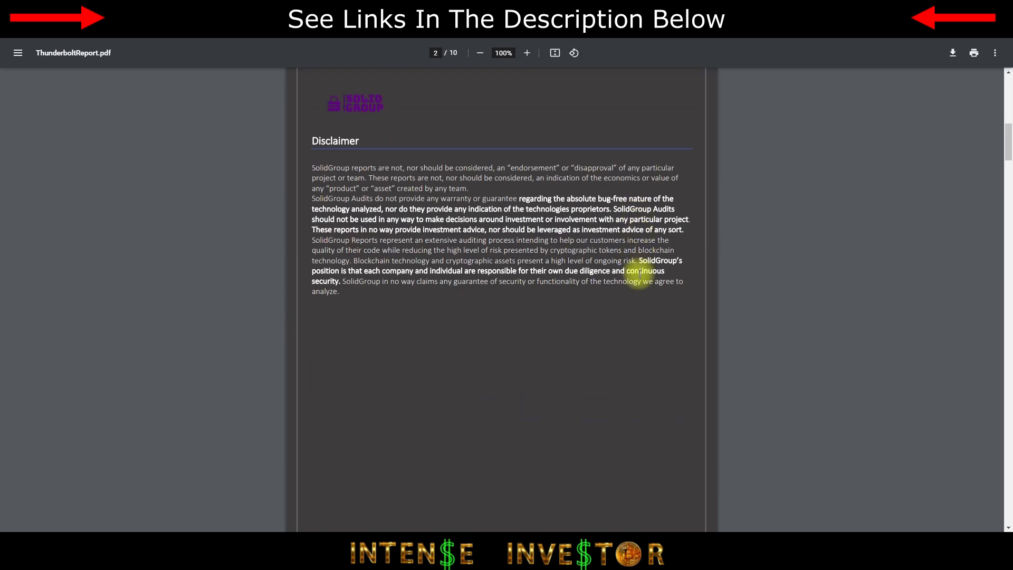
scroll(down, 3)
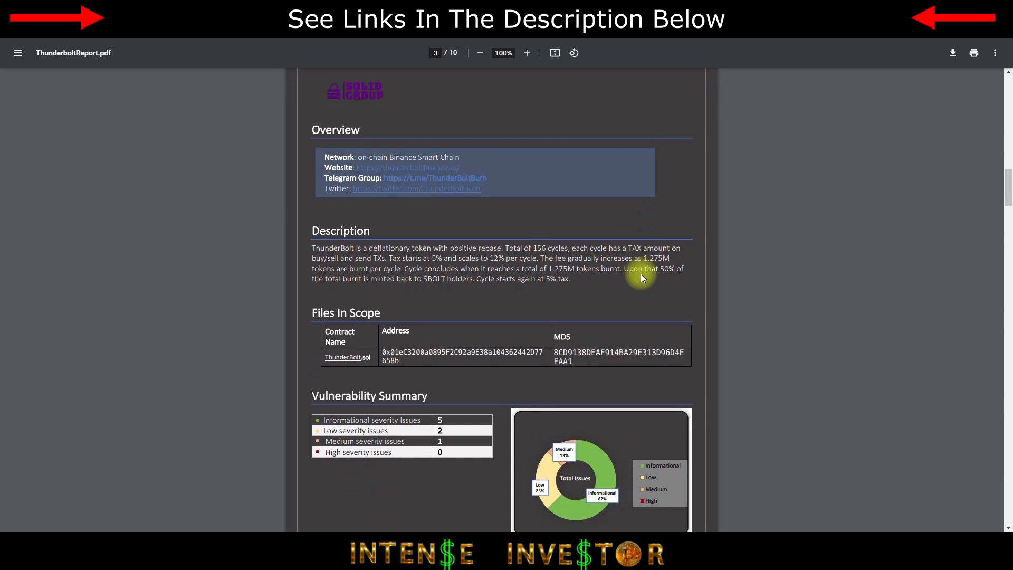
Read the Files In Scope and Vulnerability Summary, then reach the ThunderBolt.sol UML diagram on page 4
scroll(down, 3)
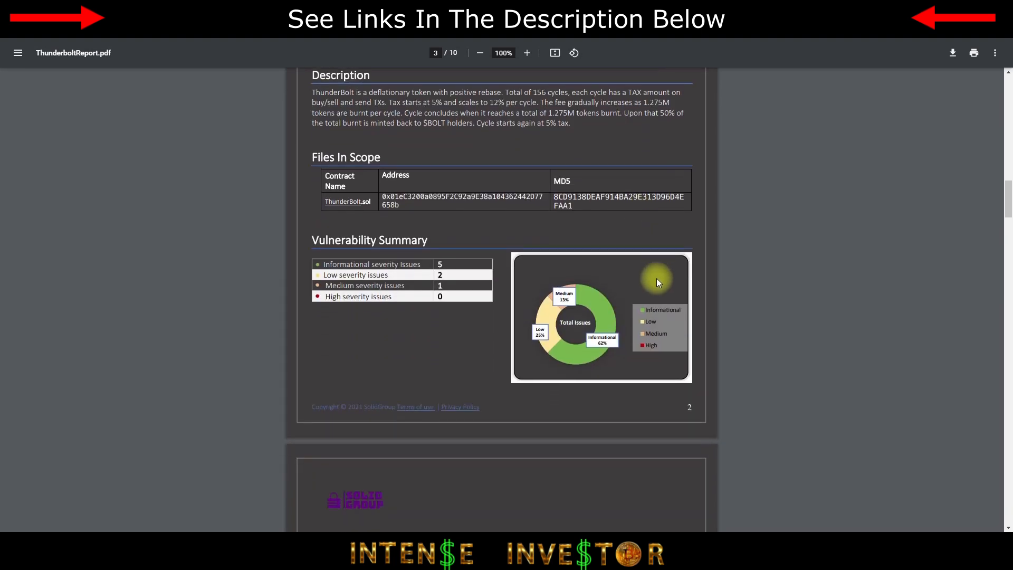
mouse_move(449, 355)
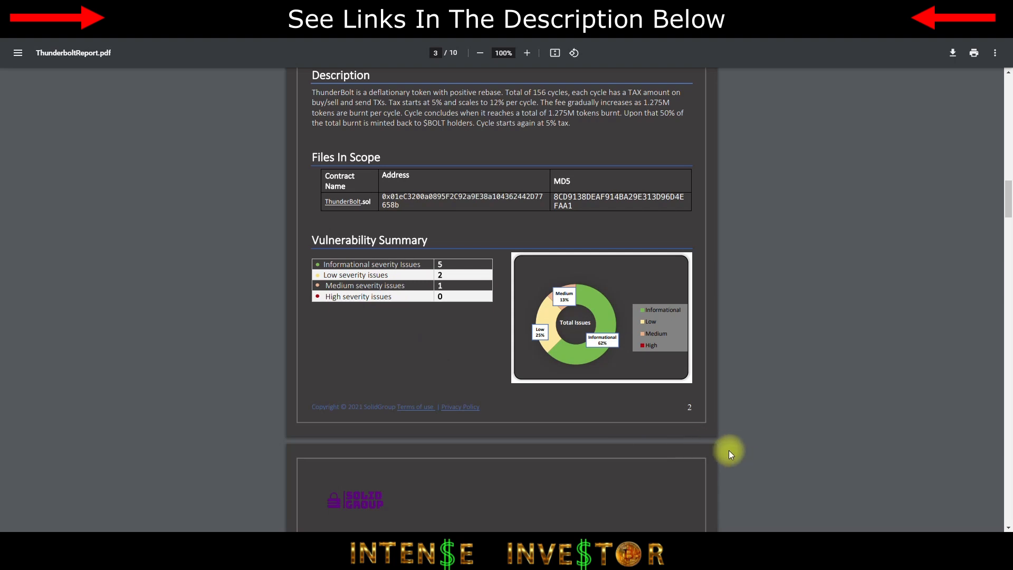
mouse_move(749, 436)
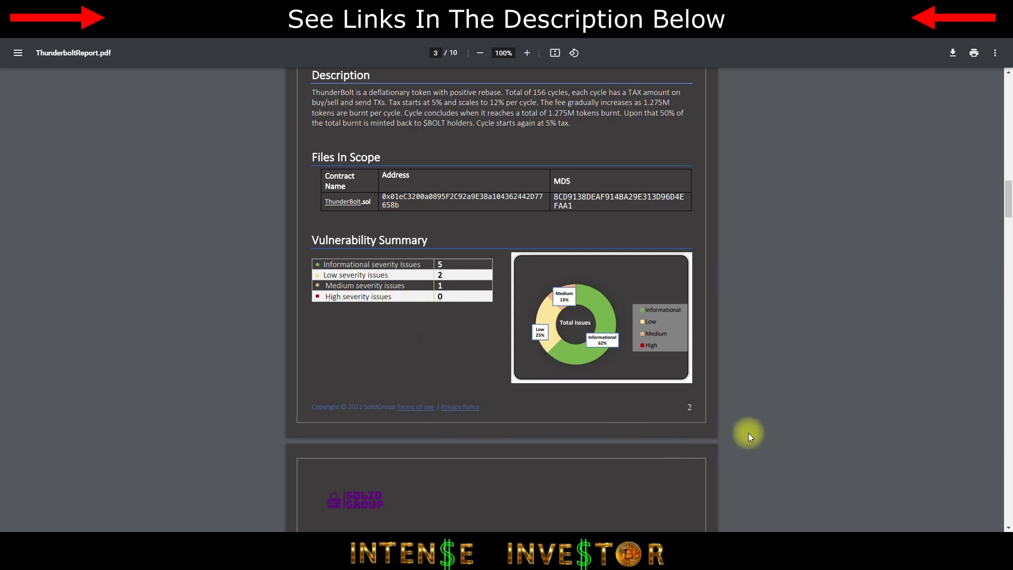
scroll(up, 3)
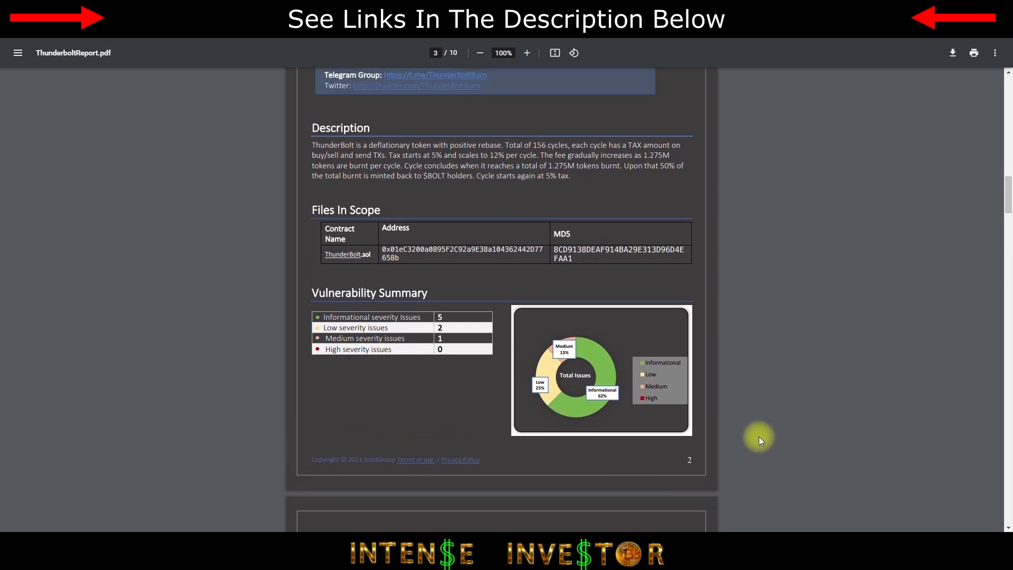
mouse_move(766, 255)
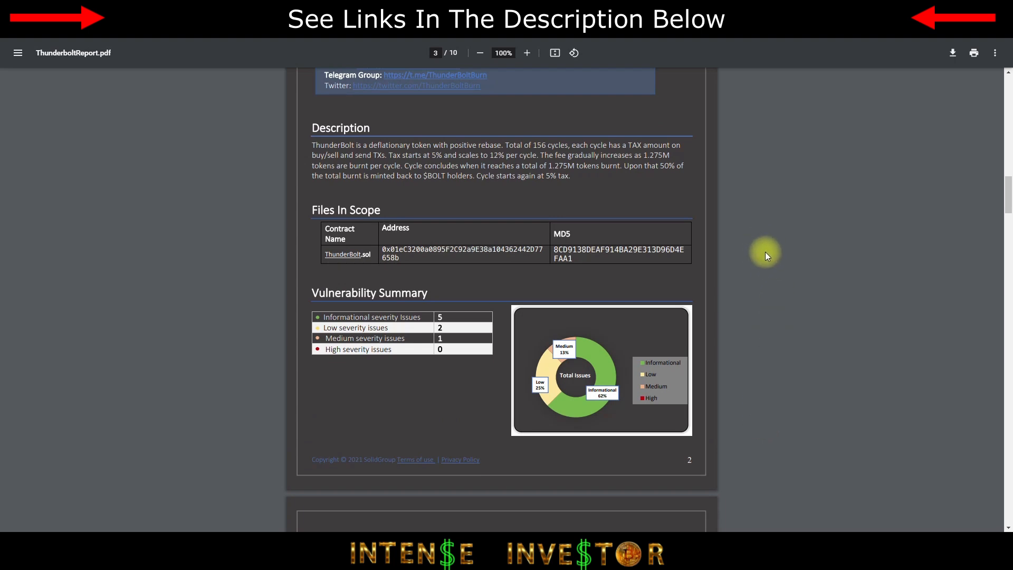
scroll(down, 3)
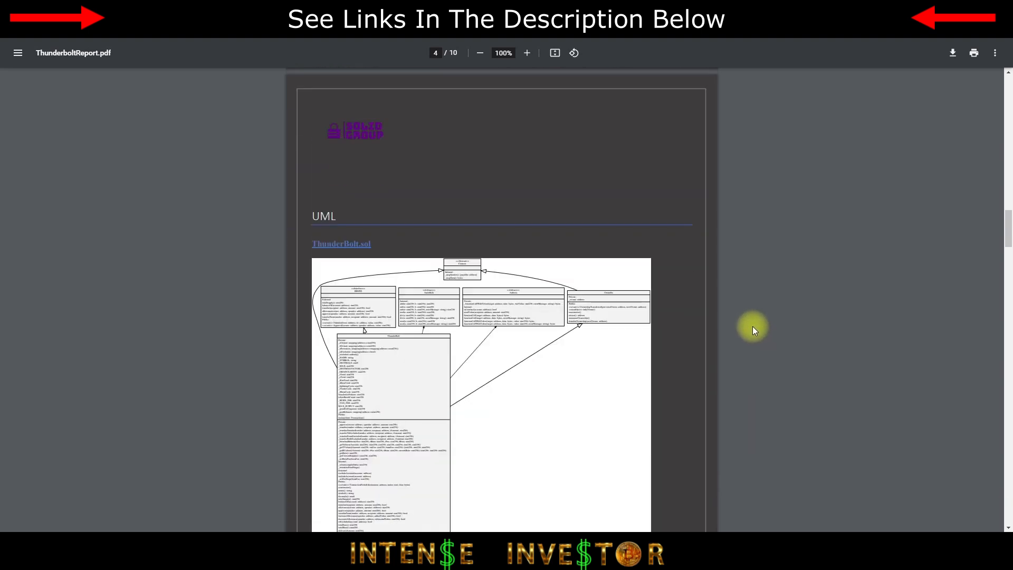
Move past the UML diagram to the BEP-20 Conformance table of the audit
scroll(down, 3)
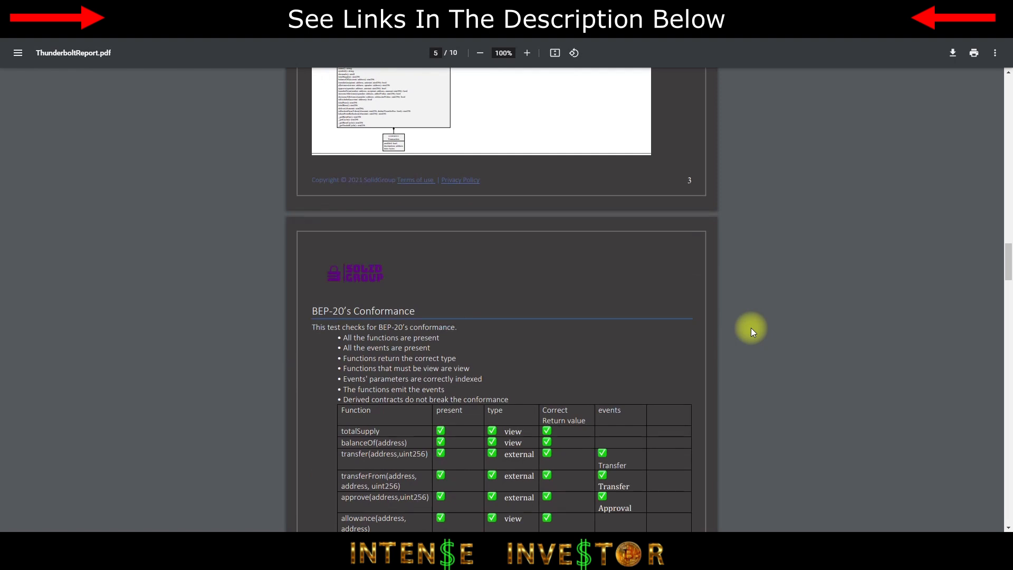
scroll(down, 3)
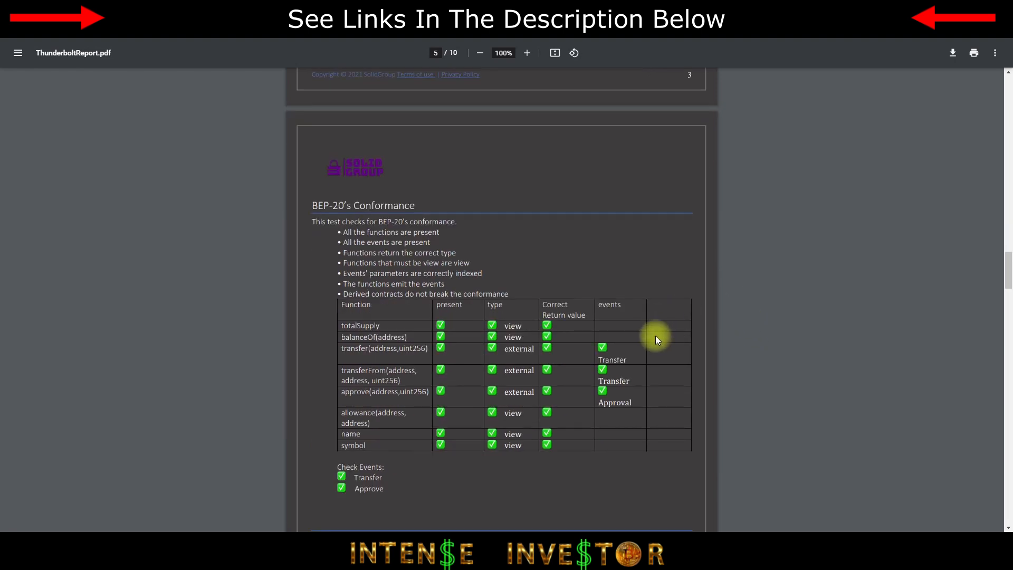
scroll(down, 3)
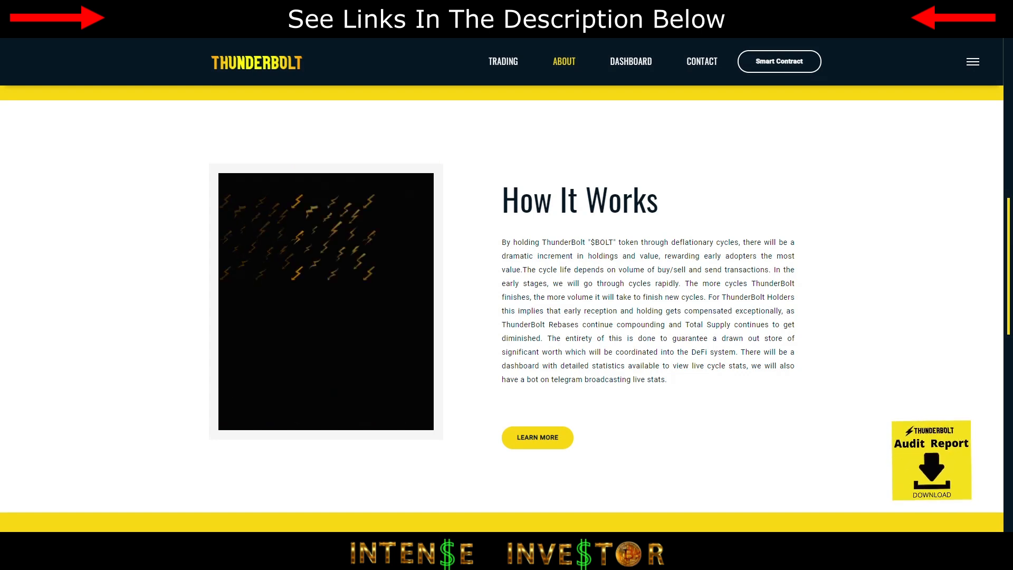
Follow the site's Twitter link to ThunderBolt's profile with the April 3 airdrop tweet
click(931, 460)
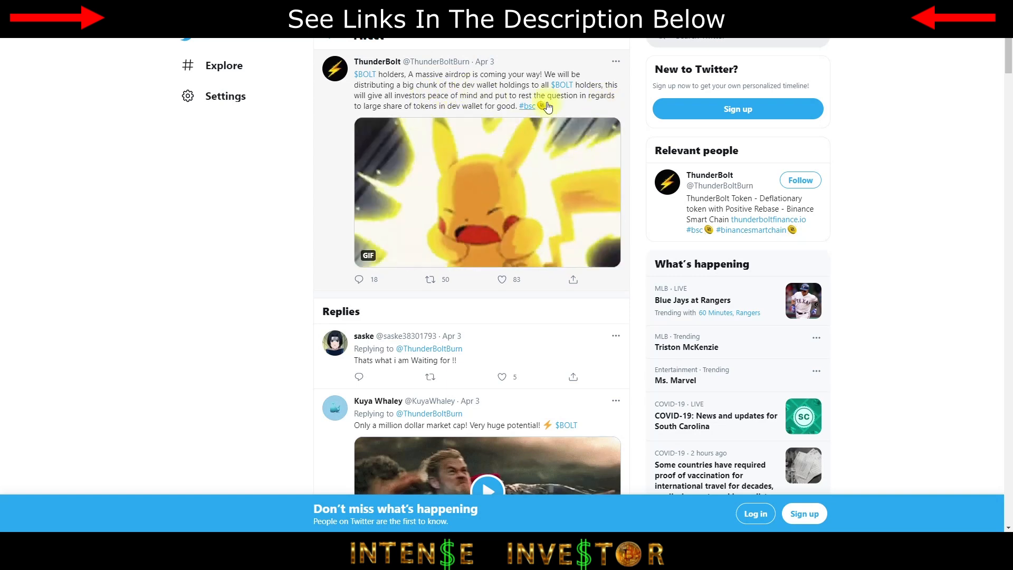
mouse_move(623, 106)
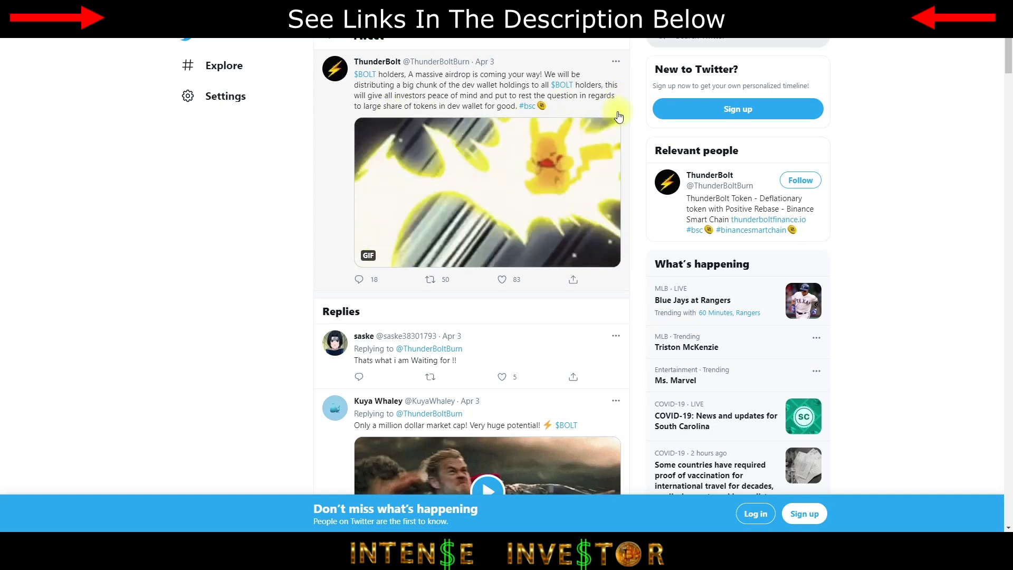
mouse_move(494, 185)
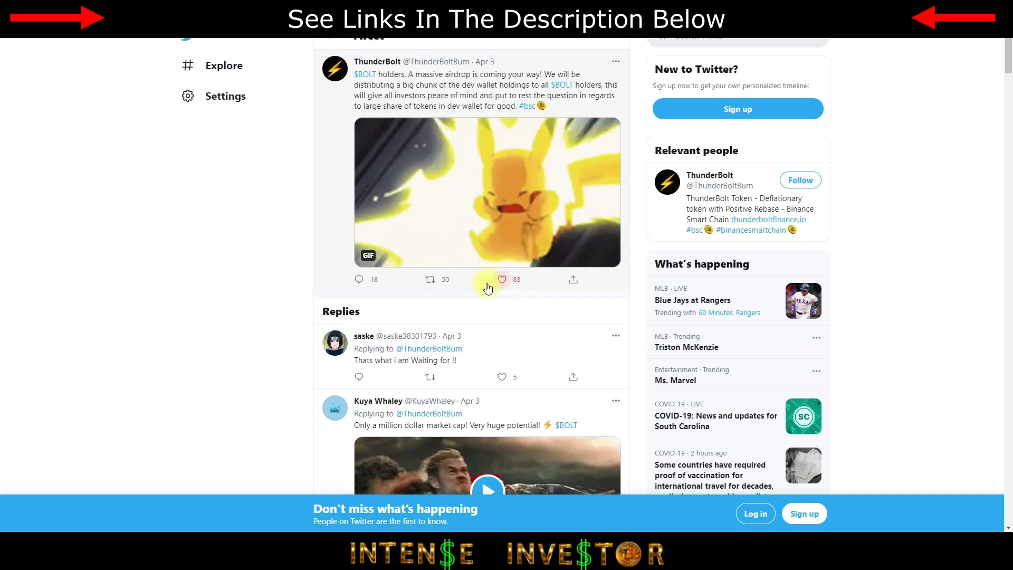
Browse the airdrop tweet's replies, including 'Only a million dollar market cap! Very huge potential!'
scroll(down, 3)
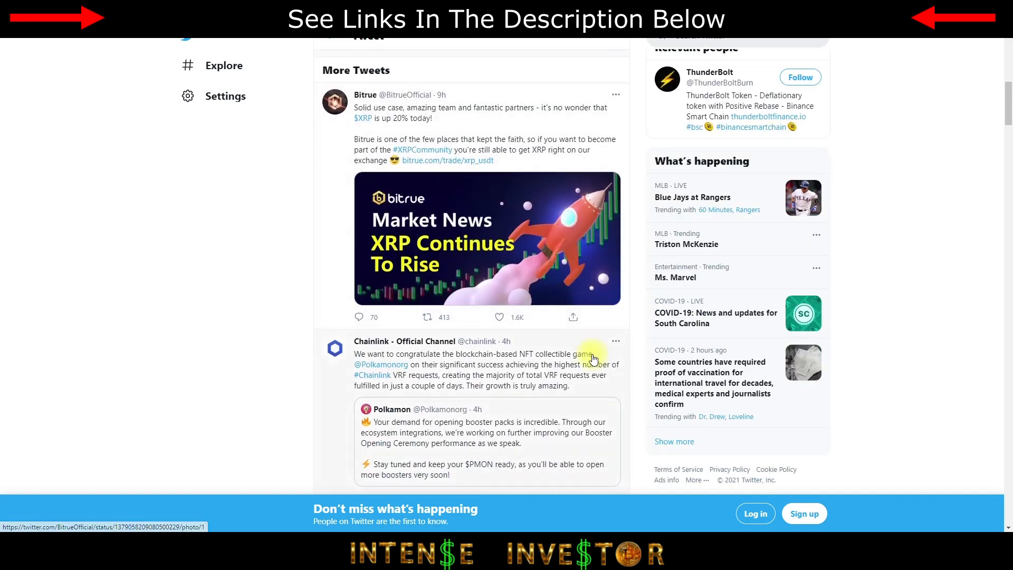
scroll(up, 3)
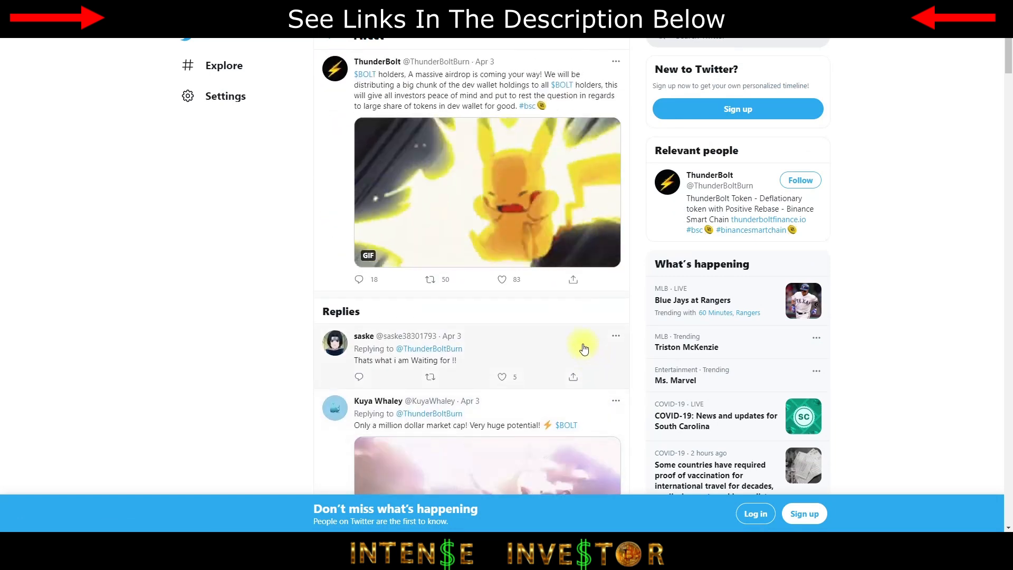
mouse_move(908, 68)
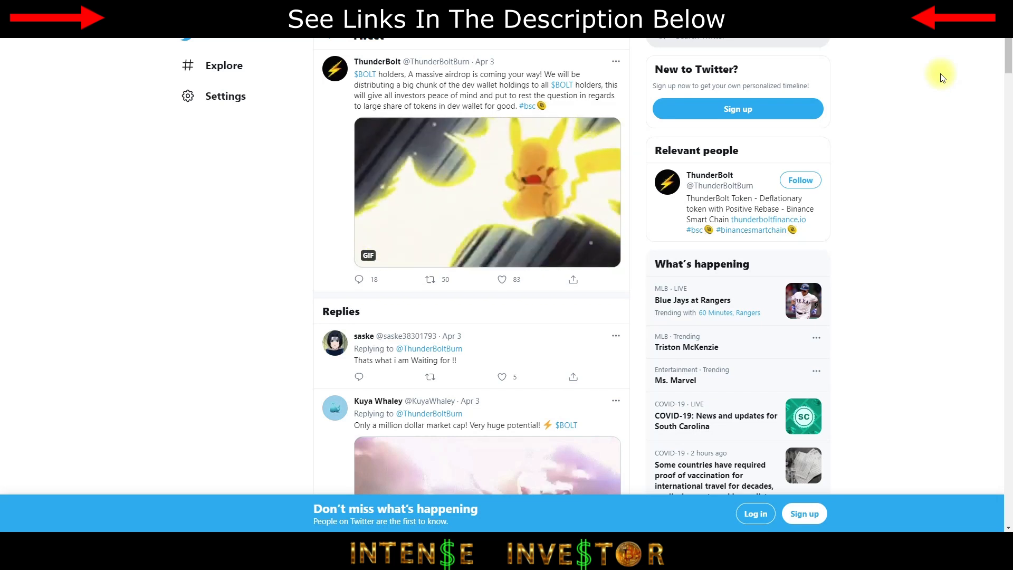
mouse_move(839, 174)
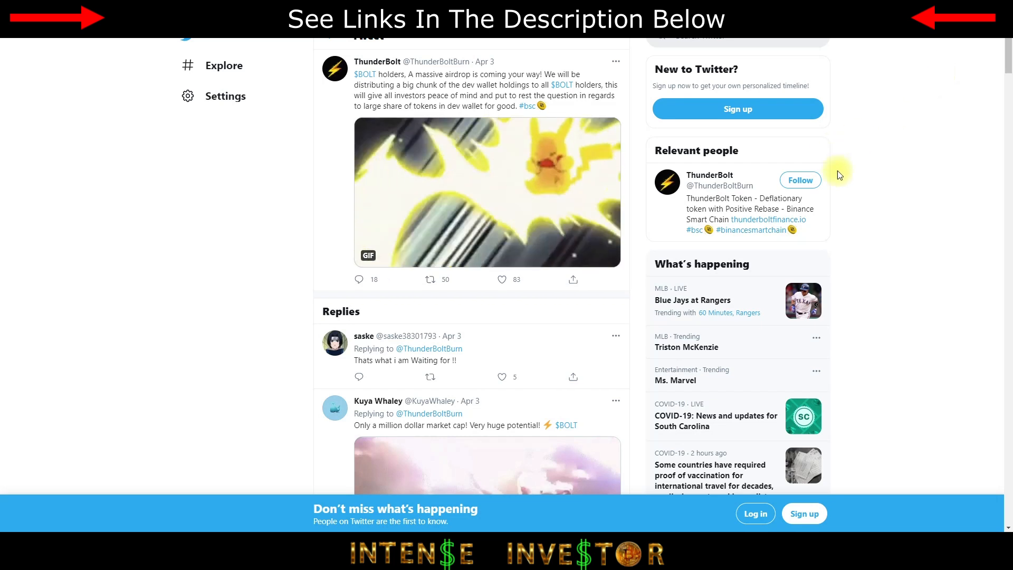
mouse_move(864, 284)
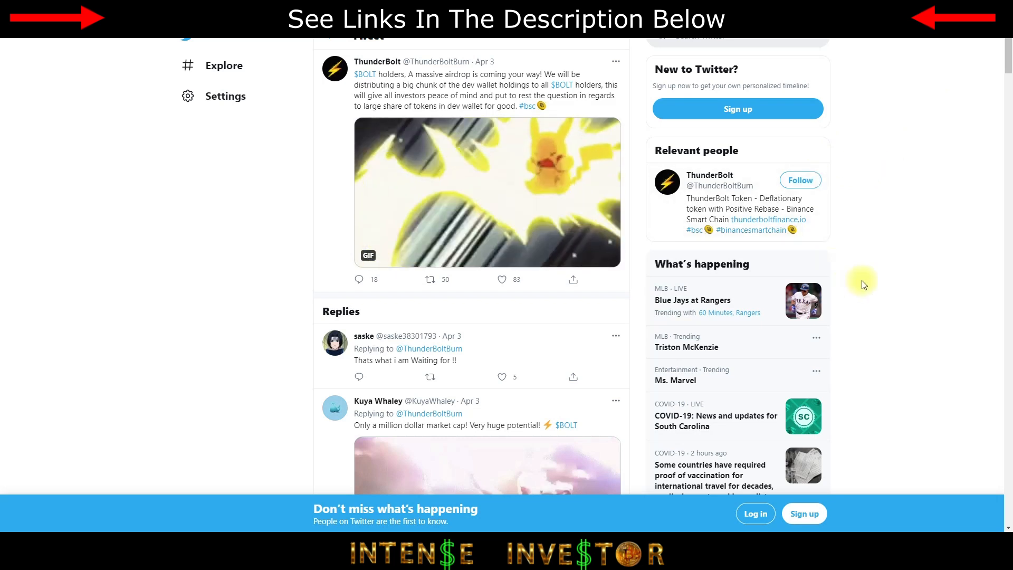
mouse_move(886, 252)
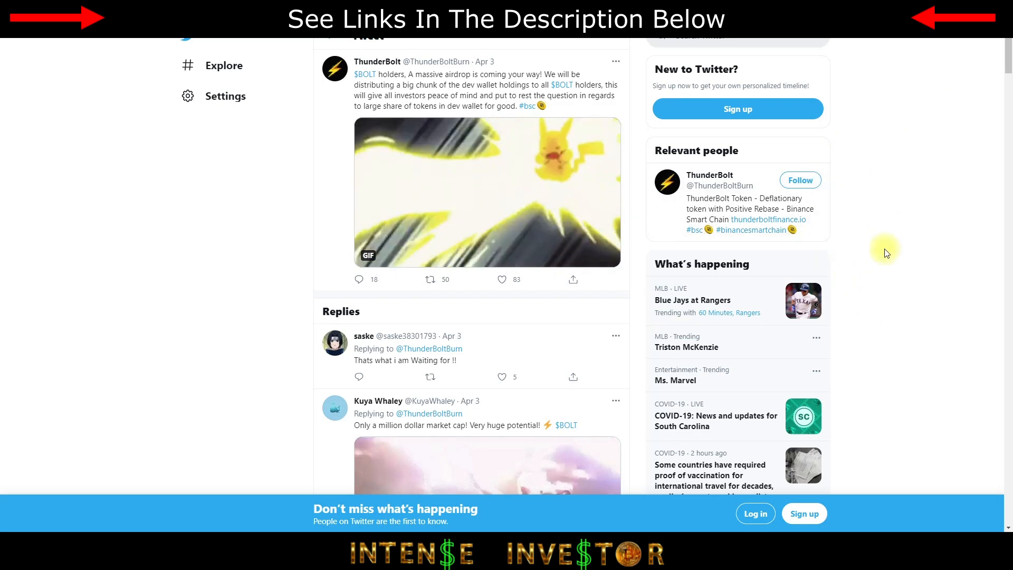
mouse_move(931, 161)
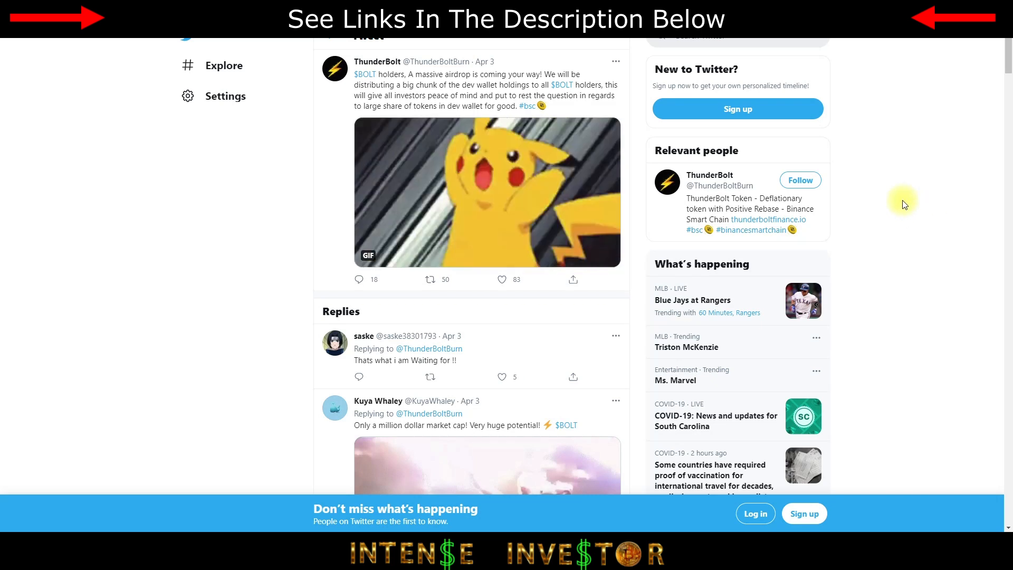
mouse_move(920, 203)
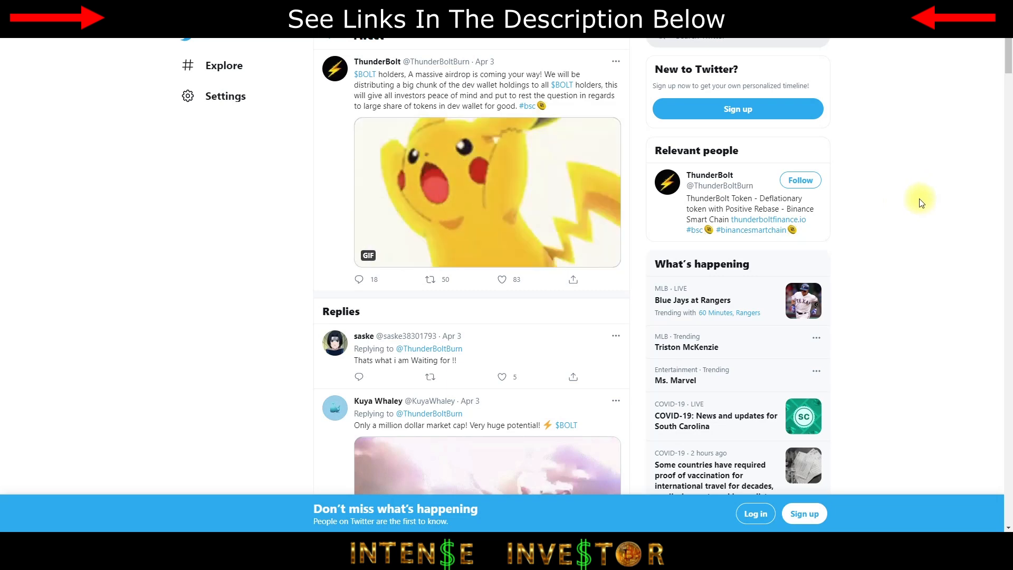
mouse_move(959, 77)
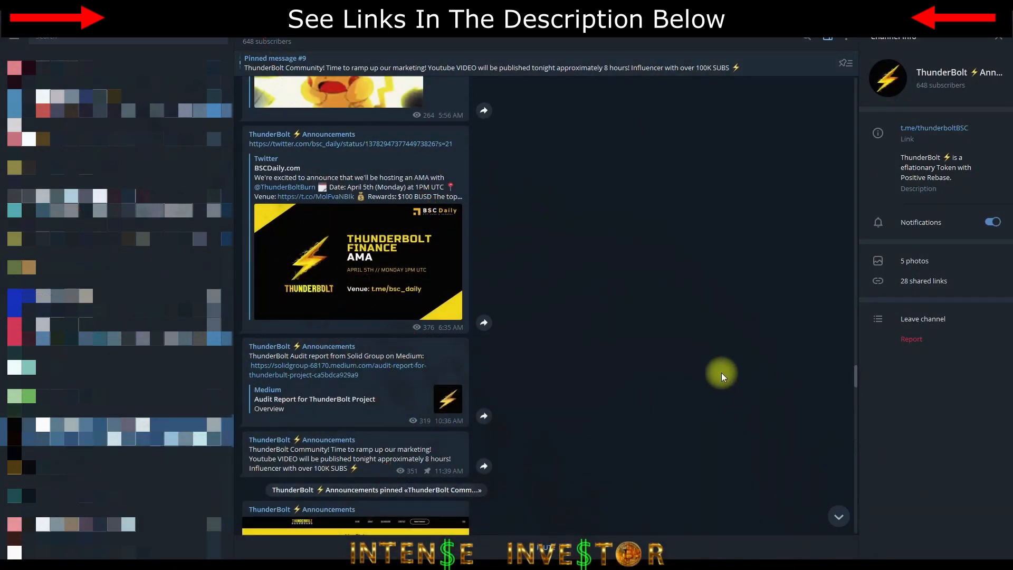
mouse_move(639, 359)
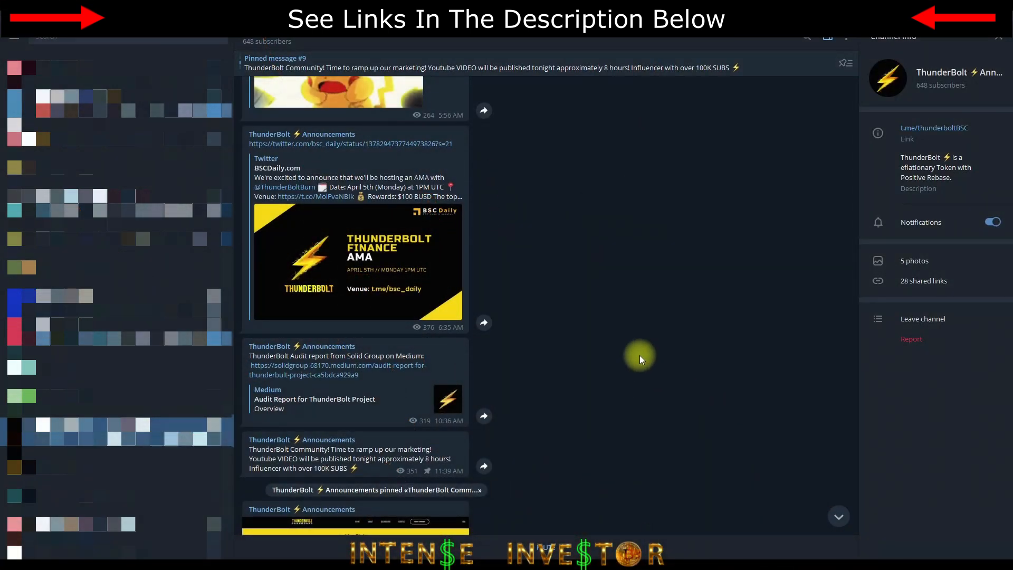
mouse_move(576, 317)
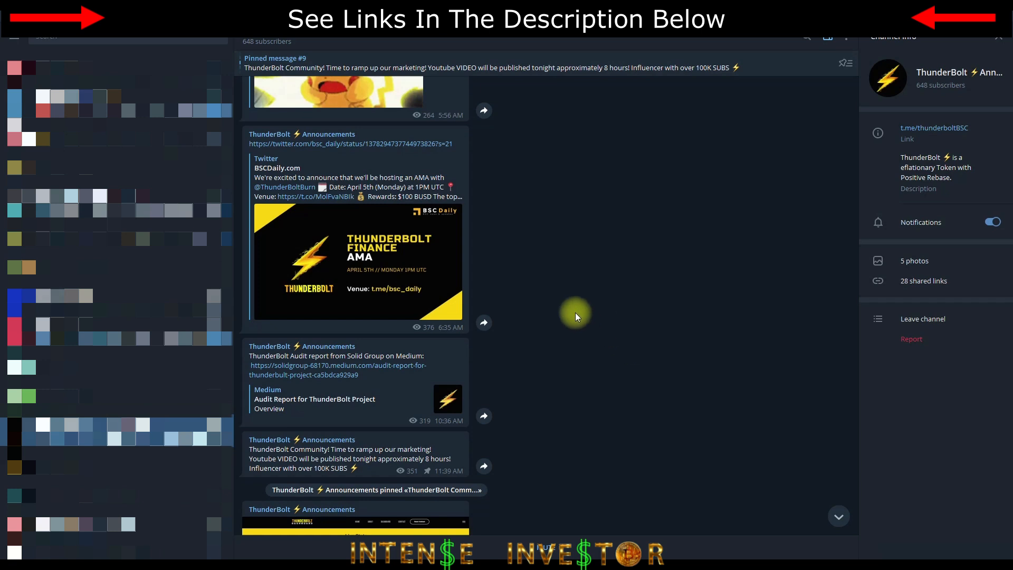
mouse_move(529, 263)
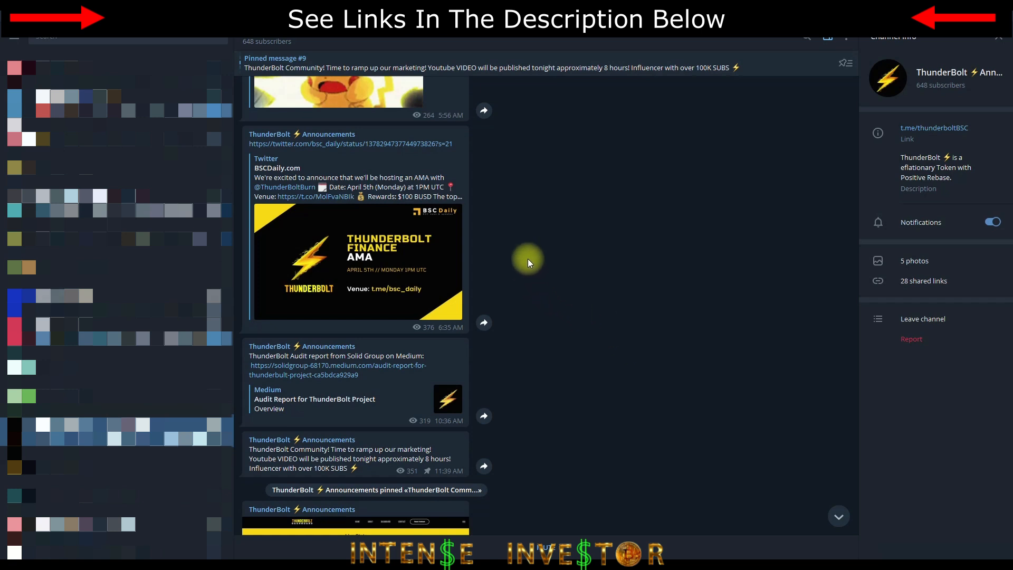
mouse_move(363, 197)
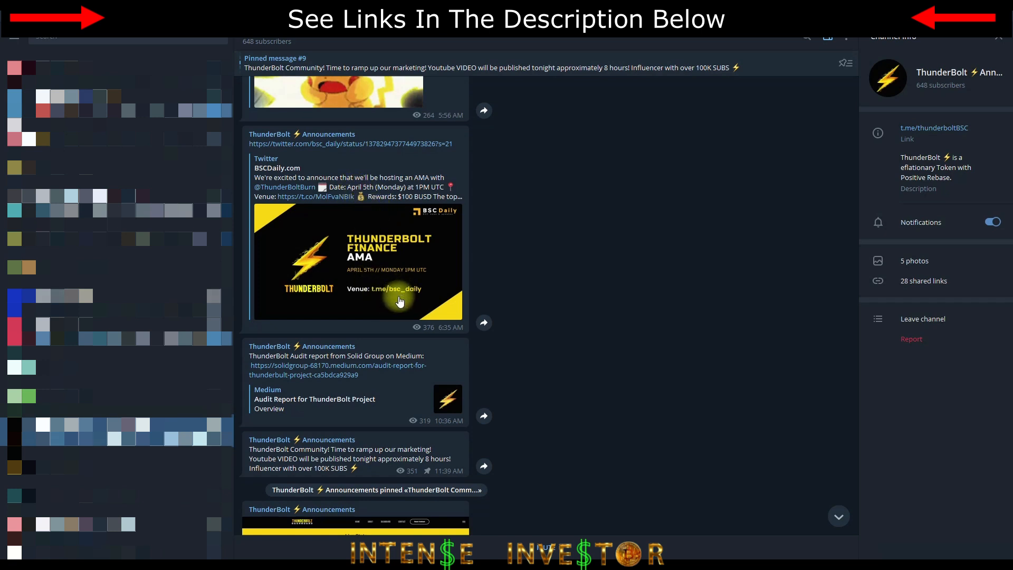
mouse_move(358, 275)
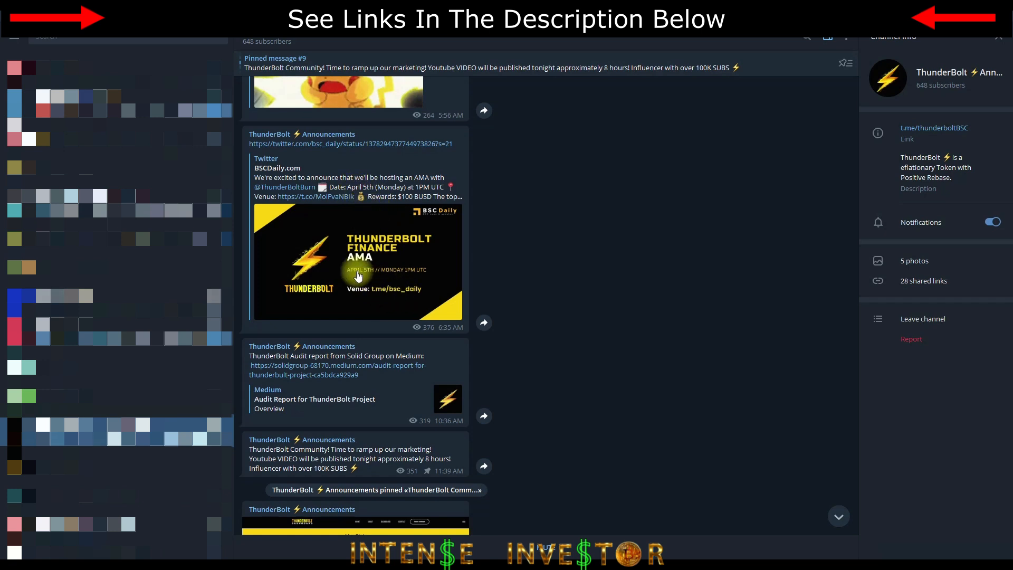
Scroll through the Announcements channel's posts on the audit, AMAs and dashboard update
scroll(down, 3)
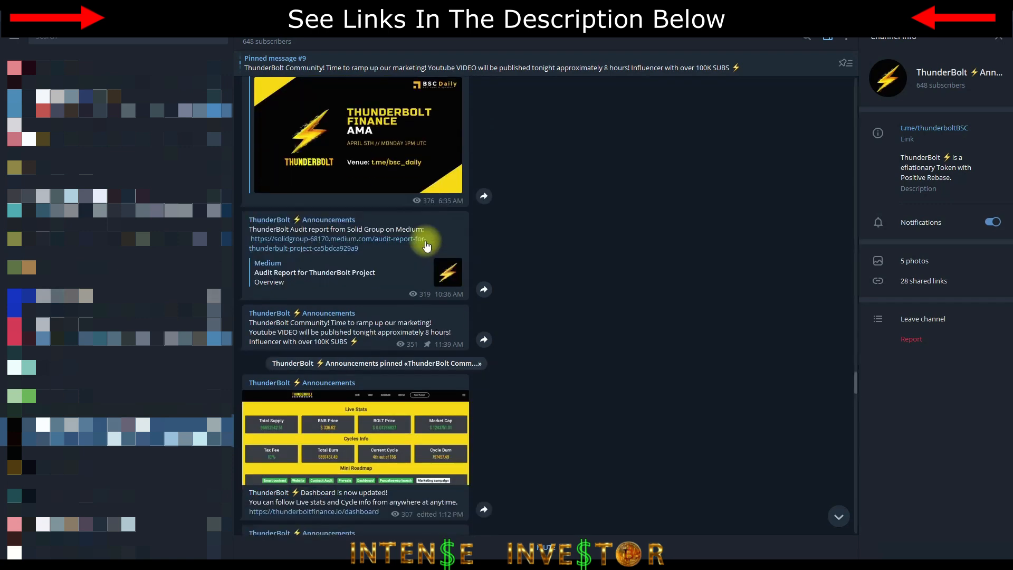
scroll(down, 3)
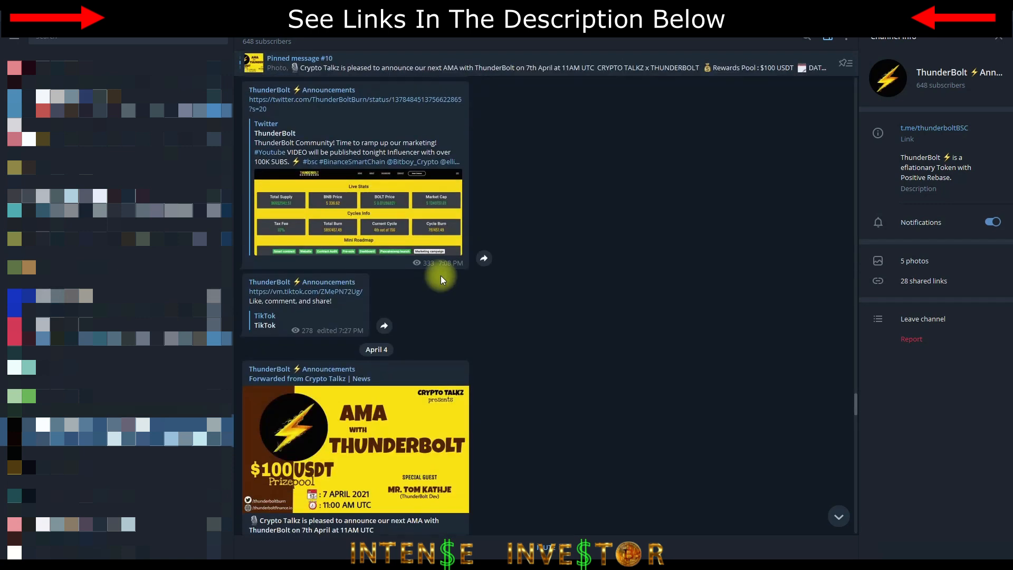
scroll(down, 3)
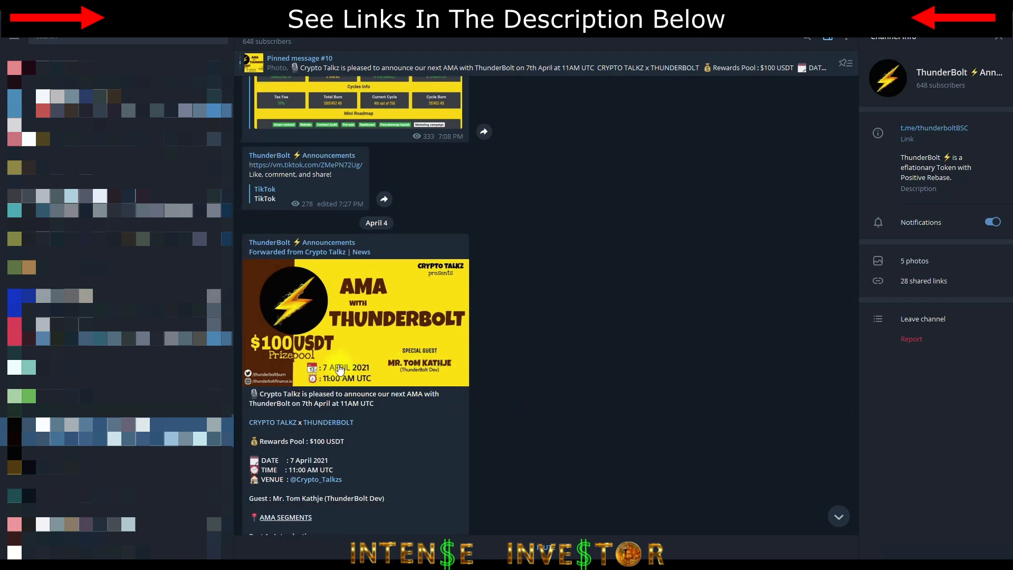
mouse_move(361, 288)
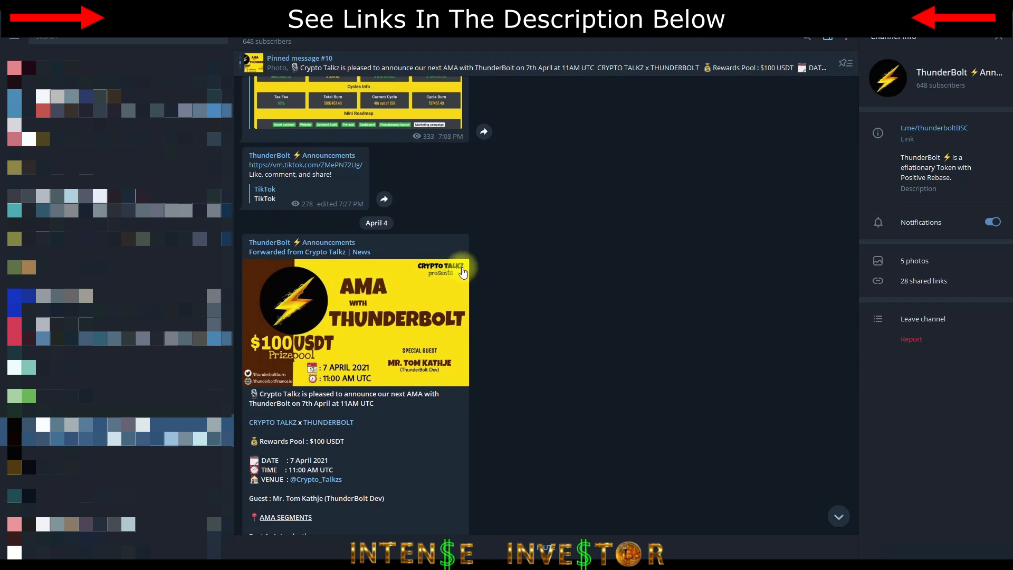
mouse_move(441, 376)
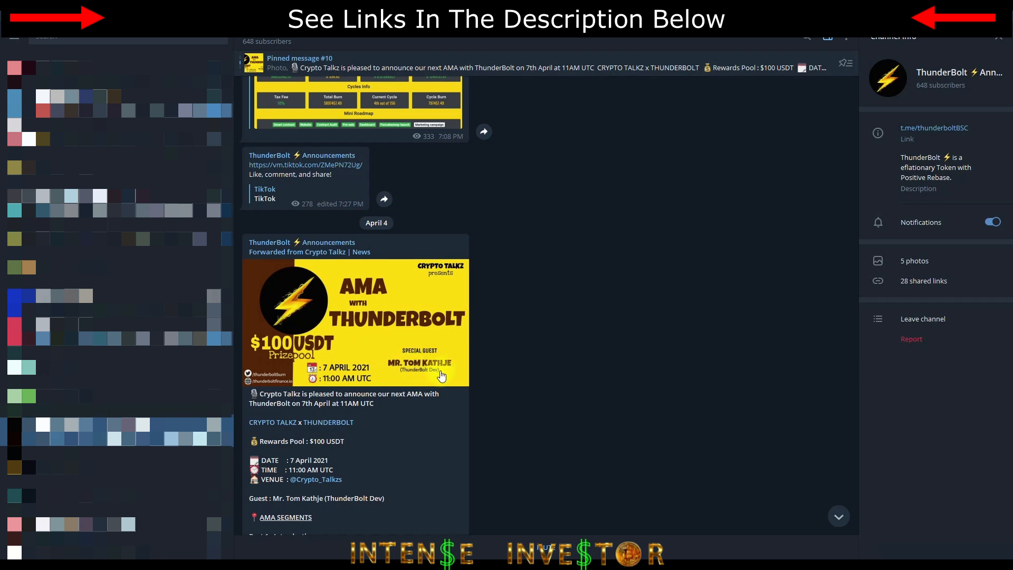
scroll(down, 3)
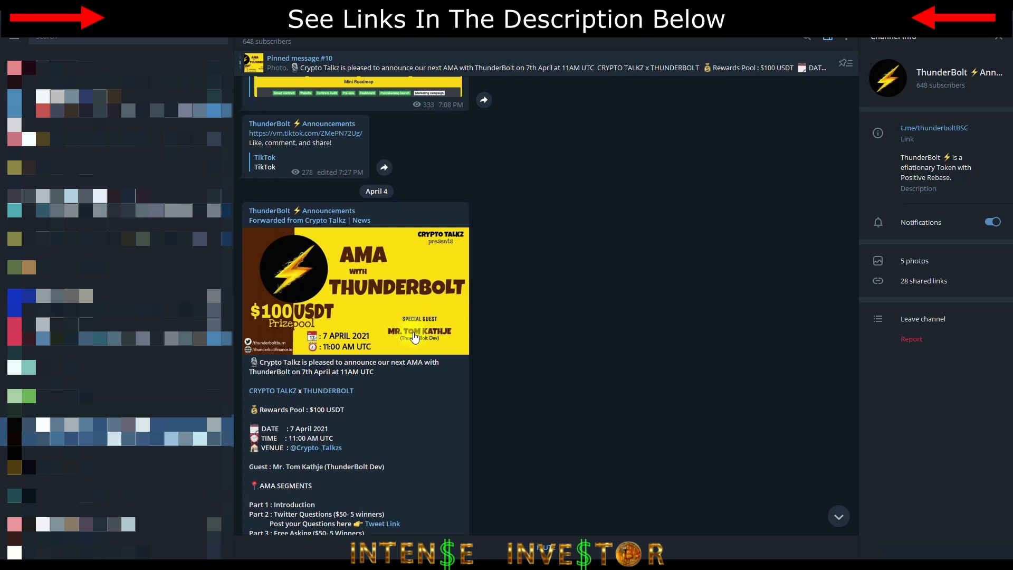
mouse_move(582, 304)
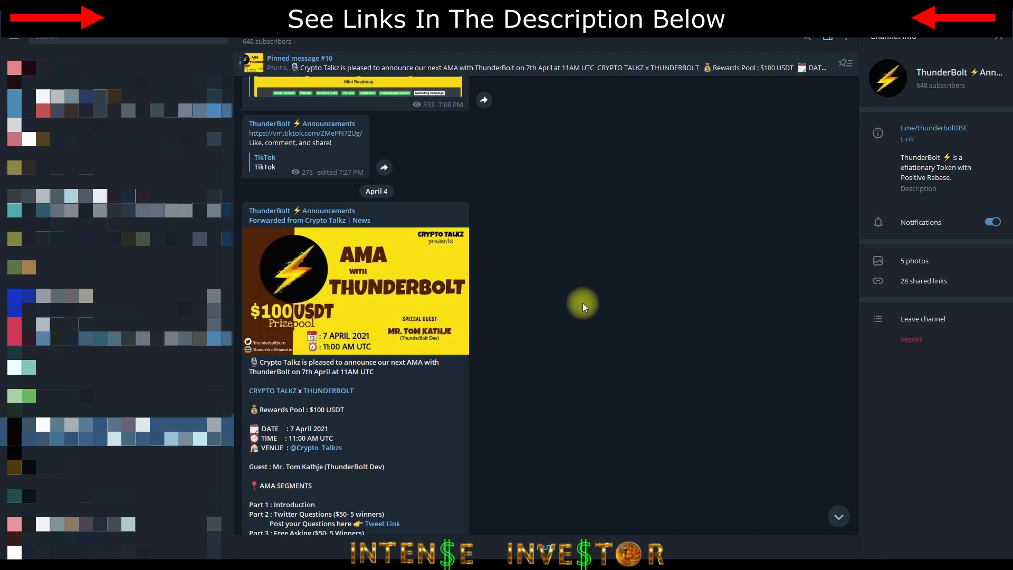
mouse_move(431, 342)
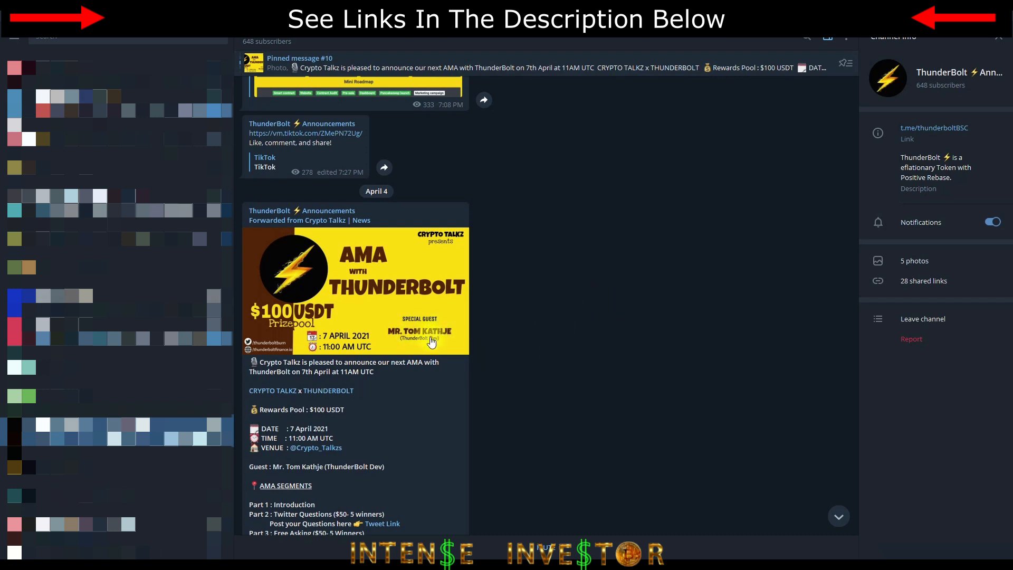
scroll(down, 3)
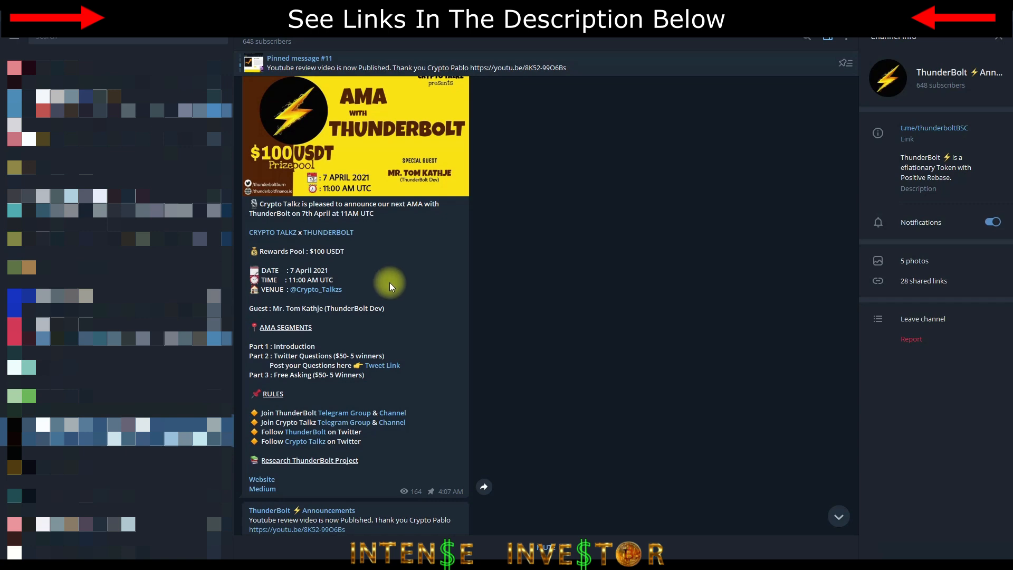
mouse_move(362, 305)
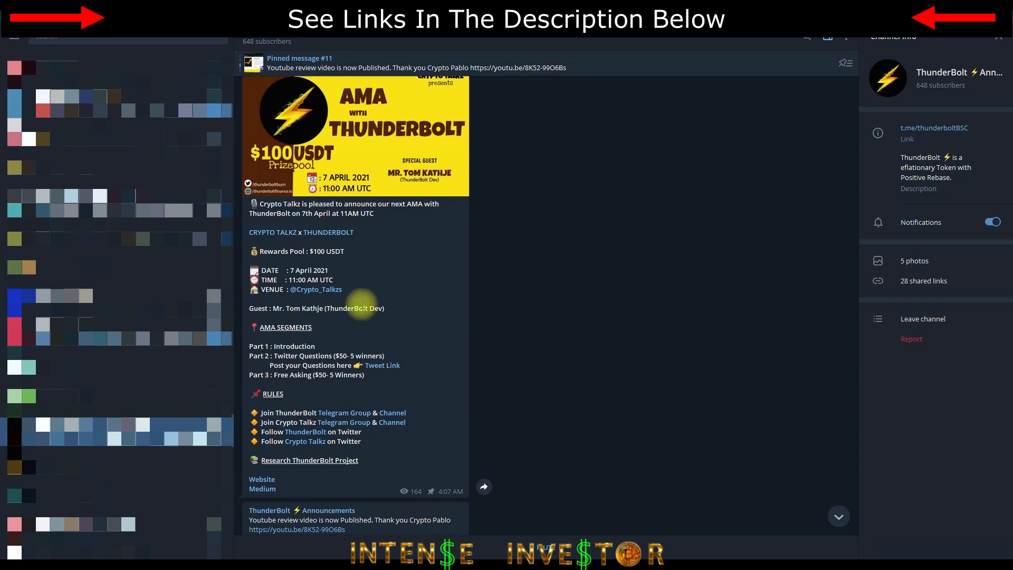
mouse_move(552, 332)
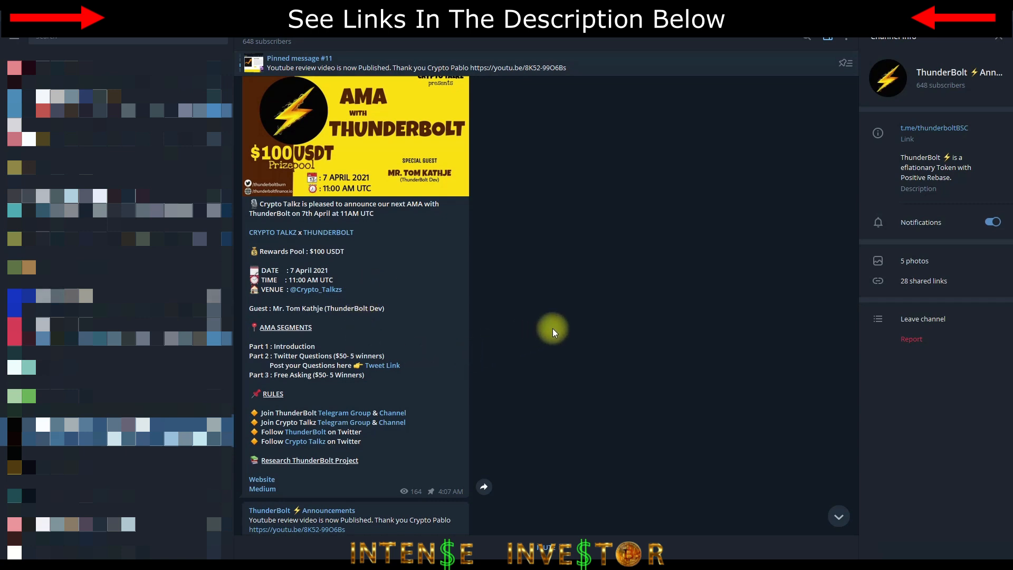
scroll(down, 3)
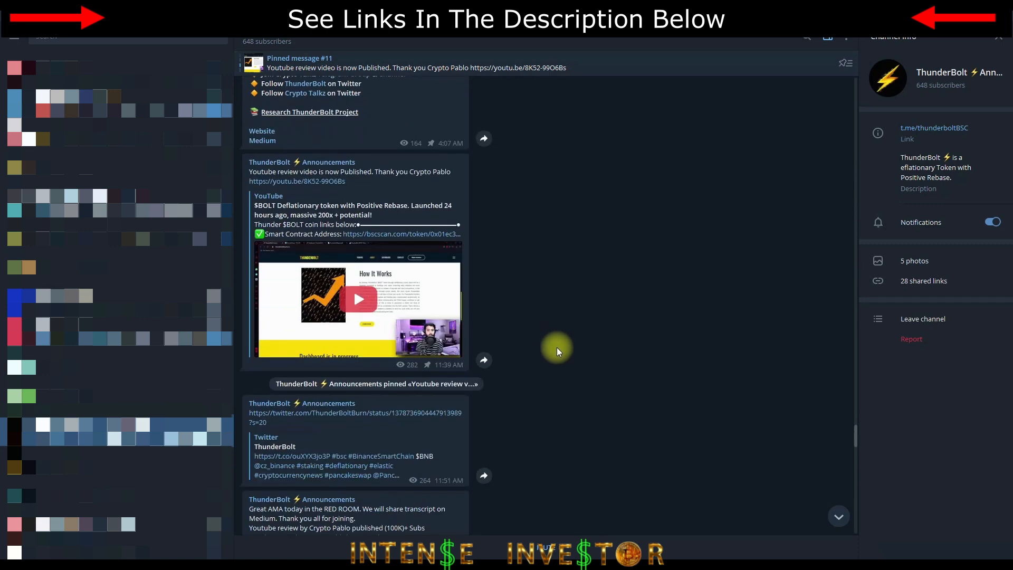
mouse_move(431, 319)
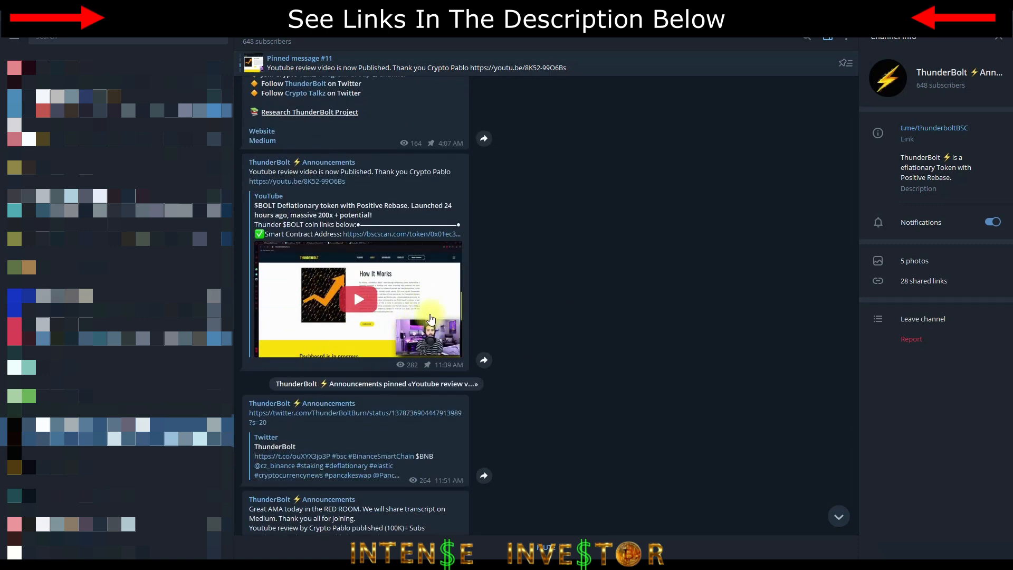
Return to the pinned project overview with concept, how it works and roadmap
scroll(up, 3)
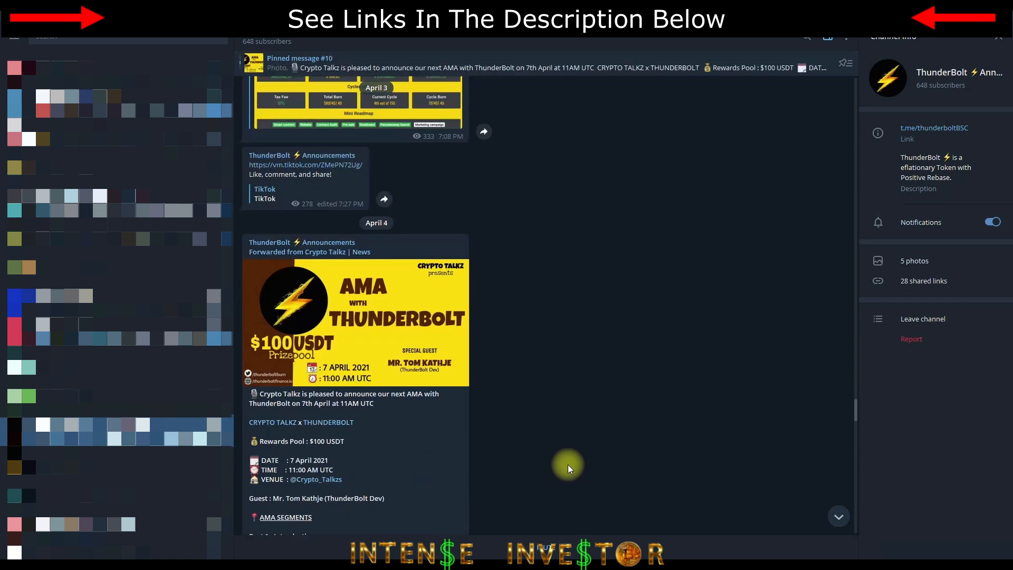
scroll(up, 3)
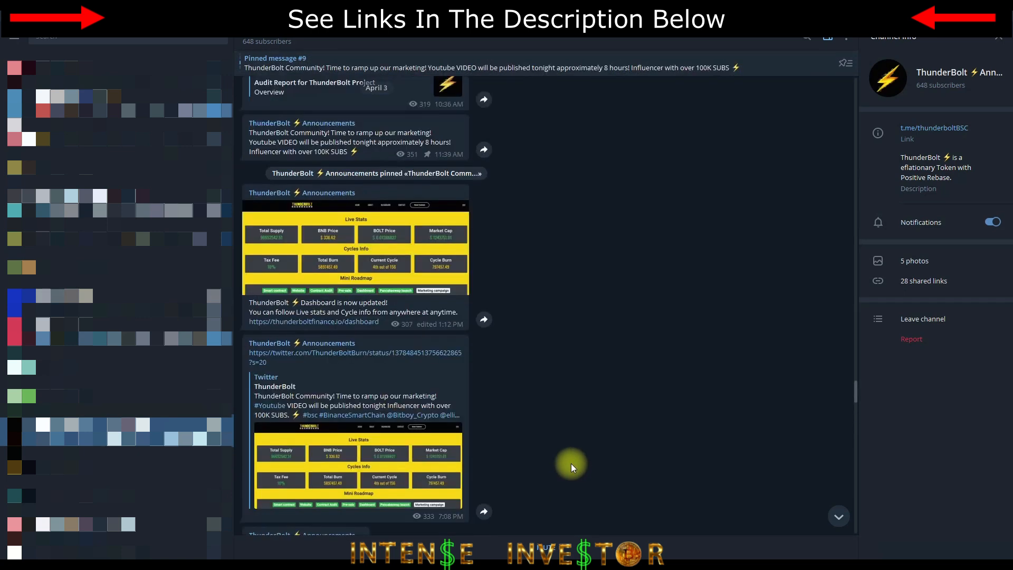
scroll(down, 3)
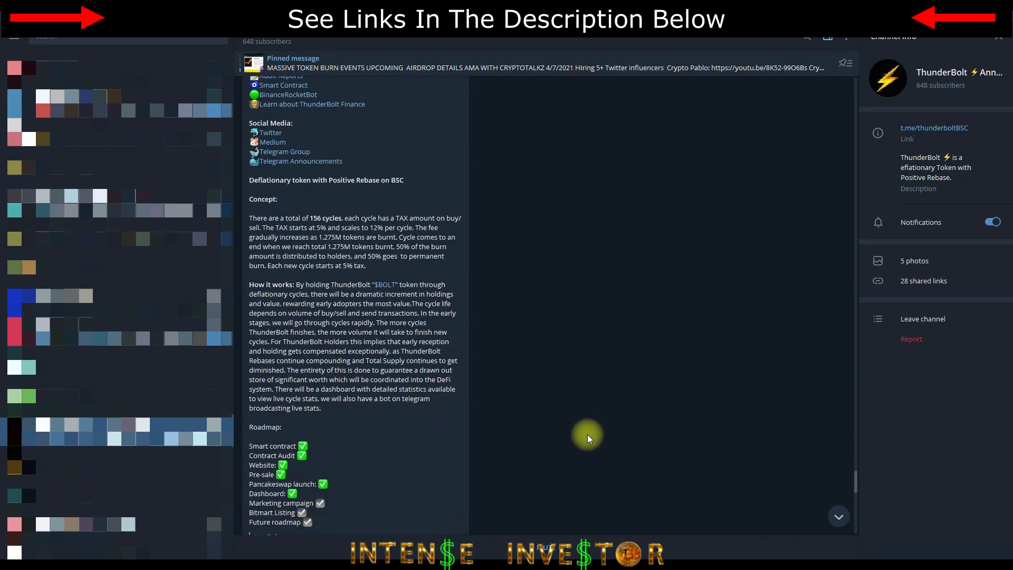
mouse_move(620, 315)
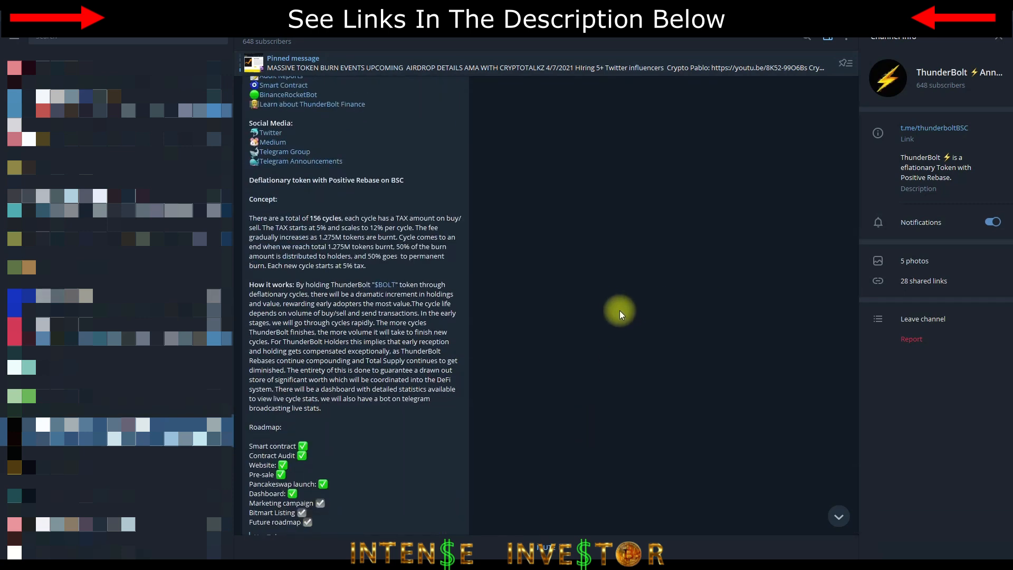
scroll(down, 3)
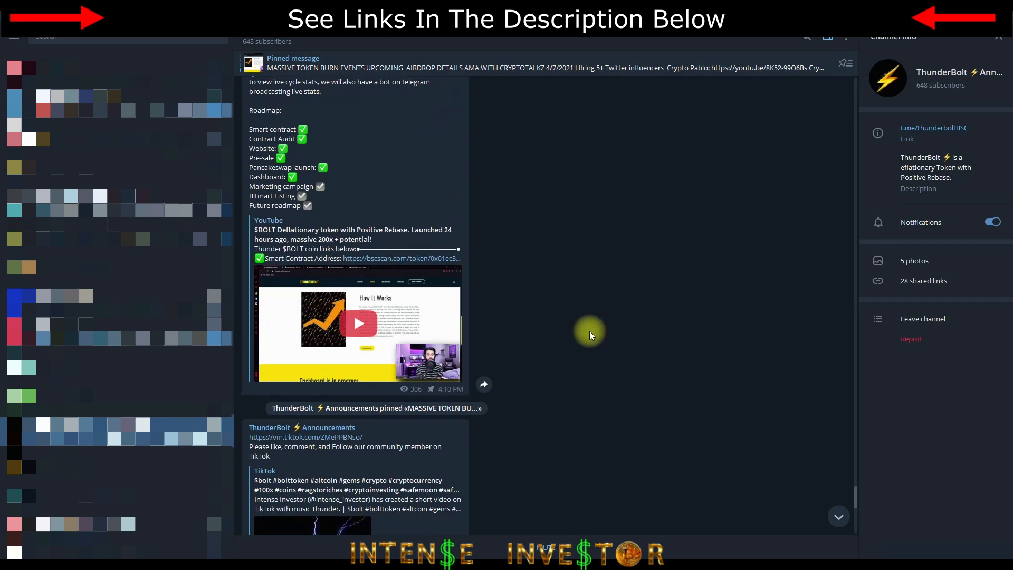
scroll(down, 3)
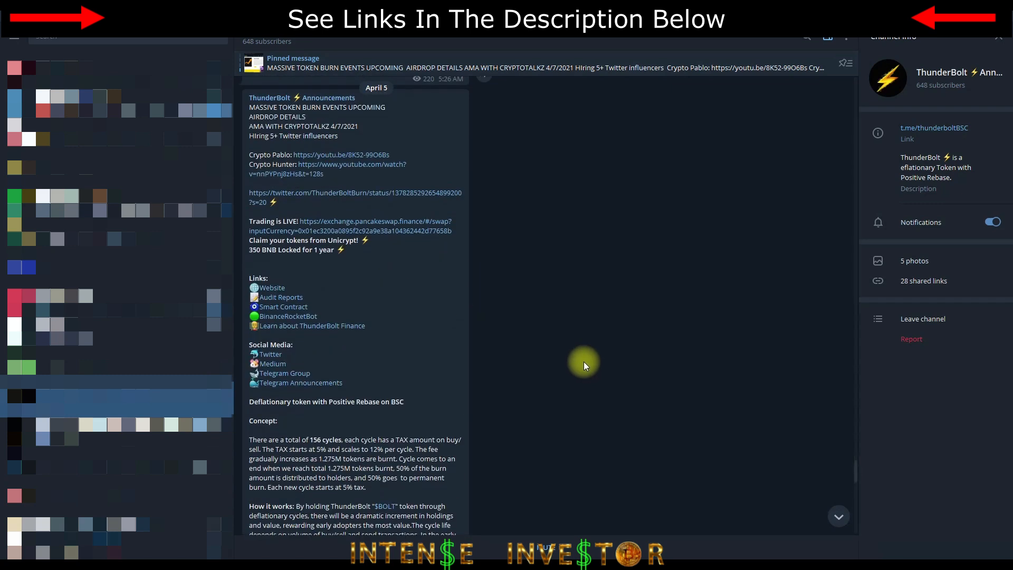
mouse_move(587, 372)
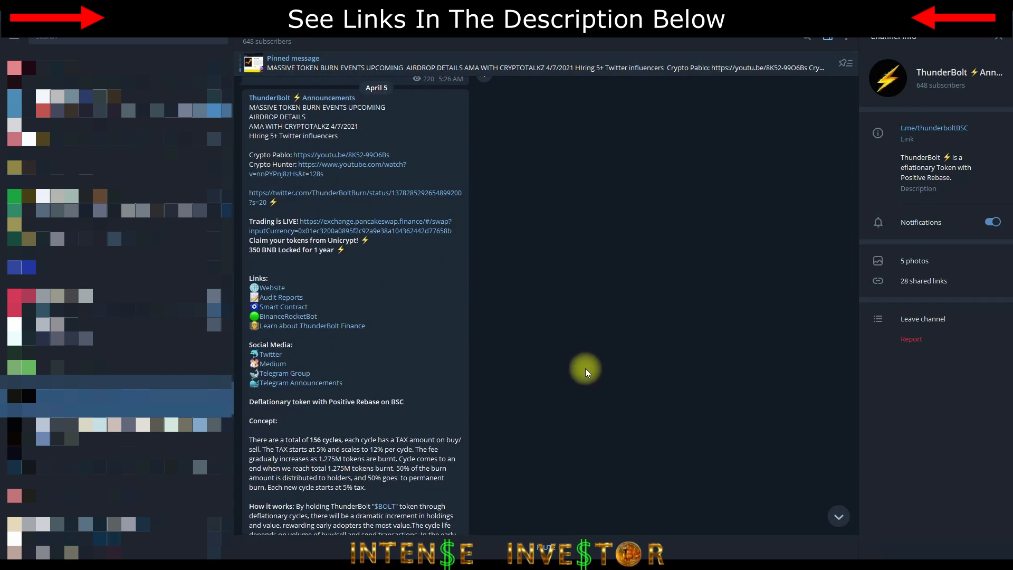
mouse_move(563, 284)
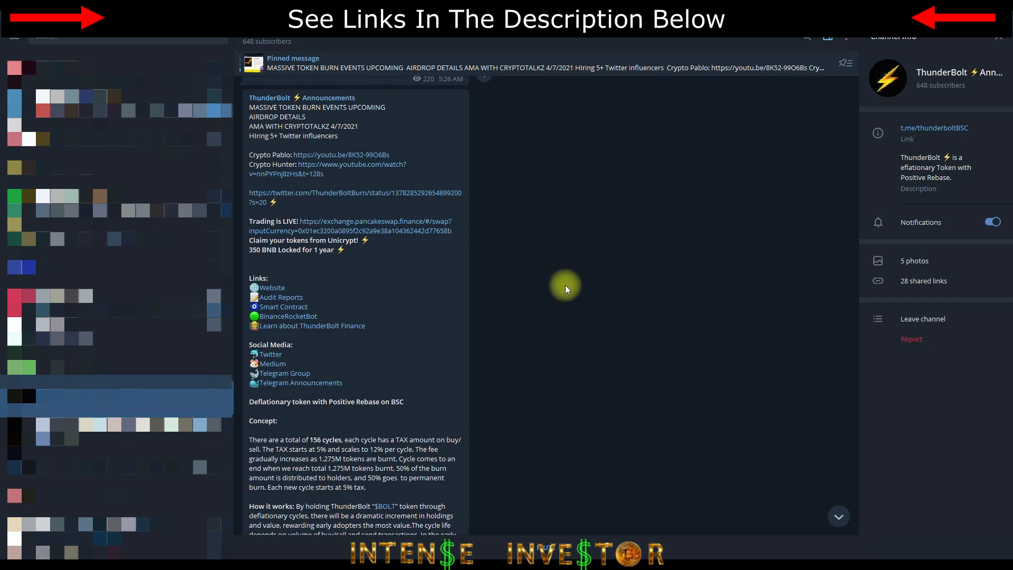
mouse_move(527, 323)
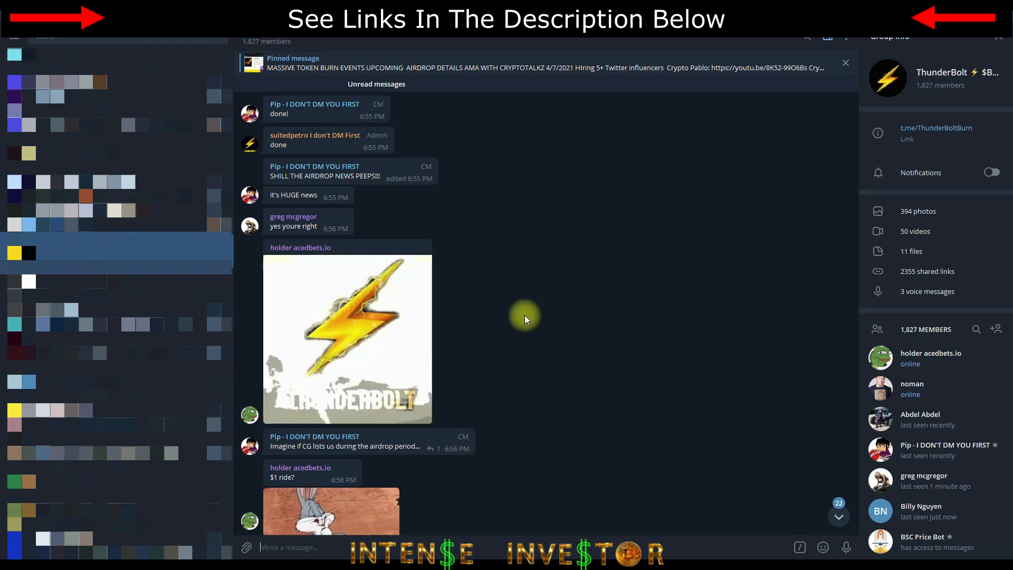
mouse_move(739, 360)
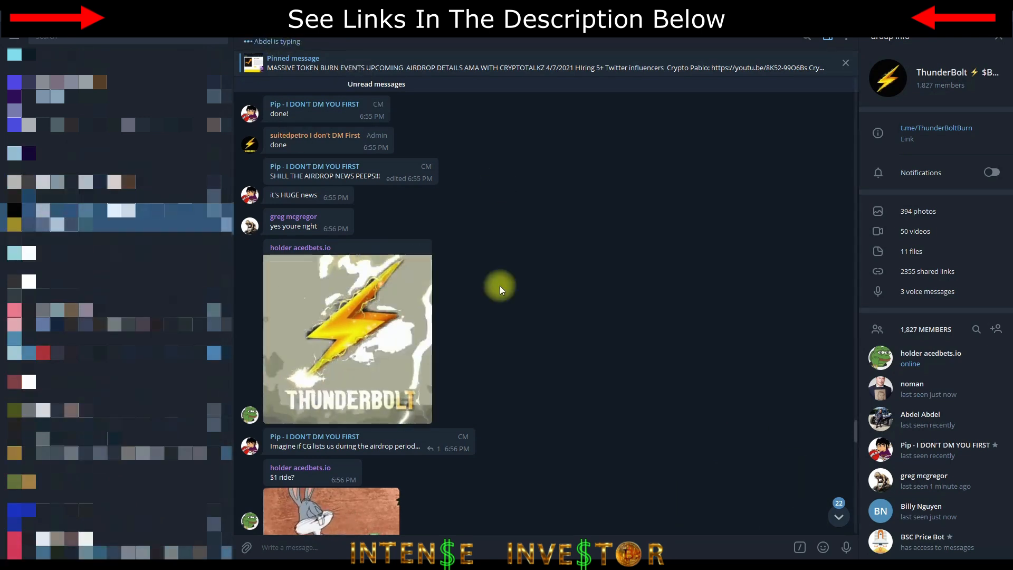
mouse_move(698, 433)
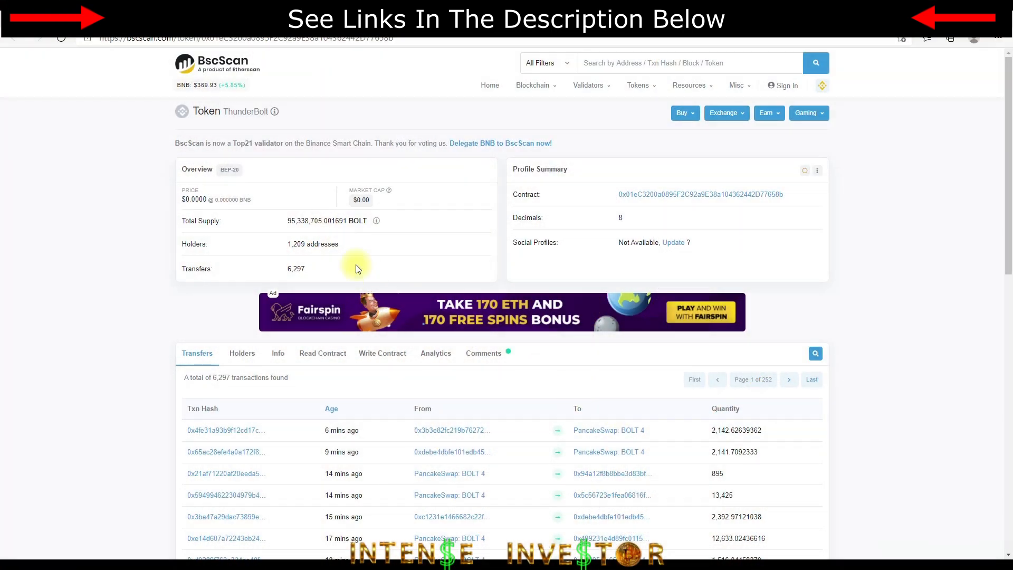
mouse_move(335, 247)
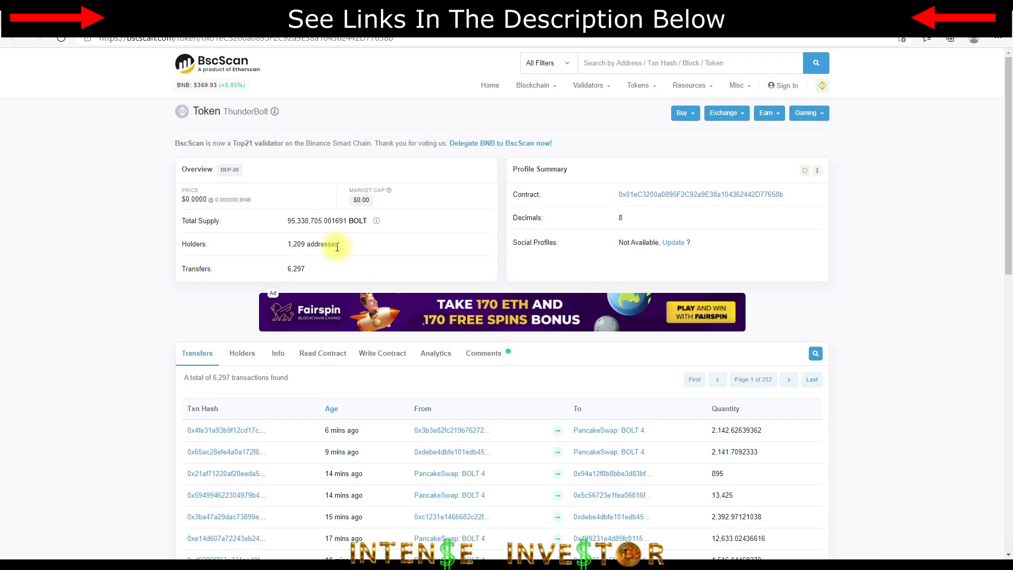
mouse_move(940, 263)
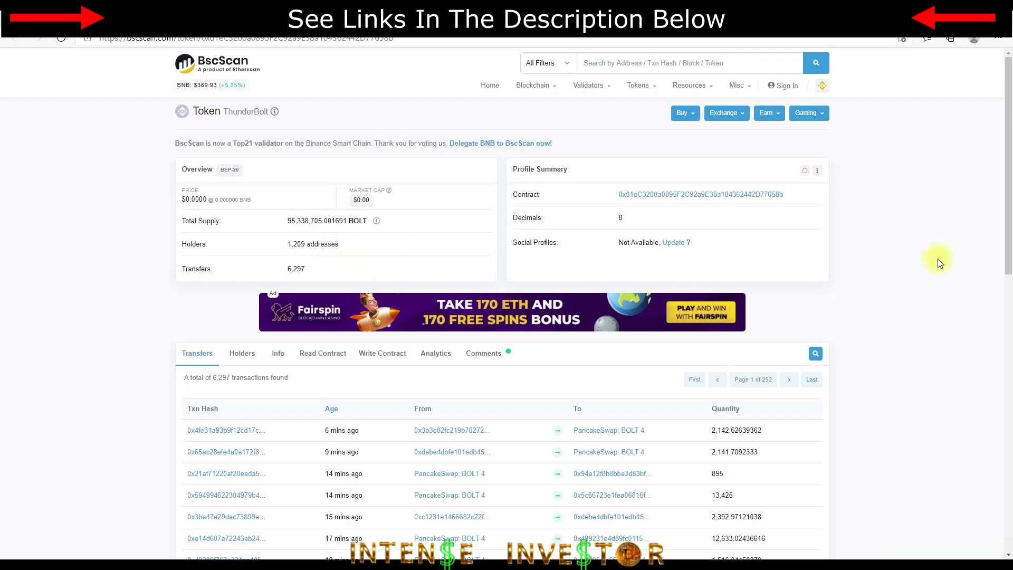
mouse_move(500, 229)
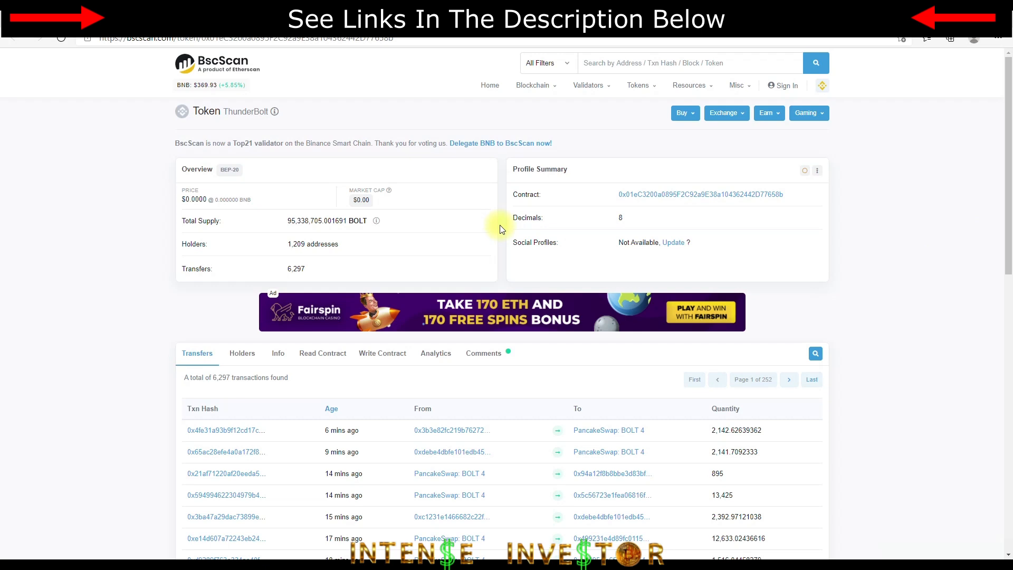
mouse_move(877, 371)
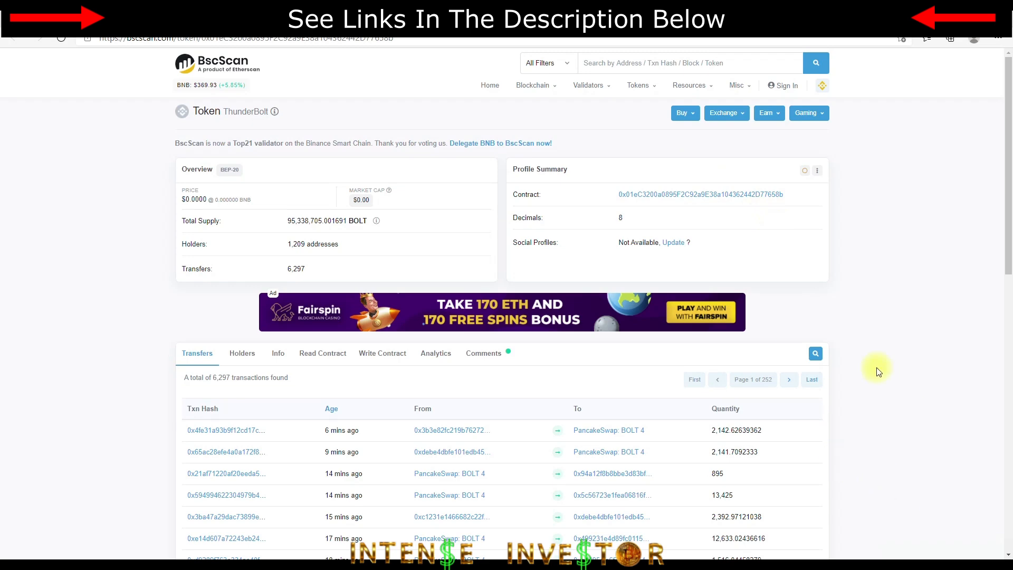
mouse_move(915, 508)
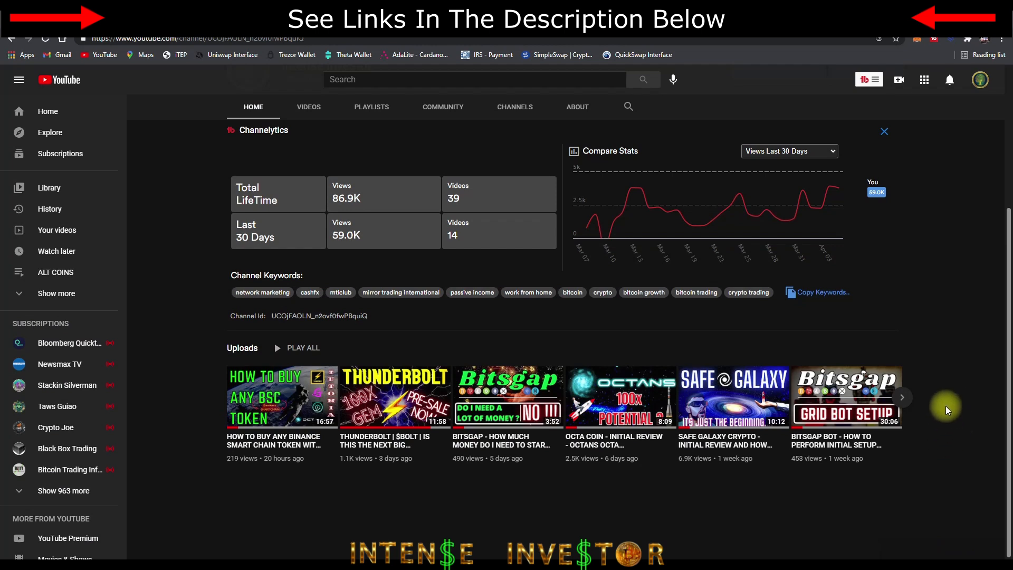
mouse_move(223, 477)
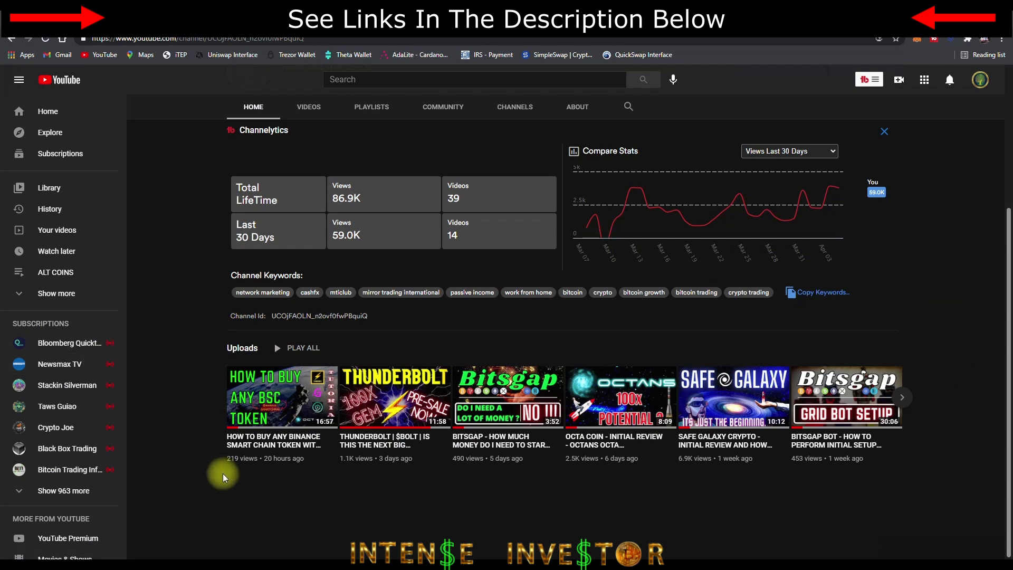
mouse_move(284, 427)
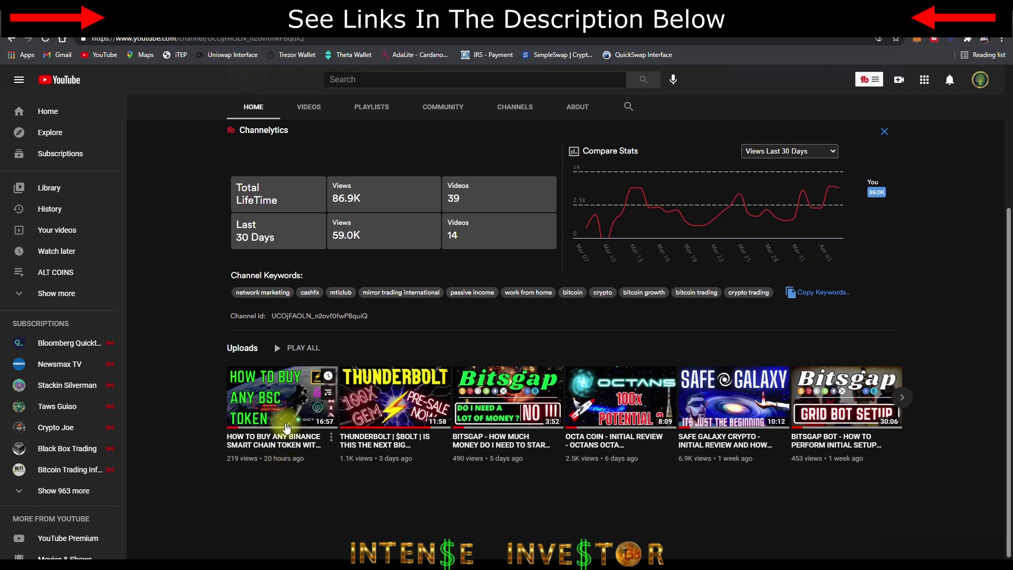
mouse_move(208, 419)
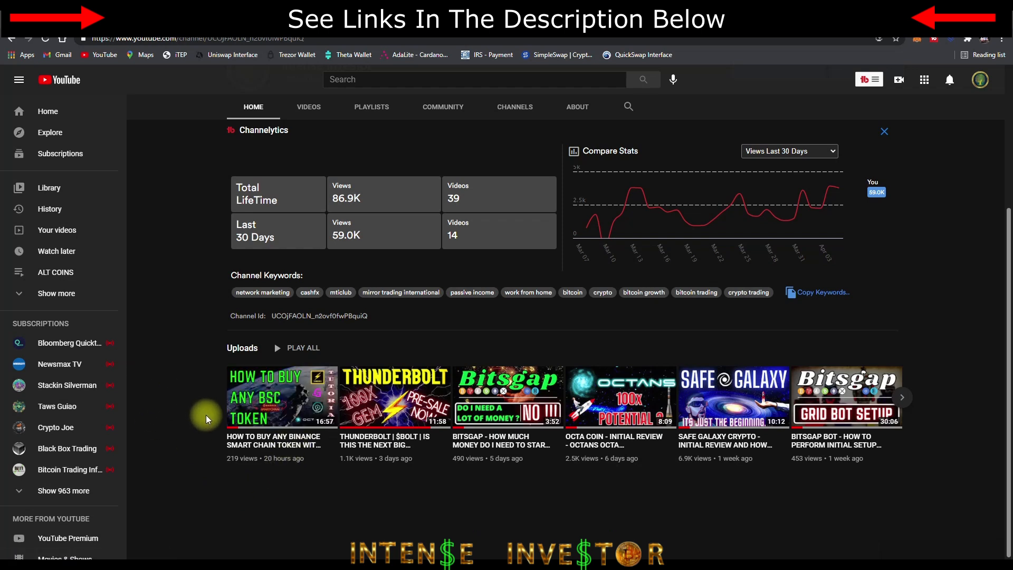
mouse_move(315, 485)
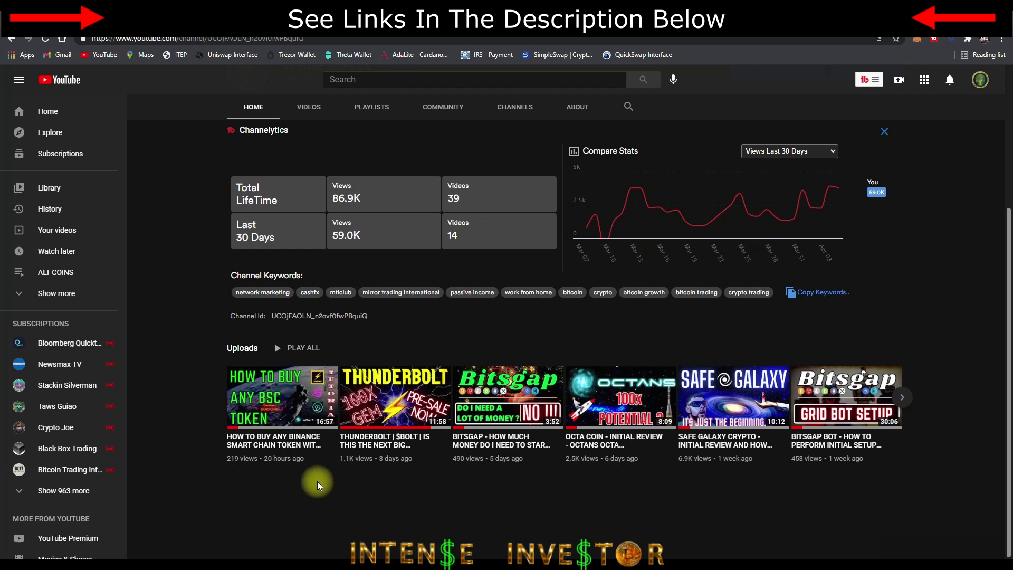
mouse_move(359, 520)
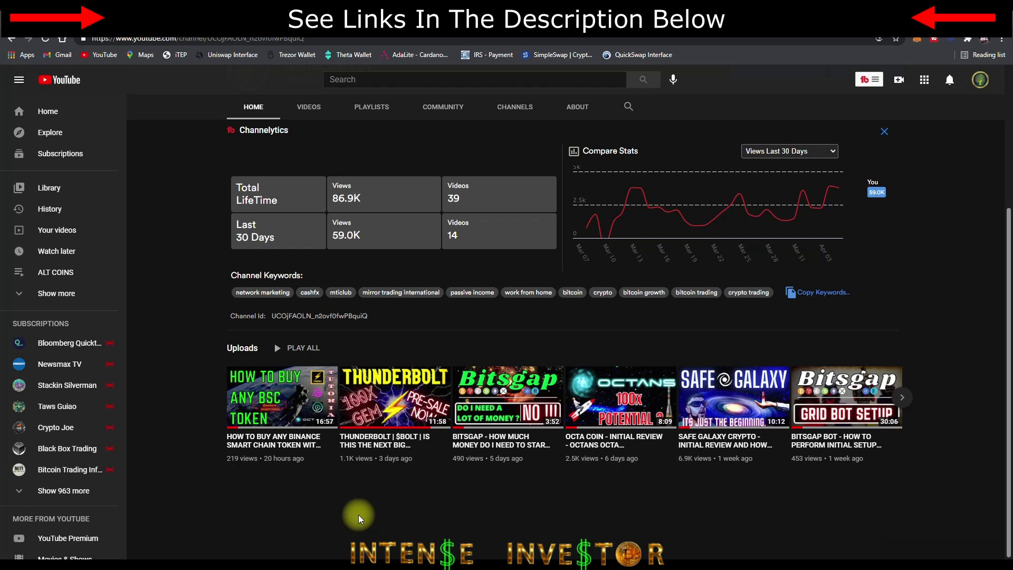
mouse_move(251, 423)
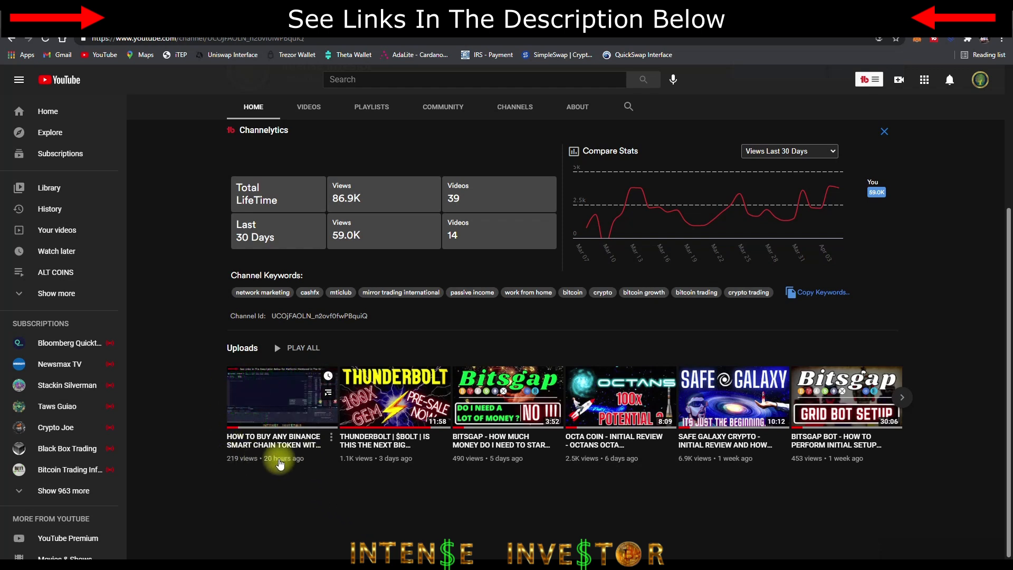
mouse_move(561, 485)
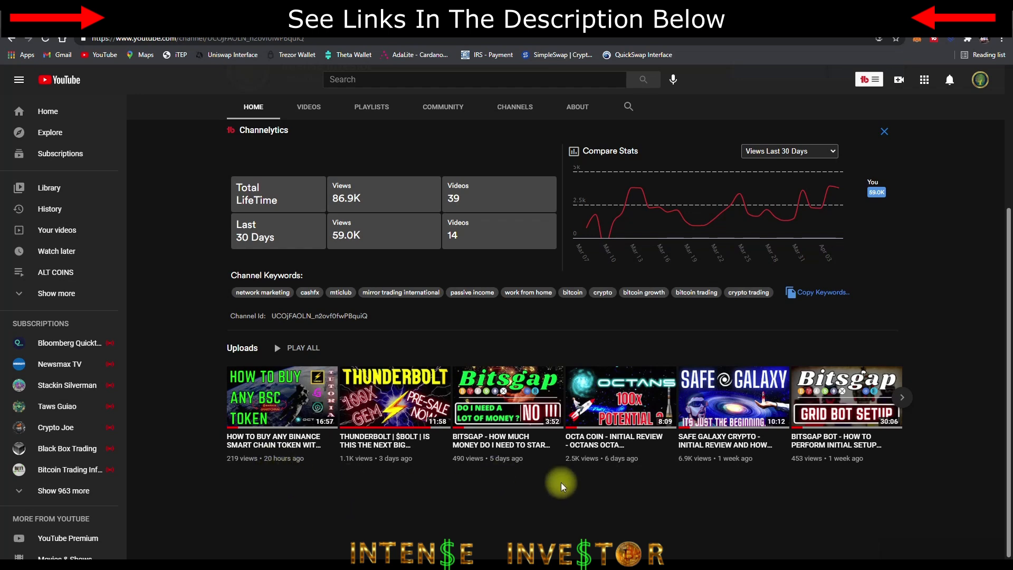
scroll(up, 3)
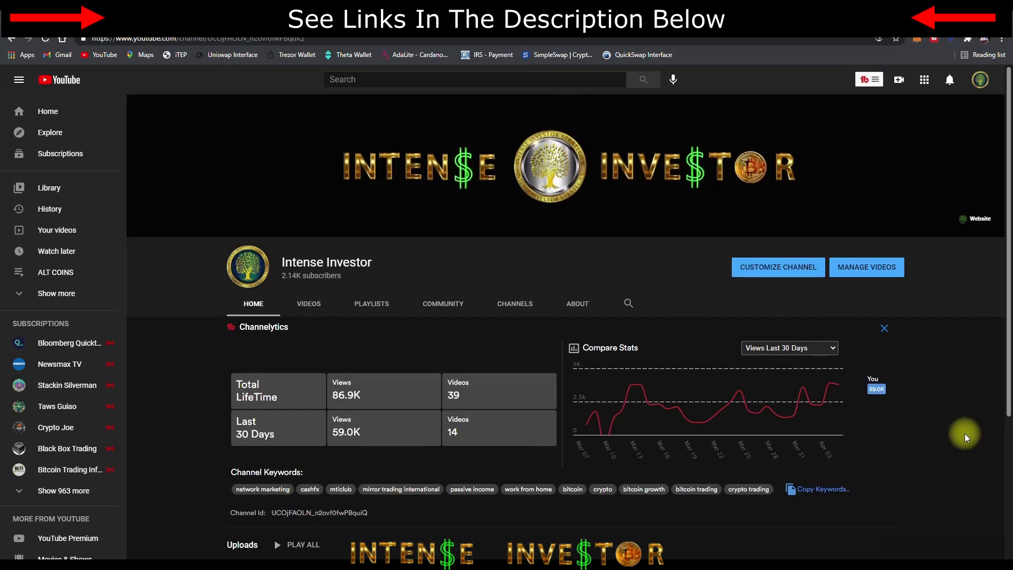
mouse_move(959, 344)
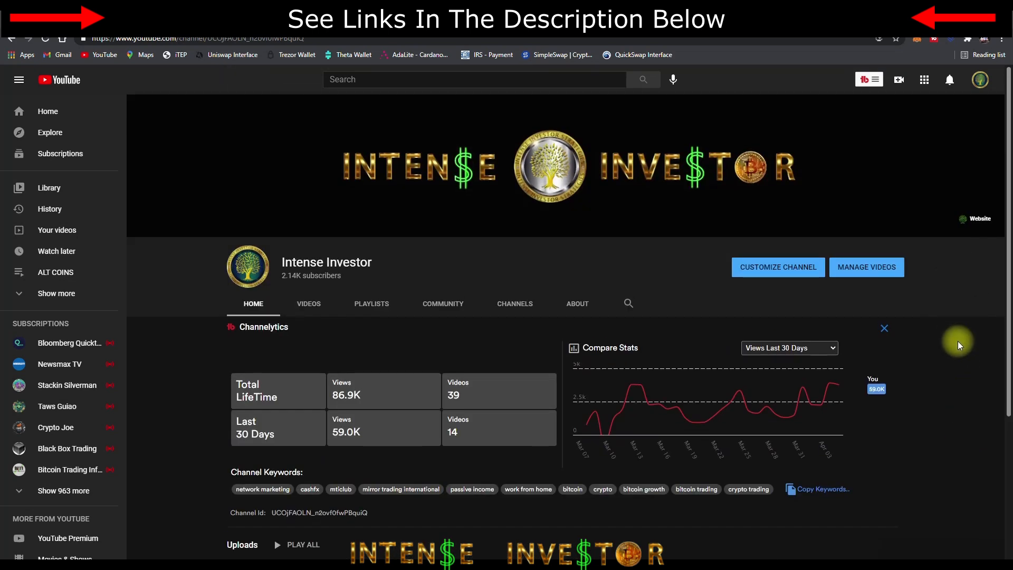
mouse_move(967, 323)
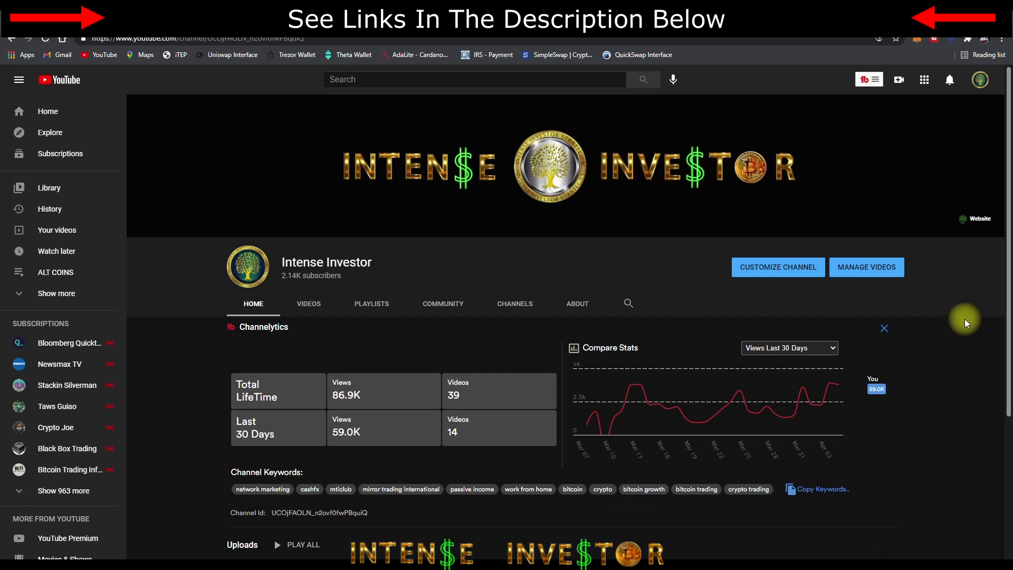
mouse_move(957, 299)
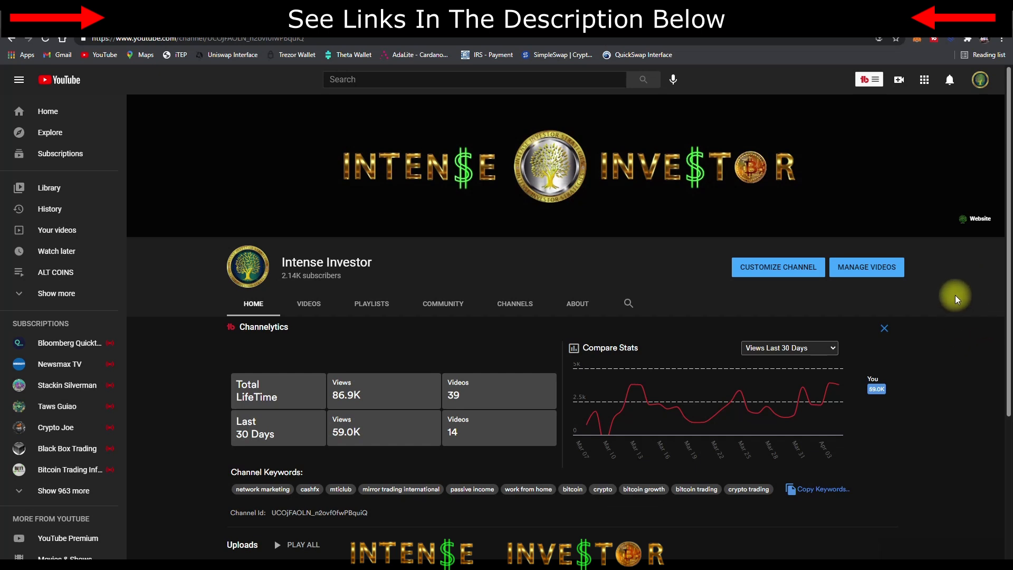
mouse_move(523, 220)
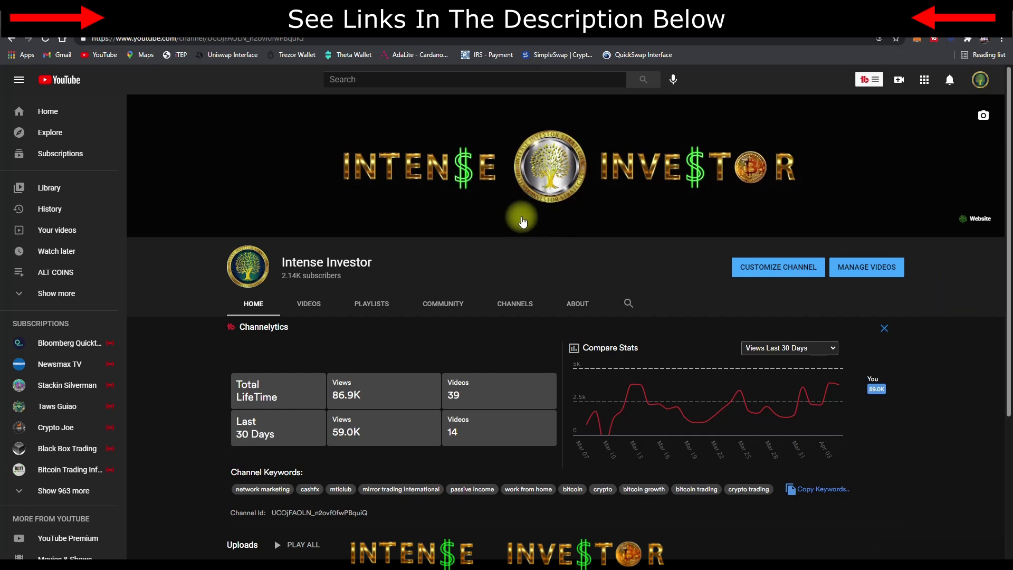
mouse_move(354, 188)
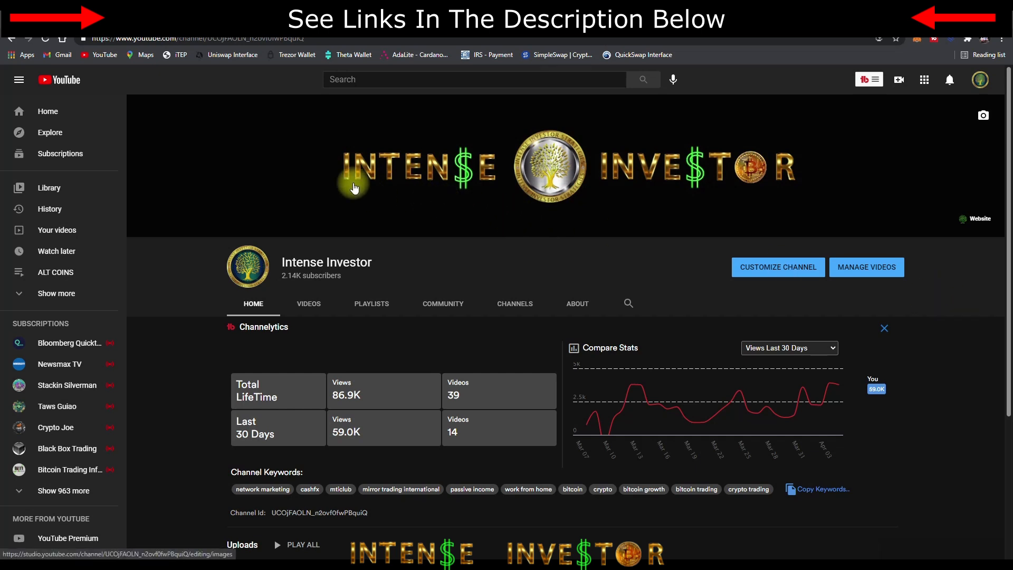
mouse_move(344, 124)
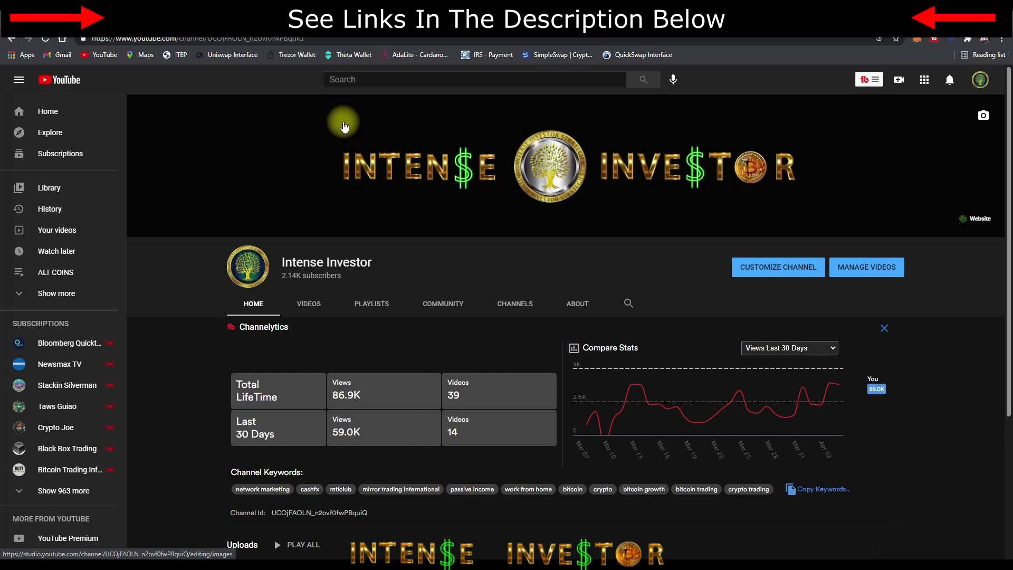
mouse_move(863, 376)
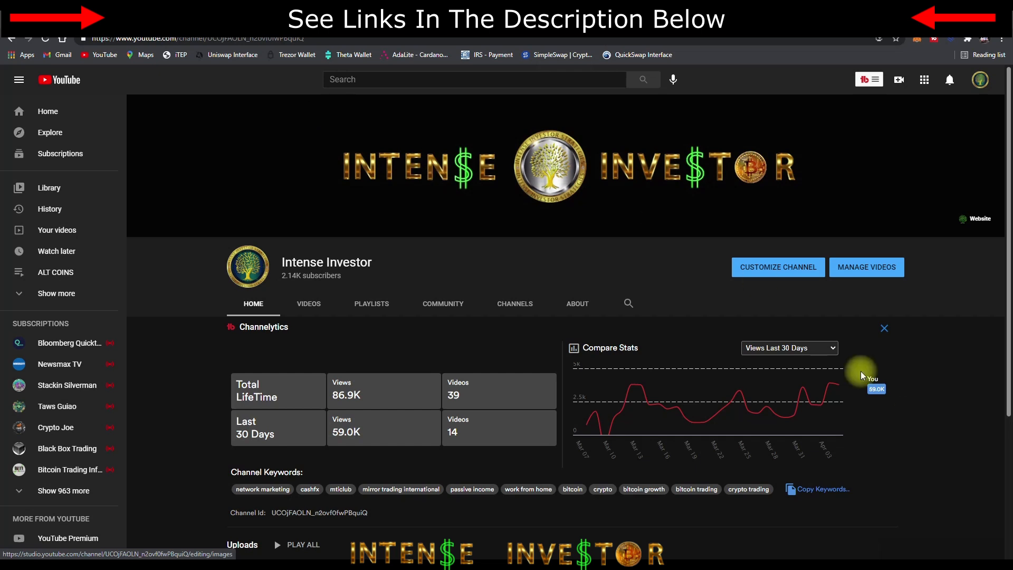